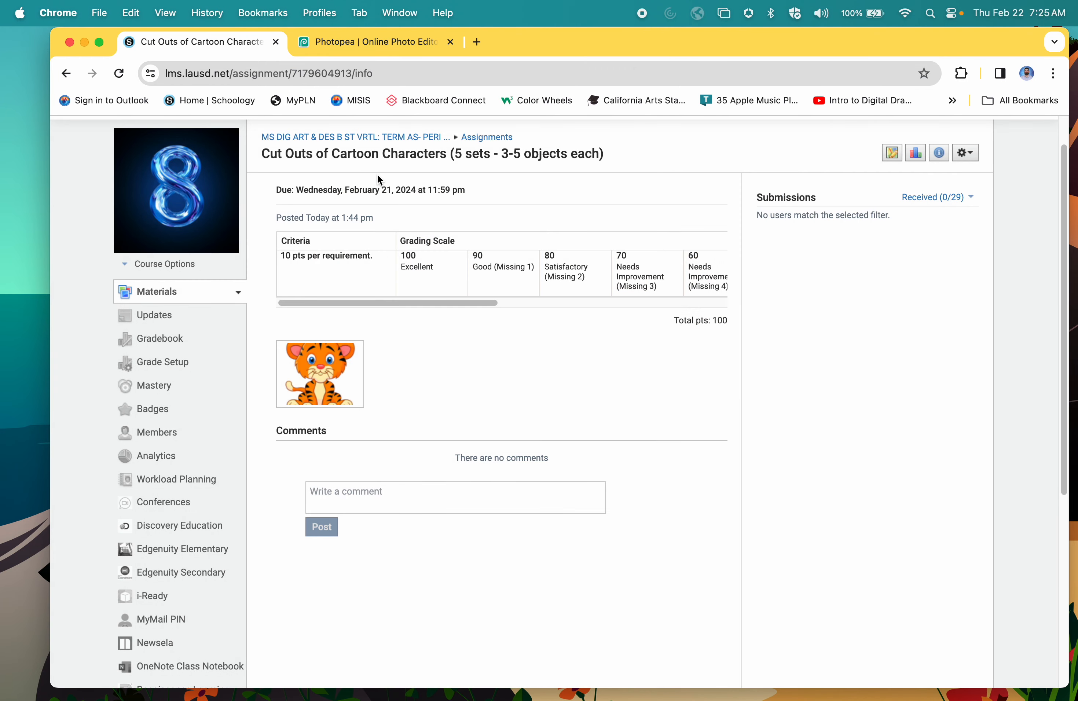
{"action": "mouse_move", "coordinate": [439, 177]}
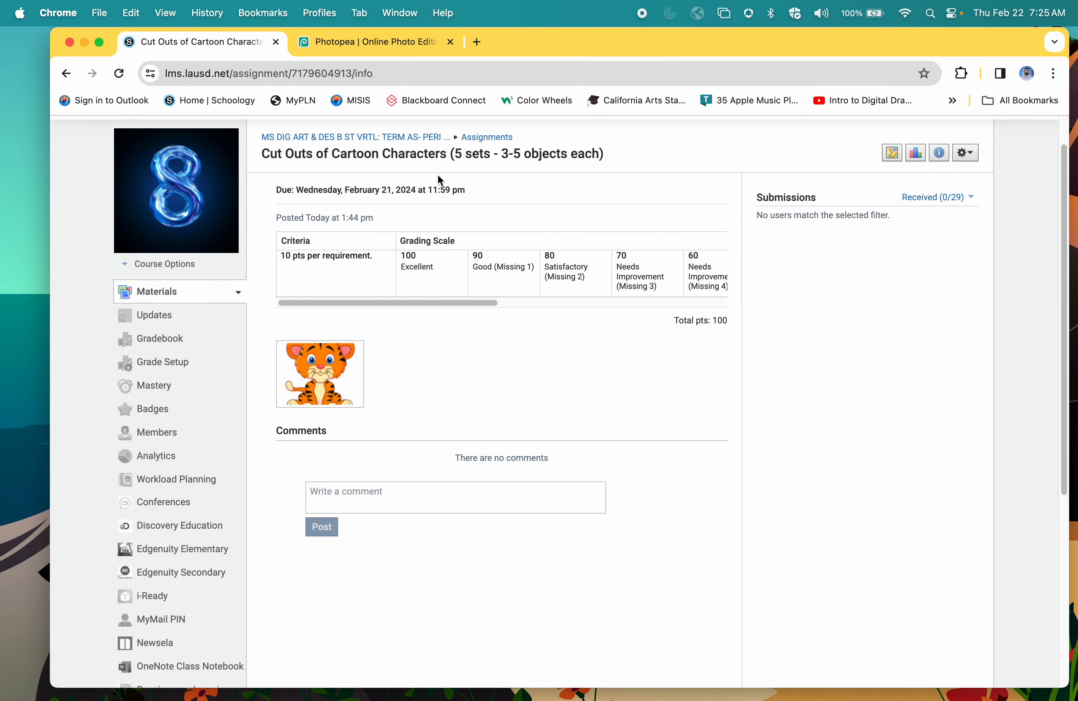
{"action": "mouse_move", "coordinate": [523, 176]}
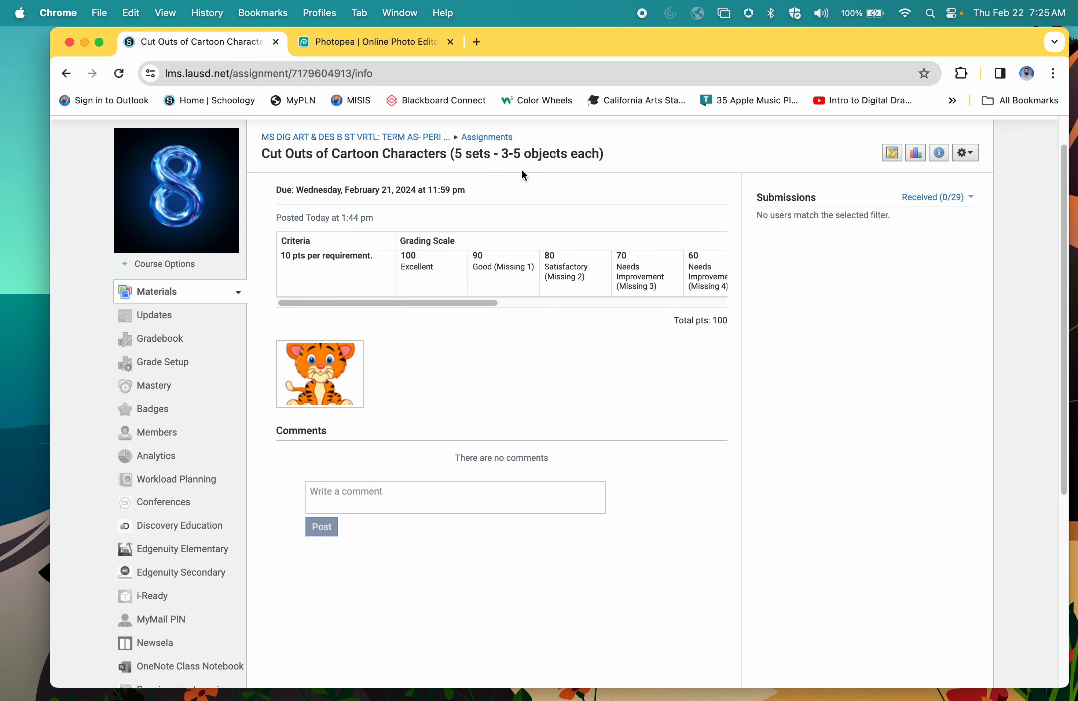
{"action": "mouse_move", "coordinate": [501, 204]}
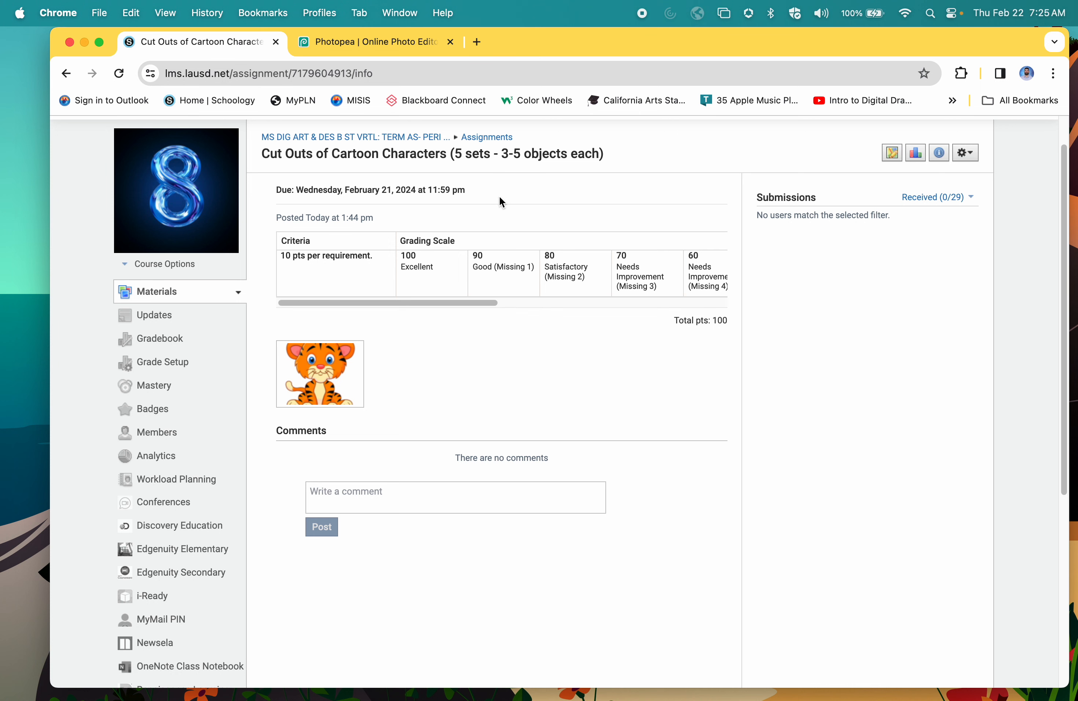
{"action": "mouse_move", "coordinate": [506, 154]}
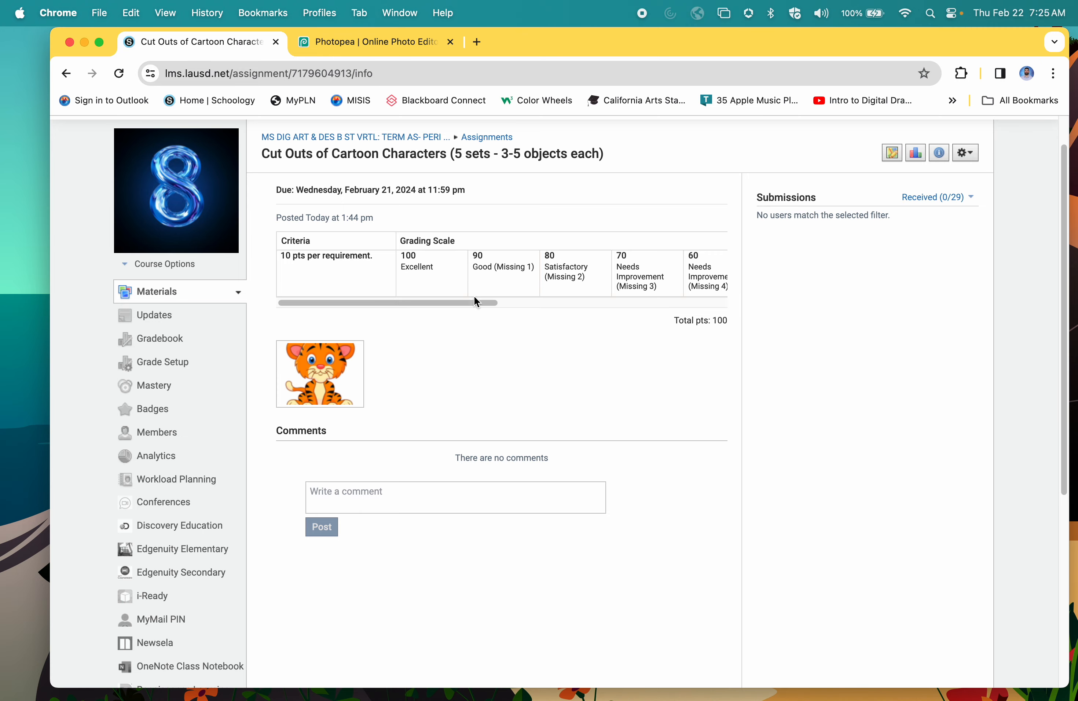
Enlarge the tiger example picture on the assignment page, look it over, and close the preview
{"action": "left_click", "coordinate": [319, 374]}
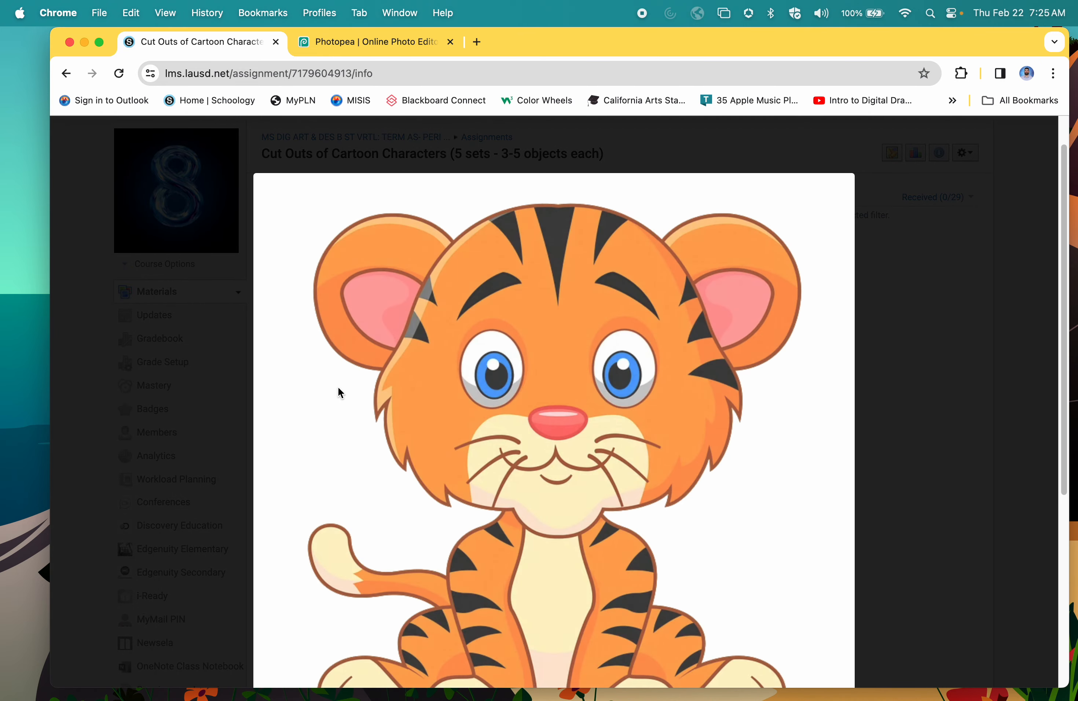
{"action": "scroll", "scroll_direction": "down", "scroll_amount": 3}
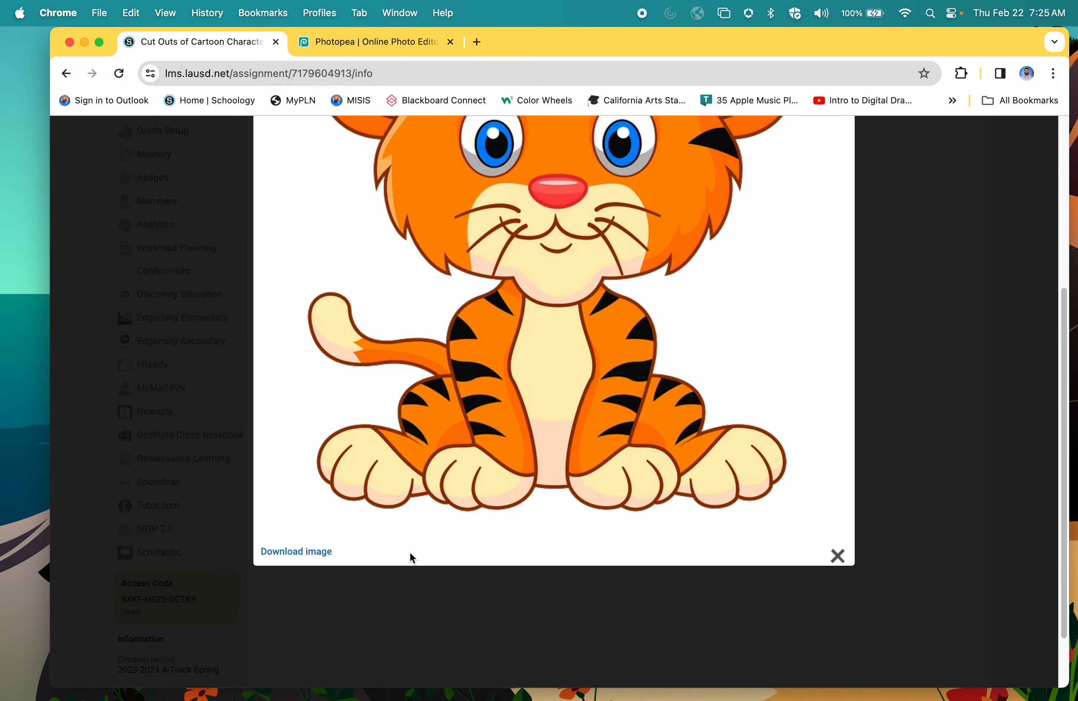
{"action": "scroll", "scroll_direction": "down", "scroll_amount": 3}
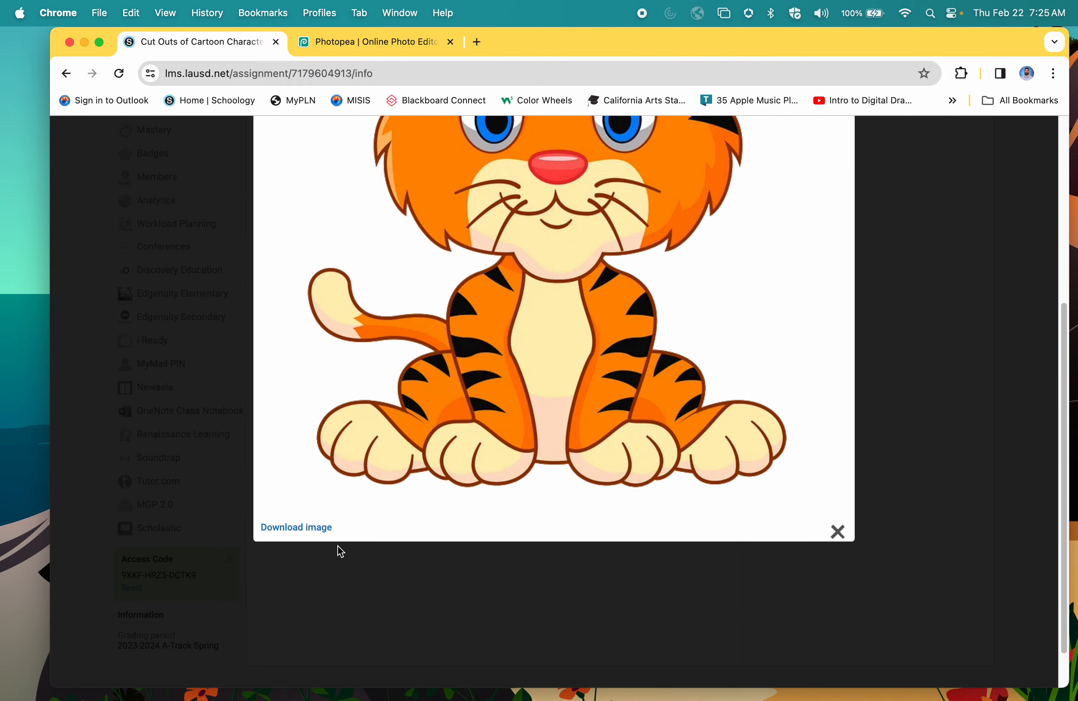
{"action": "left_click", "coordinate": [837, 532]}
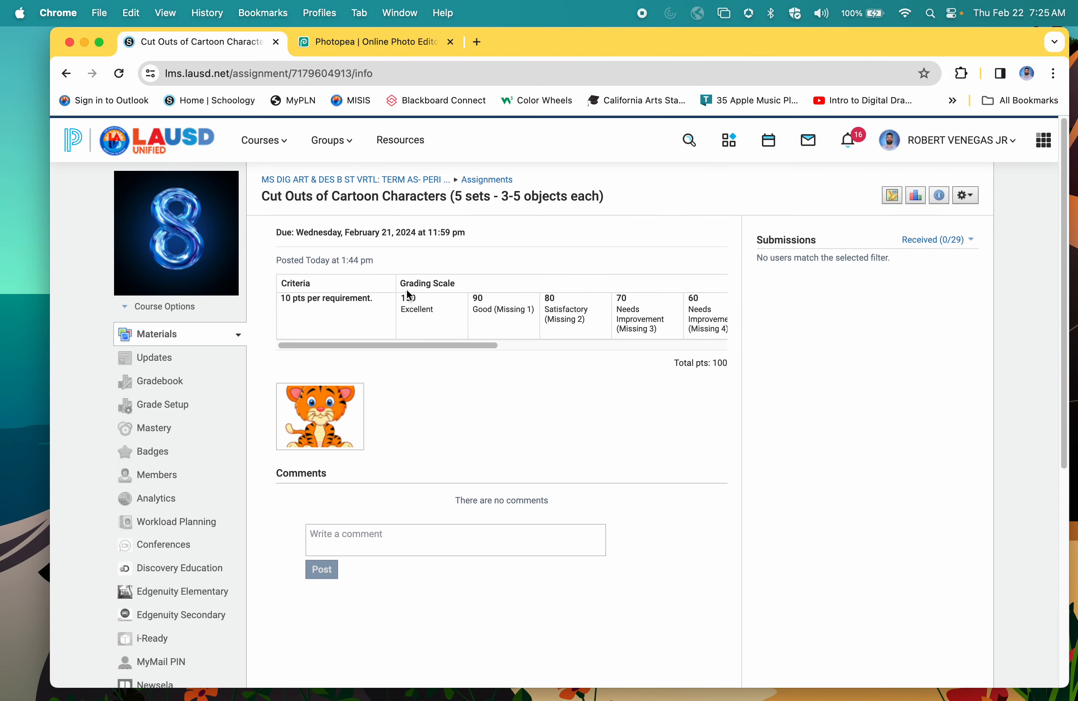
In Photopea browse Downloads, Documents and Desktop for an image, then cancel without opening one
{"action": "left_click", "coordinate": [369, 42]}
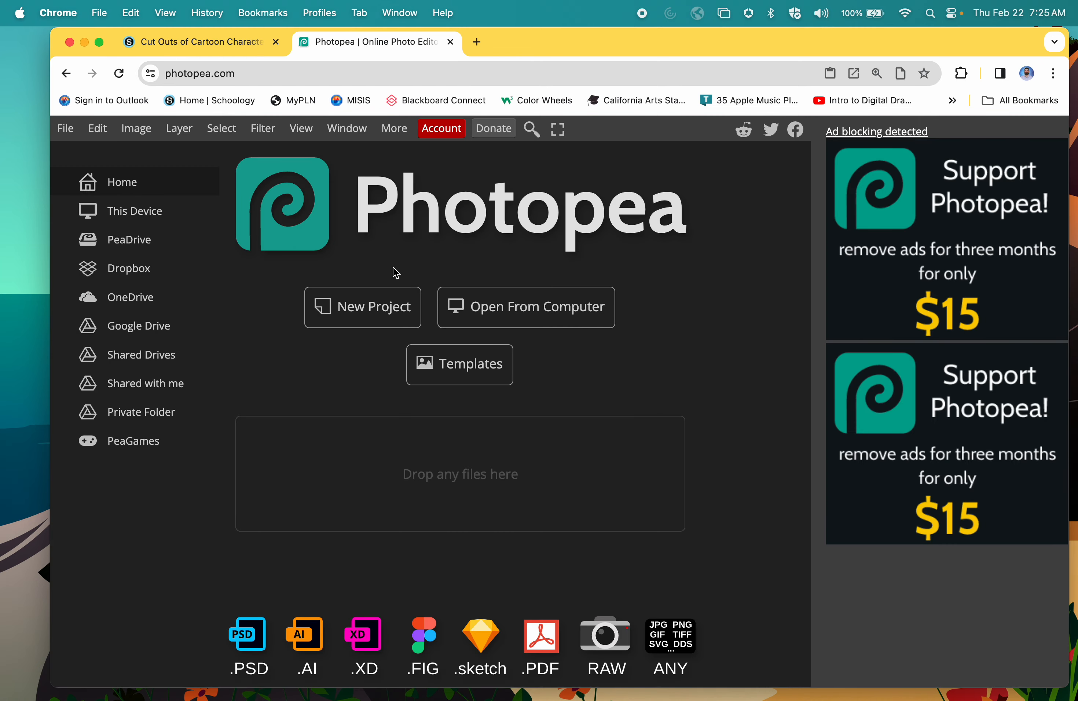
{"action": "mouse_move", "coordinate": [551, 316]}
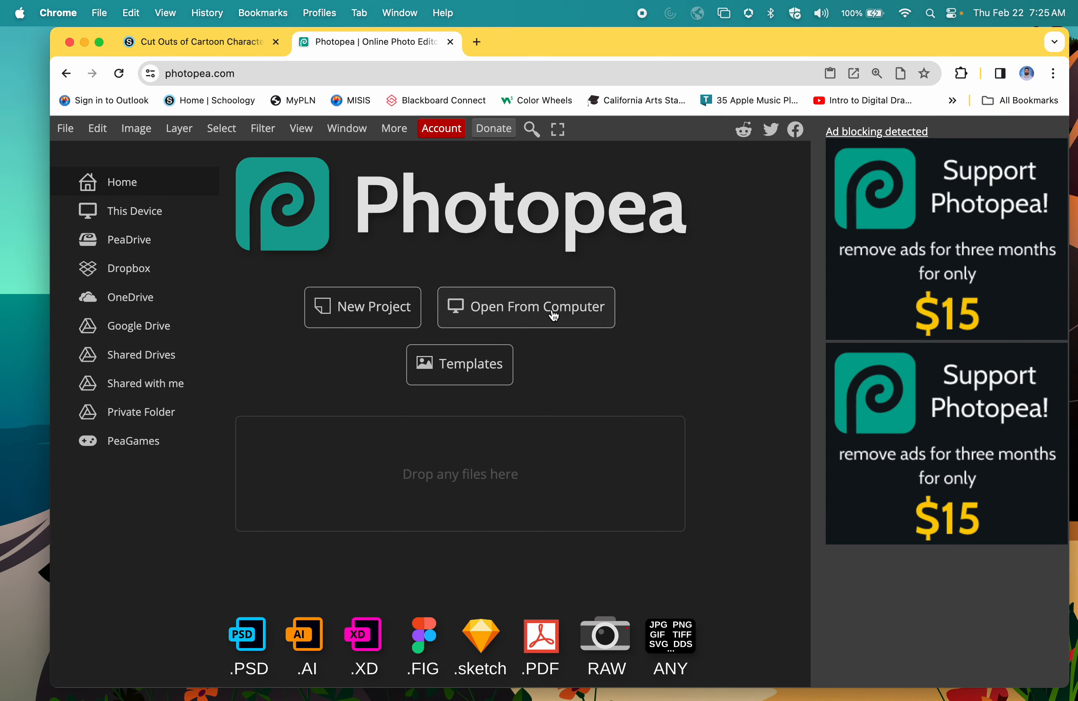
{"action": "left_click", "coordinate": [526, 307]}
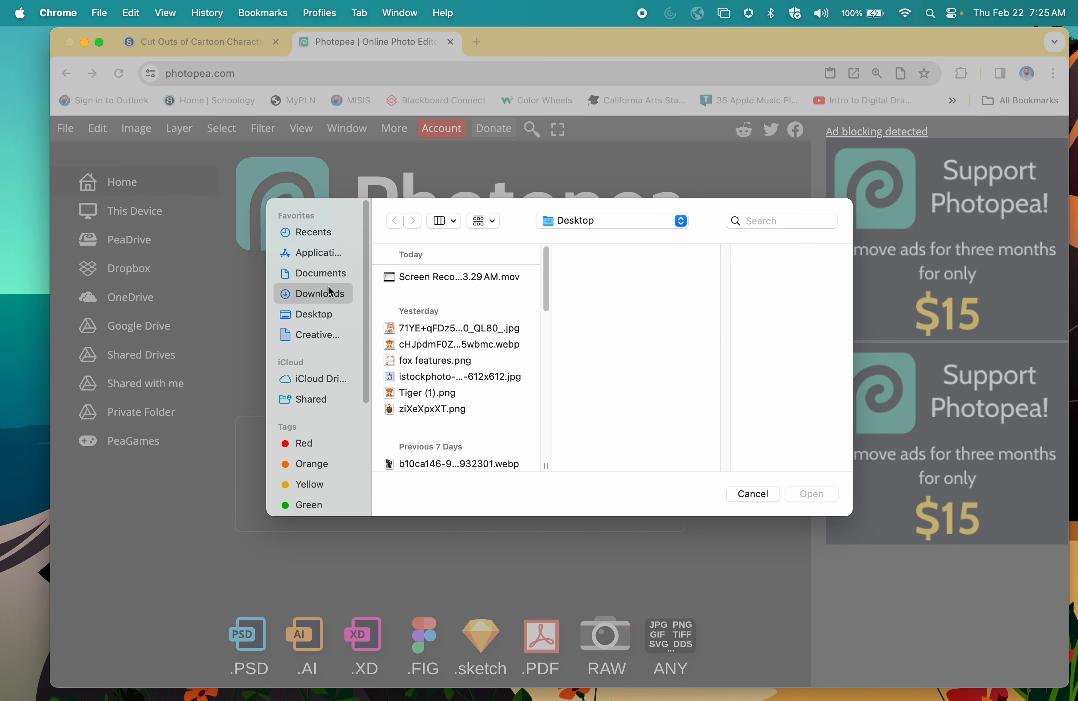
{"action": "left_click", "coordinate": [320, 293]}
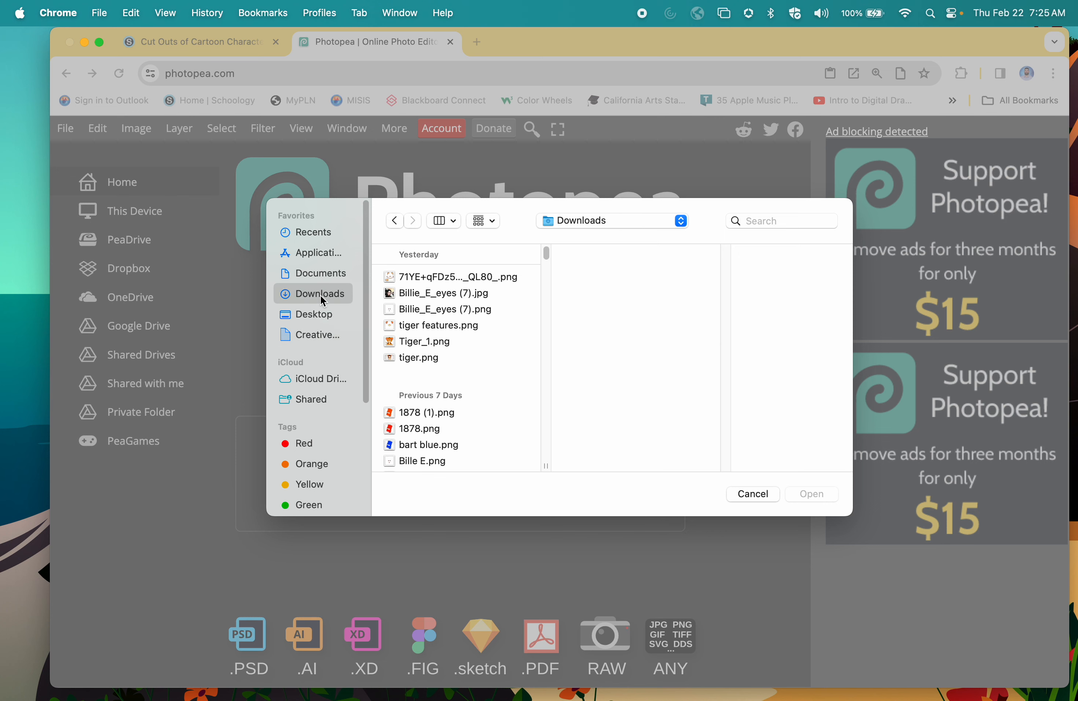
{"action": "left_click", "coordinate": [321, 273]}
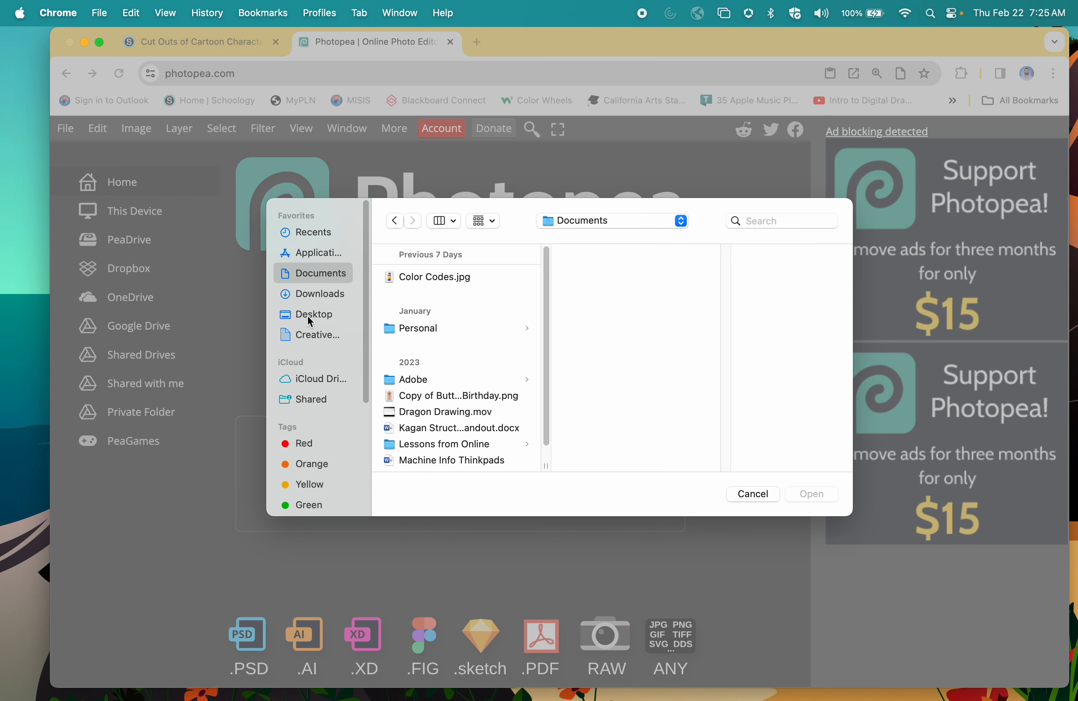
{"action": "left_click", "coordinate": [314, 314]}
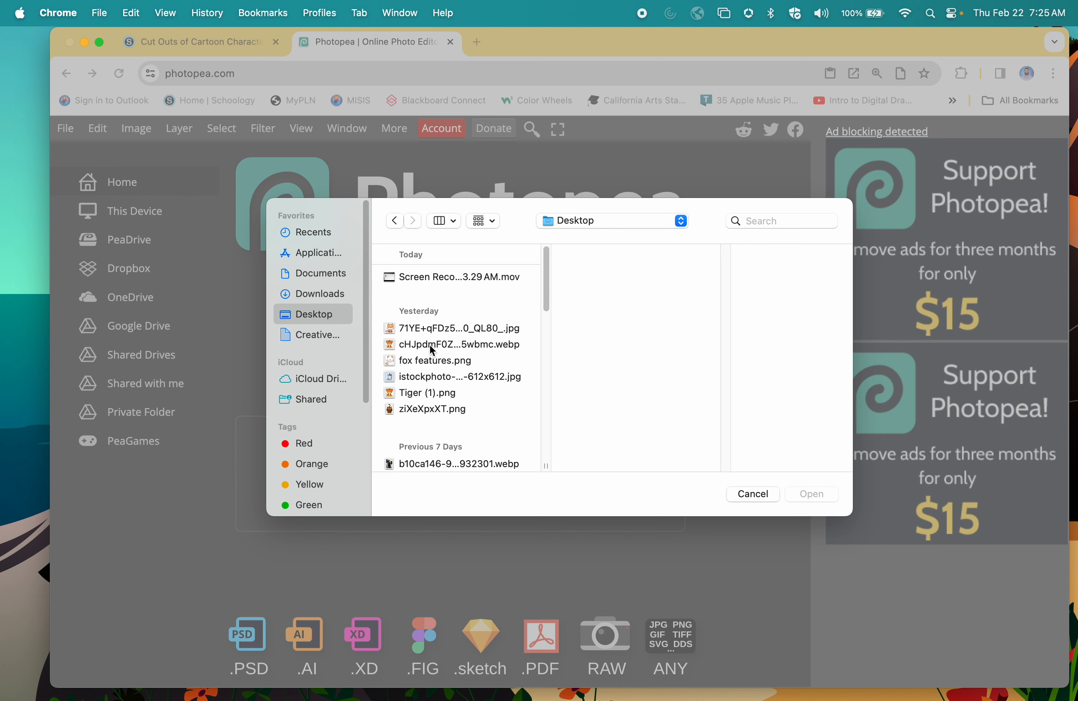
{"action": "scroll", "scroll_direction": "down", "scroll_amount": 3}
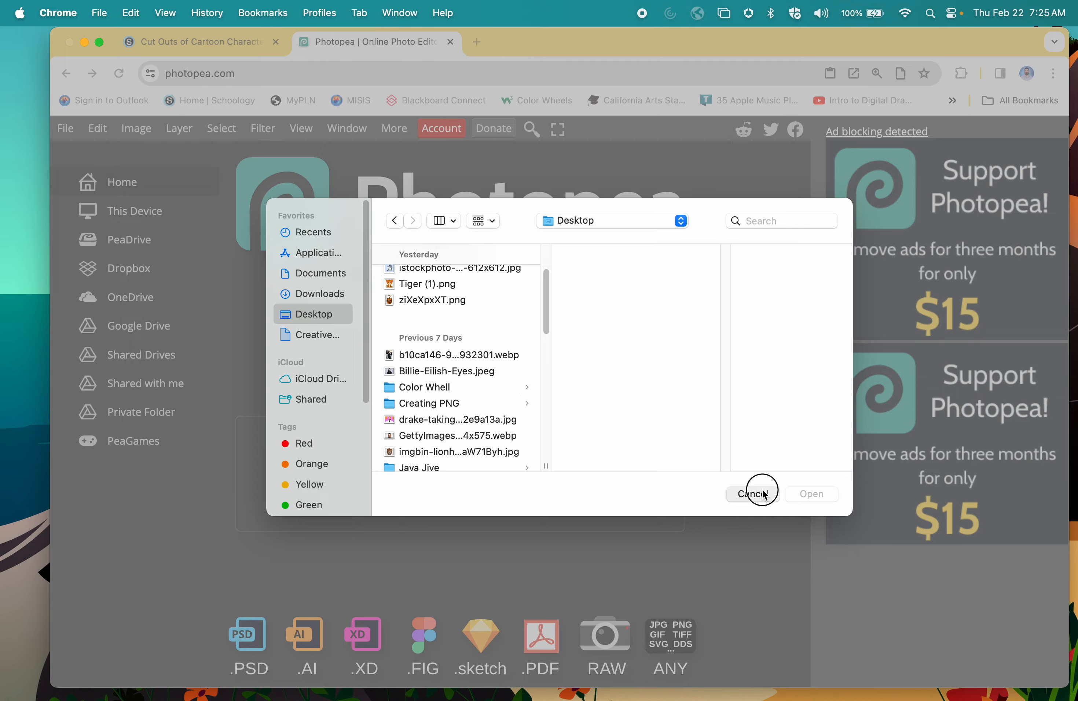
{"action": "left_click", "coordinate": [753, 494]}
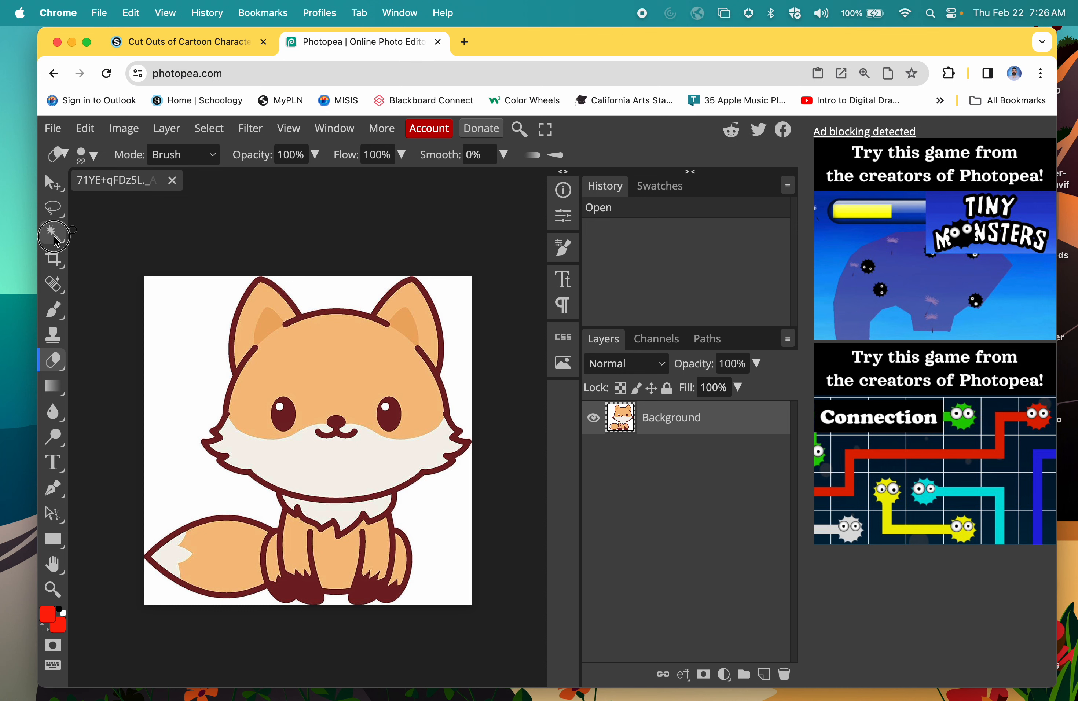
Choose the Magic Wand to select regions of the fox by similar colour
{"action": "left_click", "coordinate": [52, 233]}
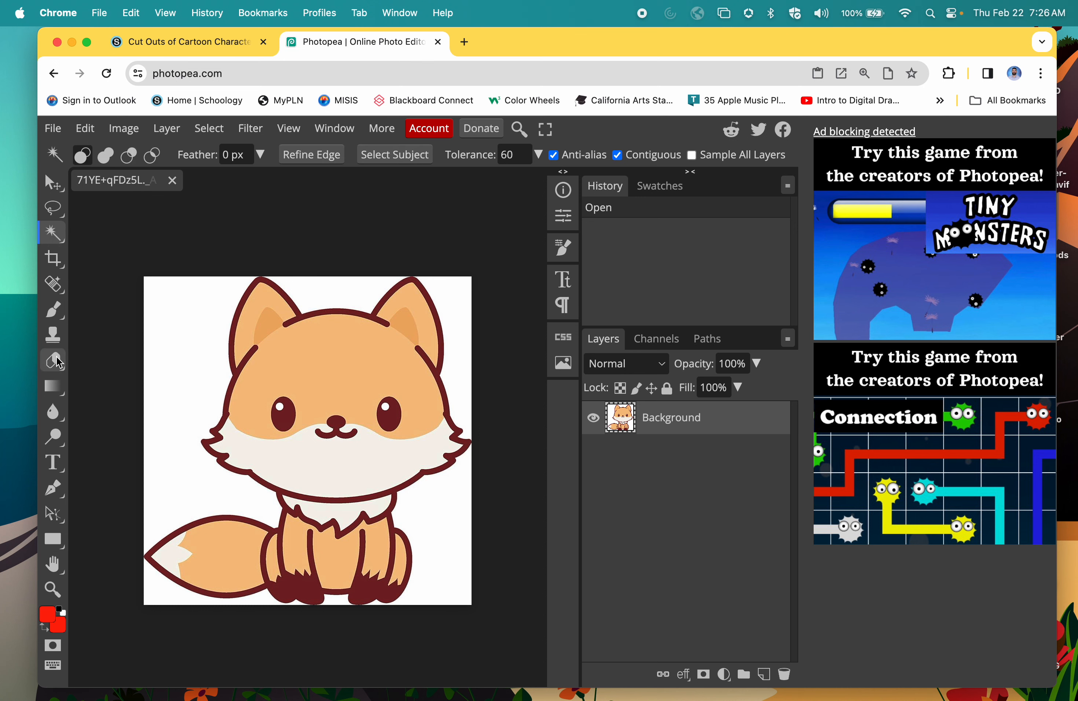
{"action": "mouse_move", "coordinate": [335, 333]}
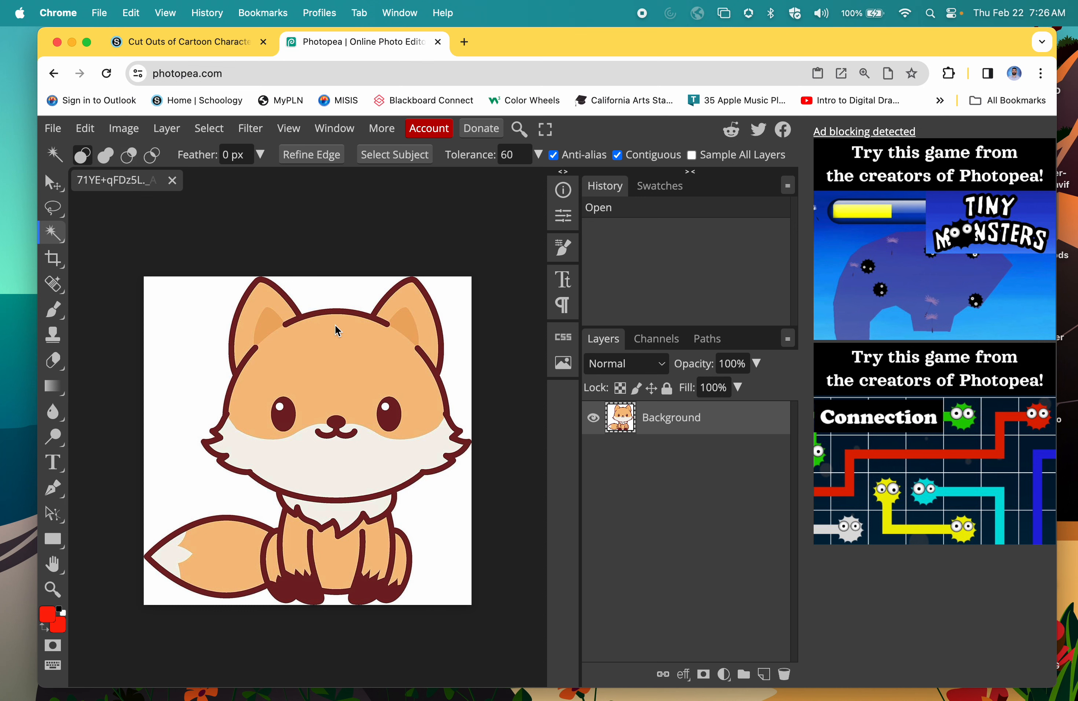
{"action": "mouse_move", "coordinate": [291, 336]}
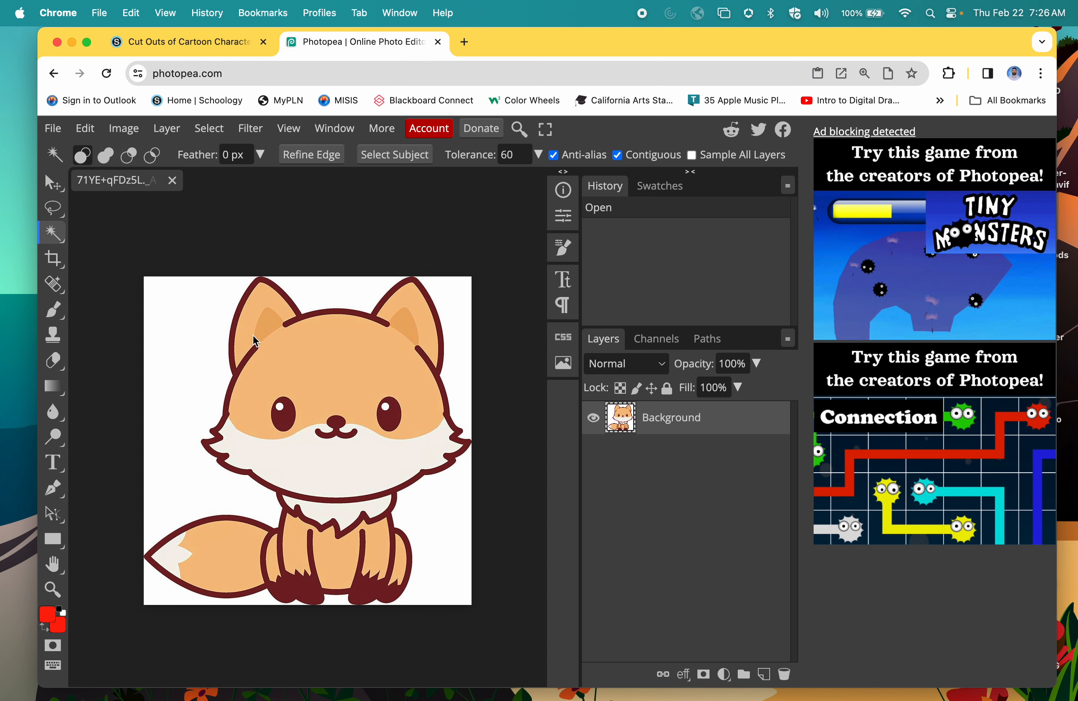
{"action": "mouse_move", "coordinate": [340, 405]}
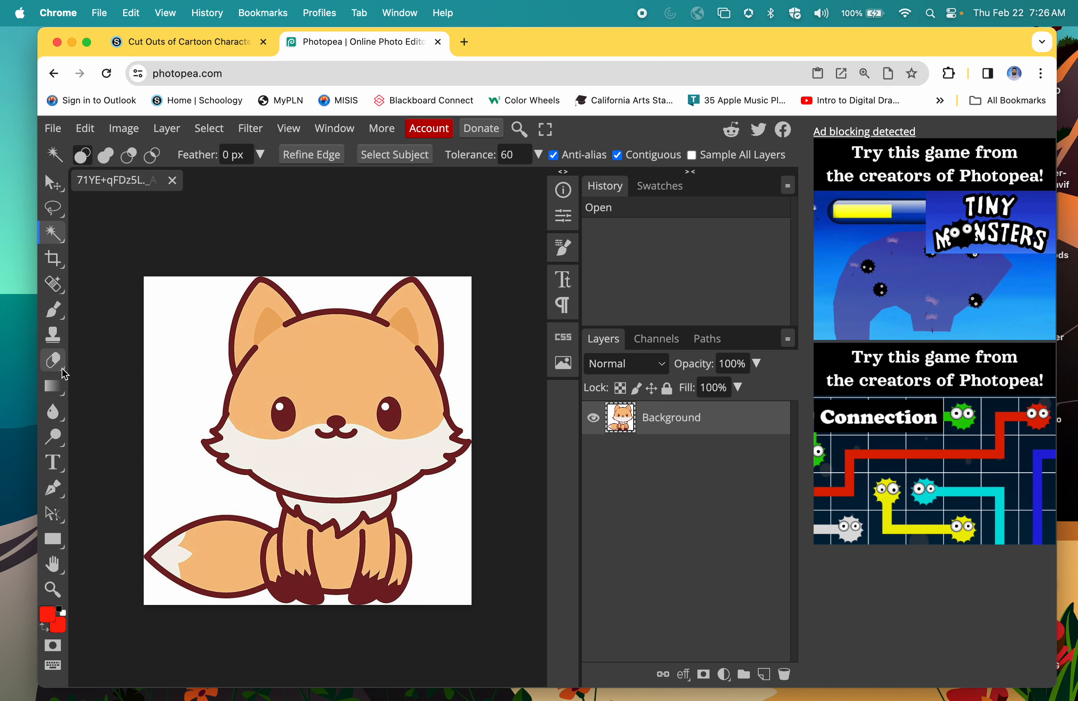
{"action": "mouse_move", "coordinate": [99, 359]}
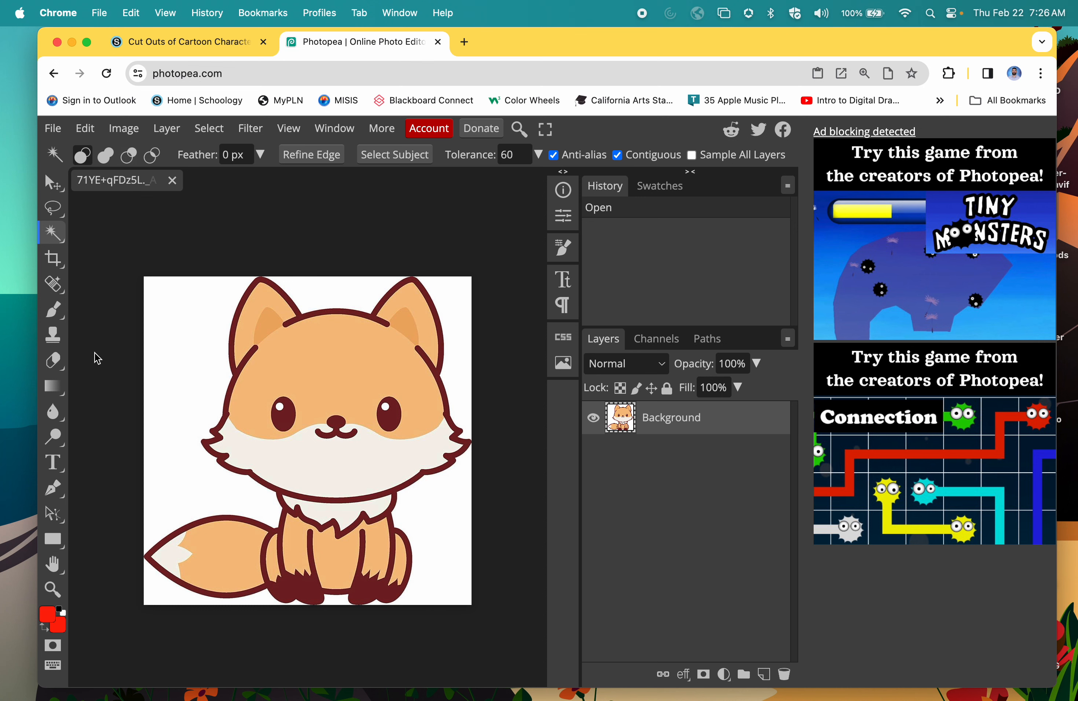
{"action": "mouse_move", "coordinate": [66, 256]}
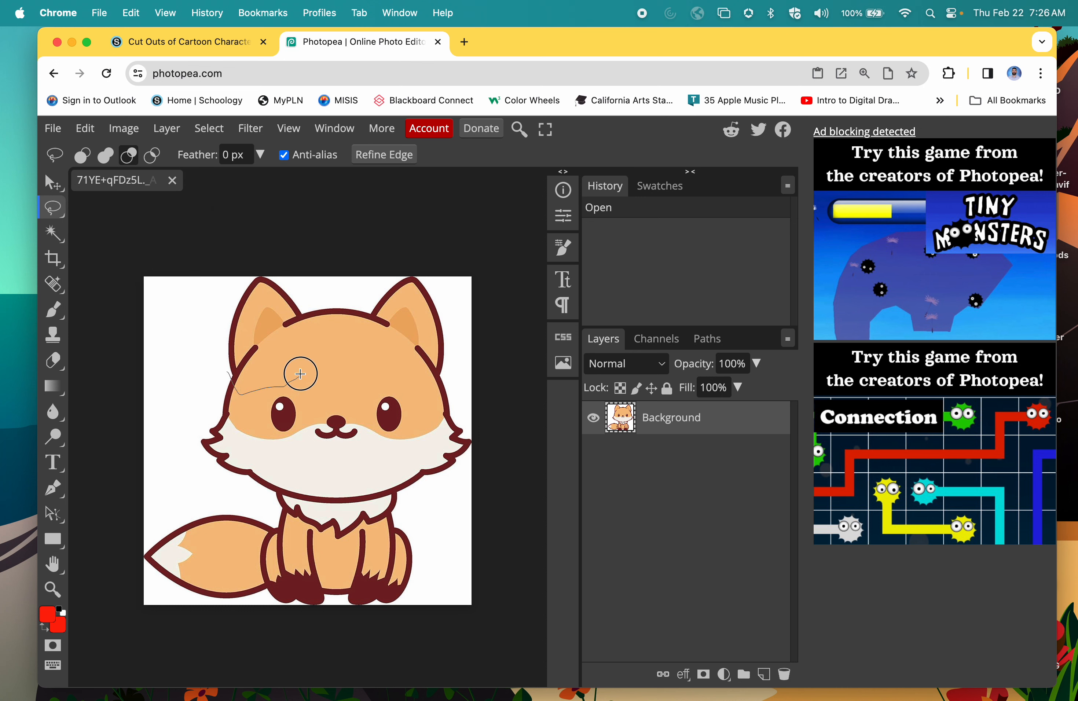
Lasso freehand outlines around the fox's left and right ears, adding them together
{"action": "left_click_drag", "start_coordinate": [302, 374], "coordinate": [226, 378]}
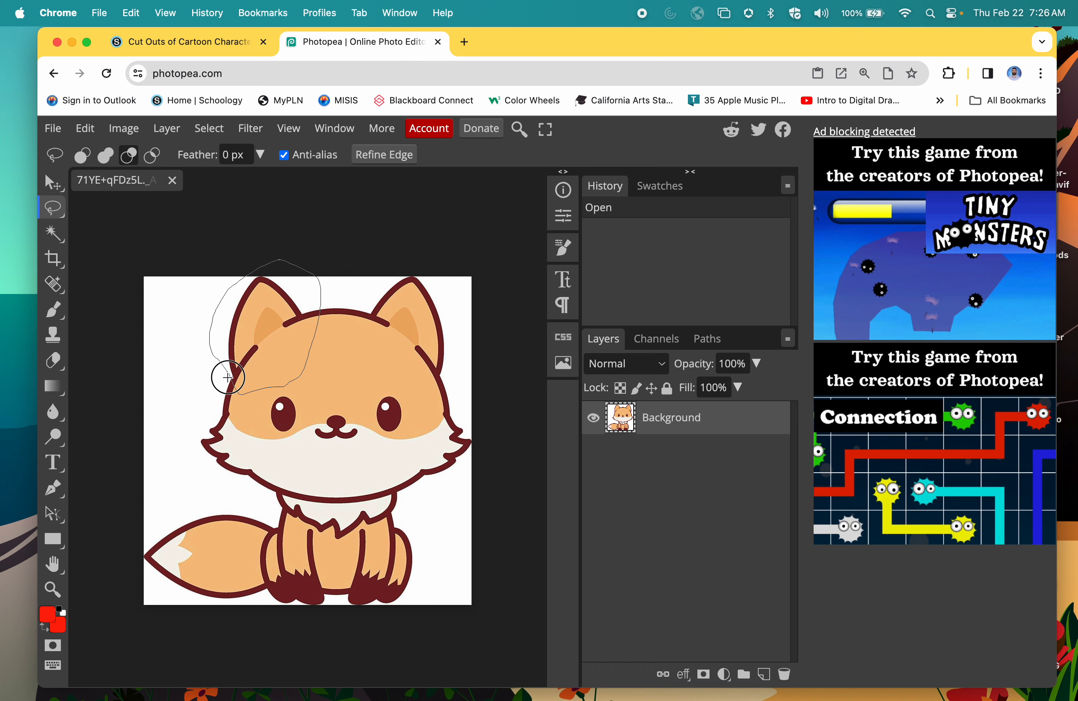
{"action": "left_click", "coordinate": [226, 377]}
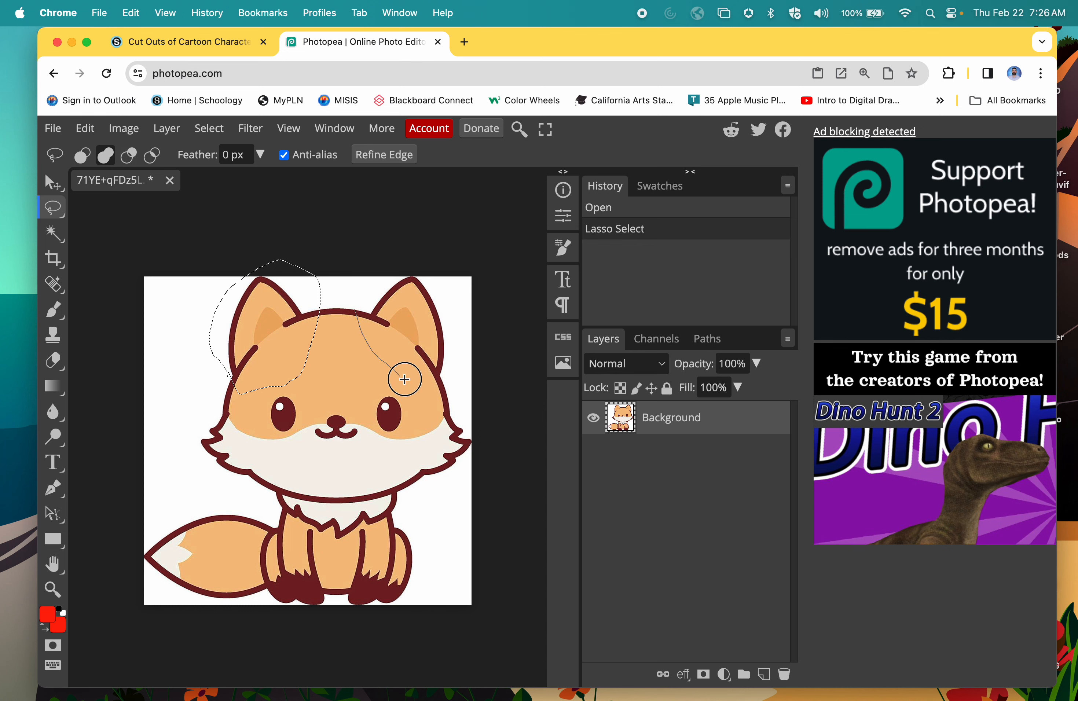
{"action": "left_click_drag", "start_coordinate": [399, 378], "coordinate": [364, 312]}
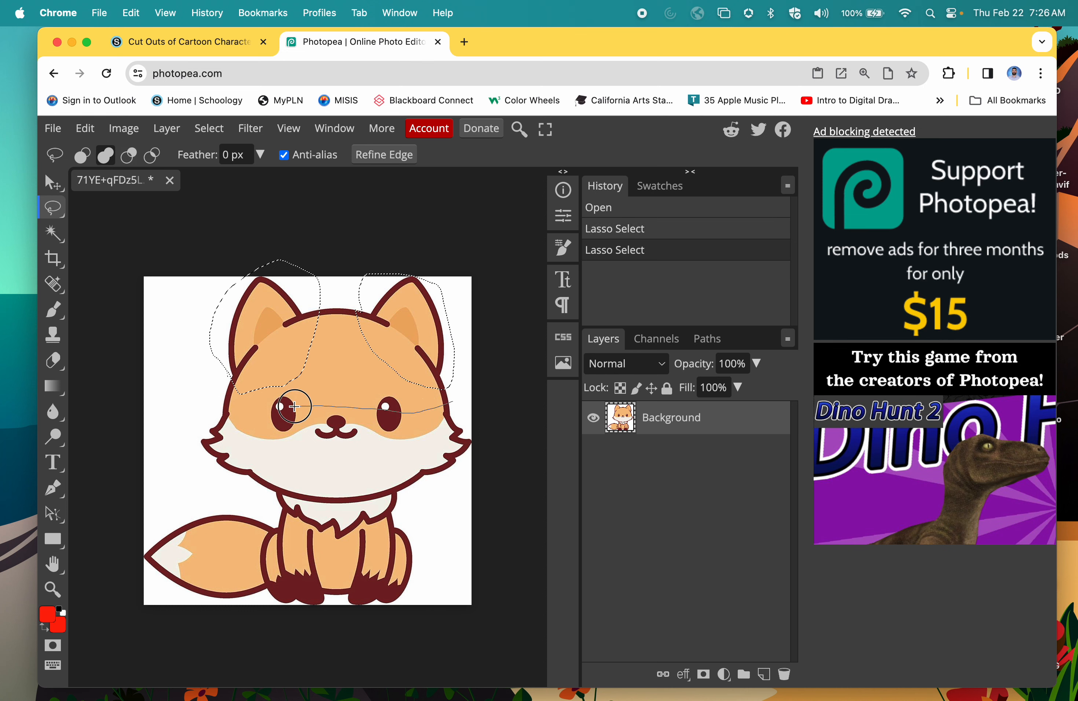
Add lasso outlines around the fox's lower face band and its tail to the selection
{"action": "left_click_drag", "start_coordinate": [289, 407], "coordinate": [226, 491]}
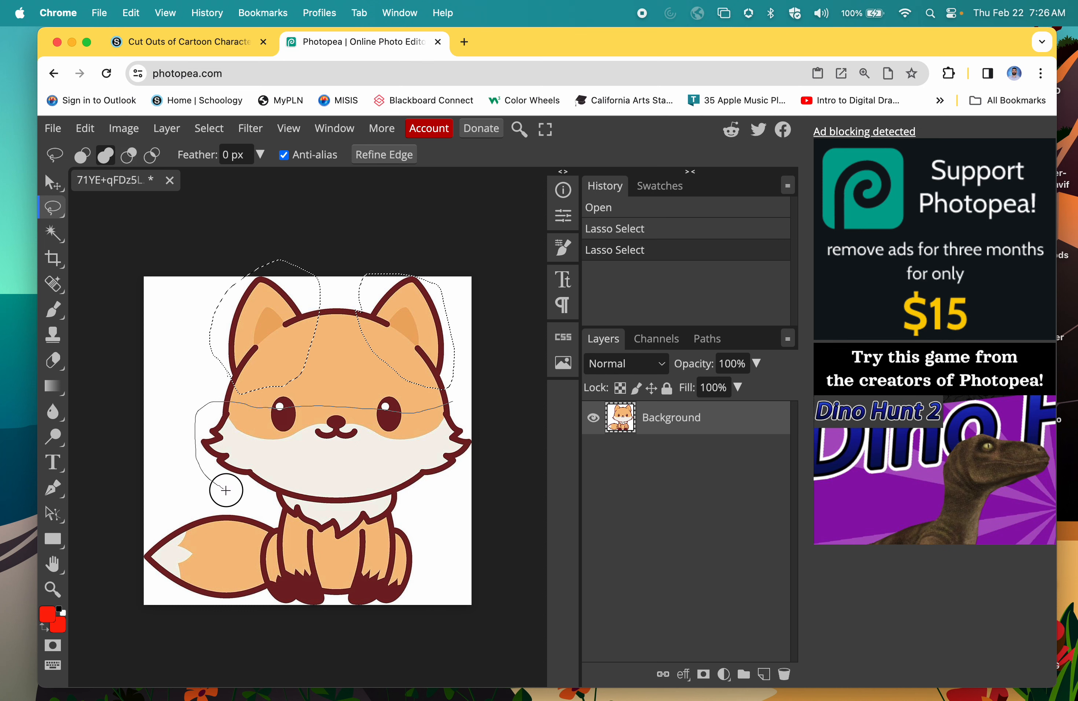
{"action": "left_click_drag", "start_coordinate": [226, 490], "coordinate": [475, 477]}
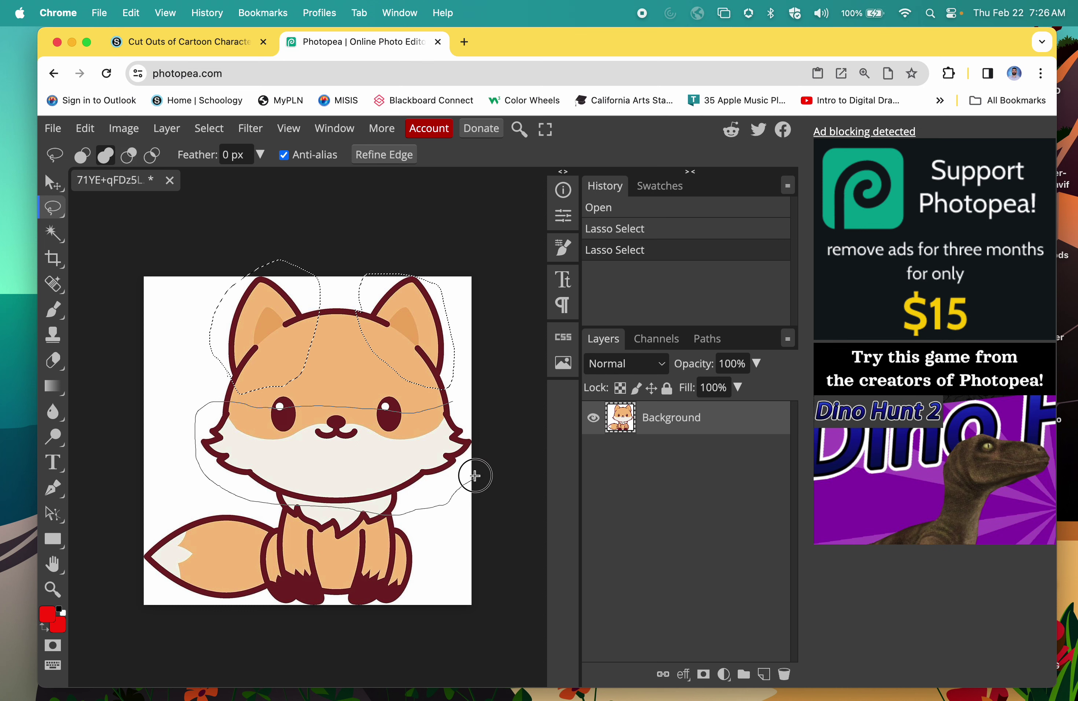
{"action": "left_click_drag", "start_coordinate": [474, 476], "coordinate": [246, 551]}
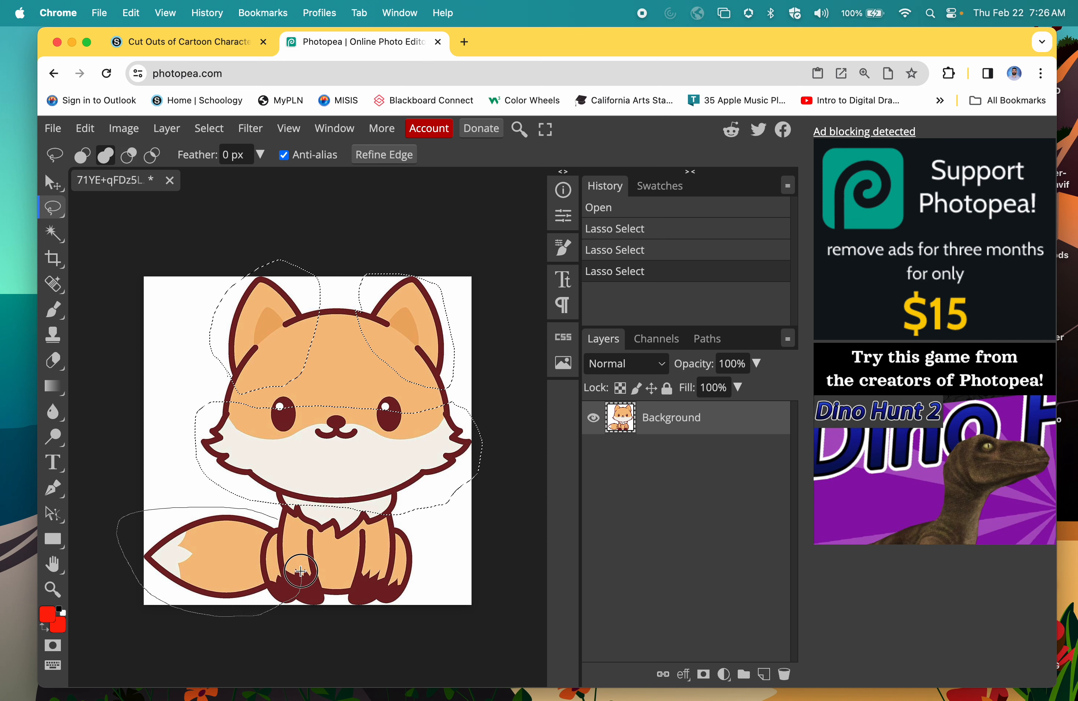
{"action": "left_click_drag", "start_coordinate": [300, 571], "coordinate": [380, 504]}
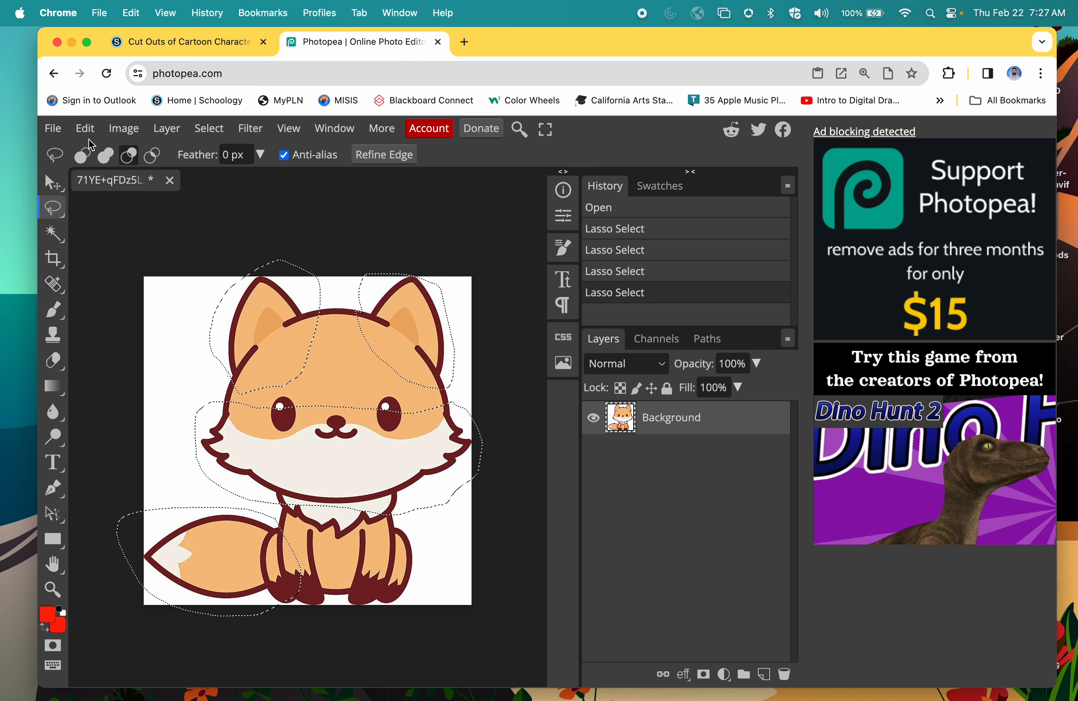
Clear the selected ears, face and tail from the image and paste them onto a new layer
{"action": "left_click", "coordinate": [85, 128]}
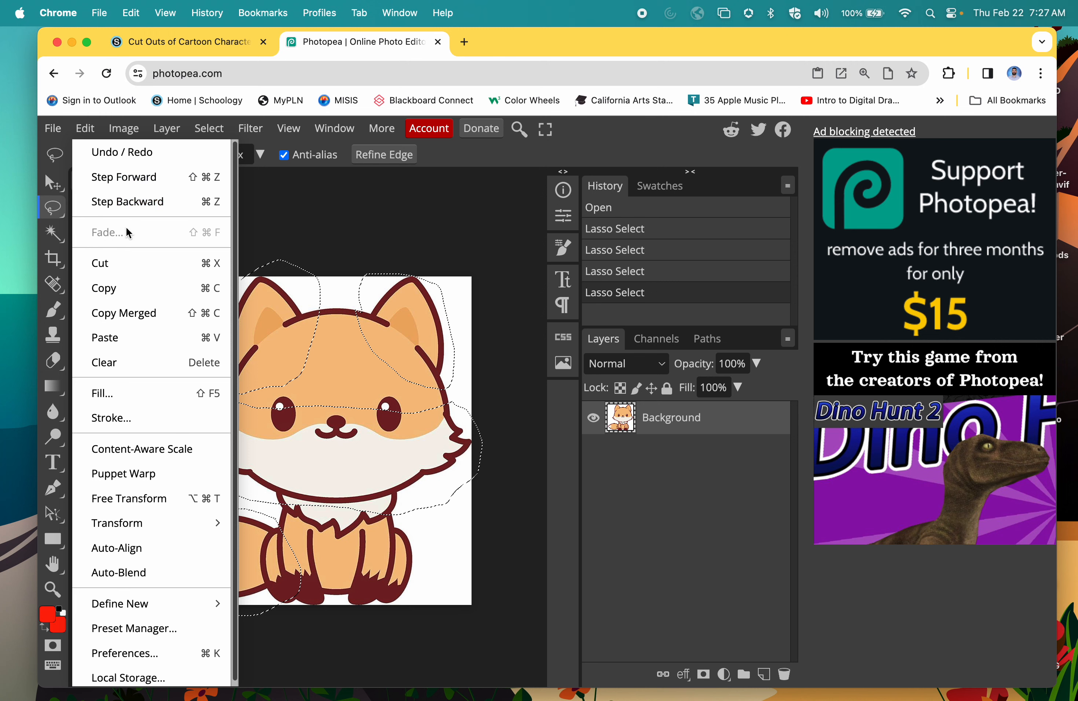
{"action": "left_click", "coordinate": [104, 362]}
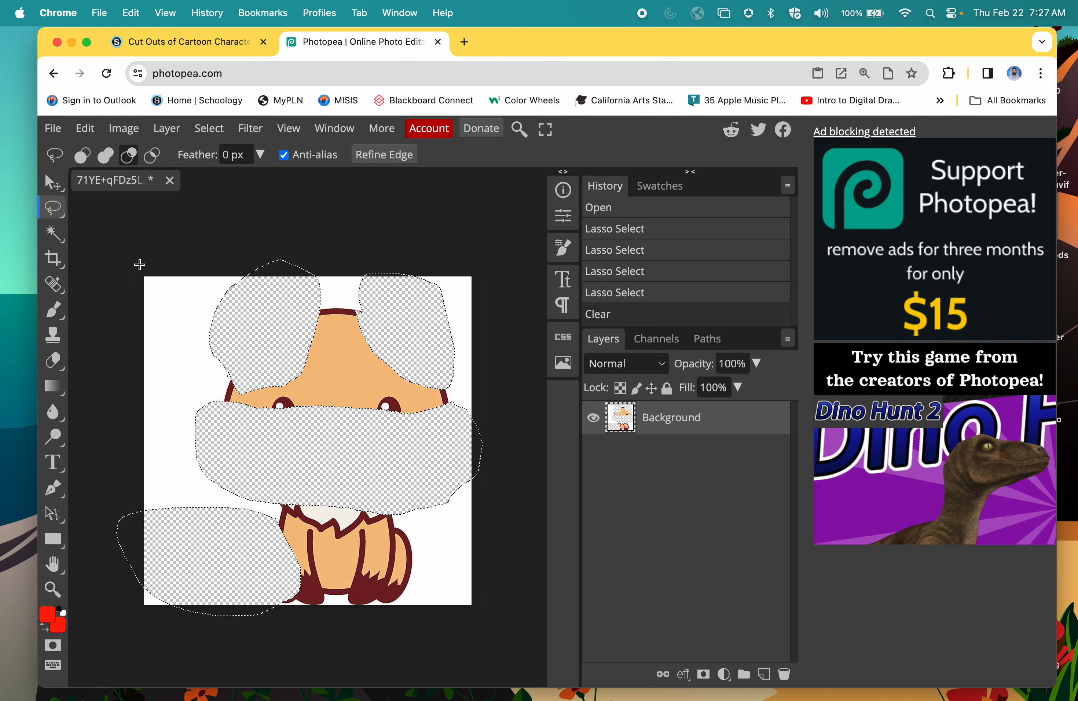
{"action": "mouse_move", "coordinate": [85, 129]}
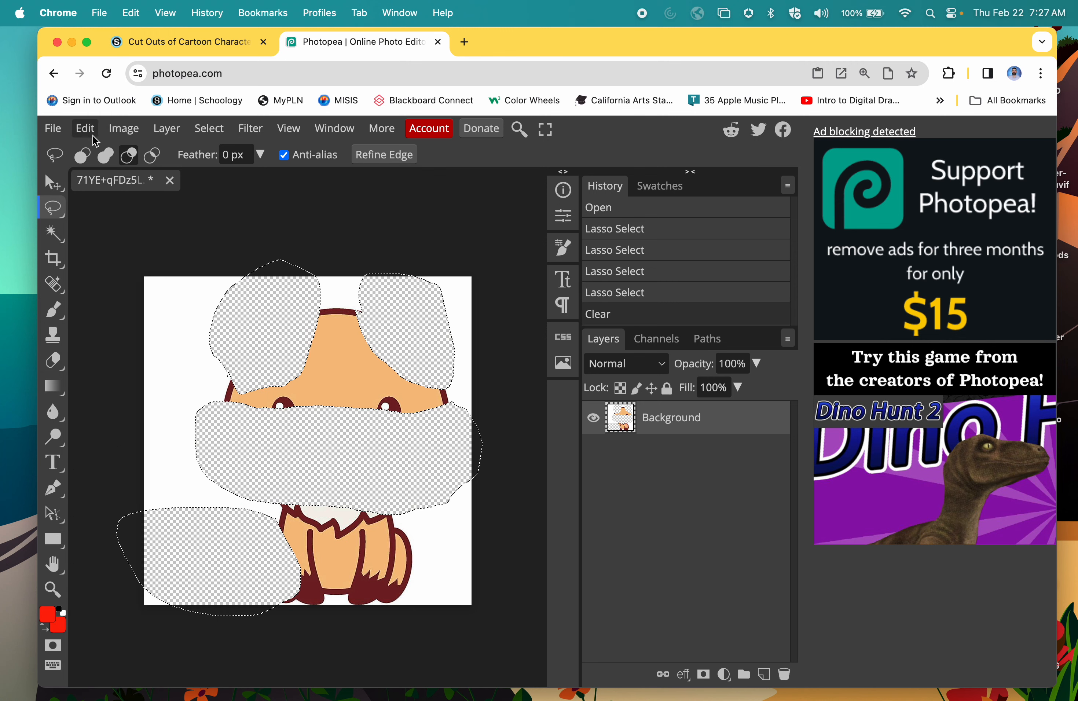
{"action": "left_click", "coordinate": [85, 127]}
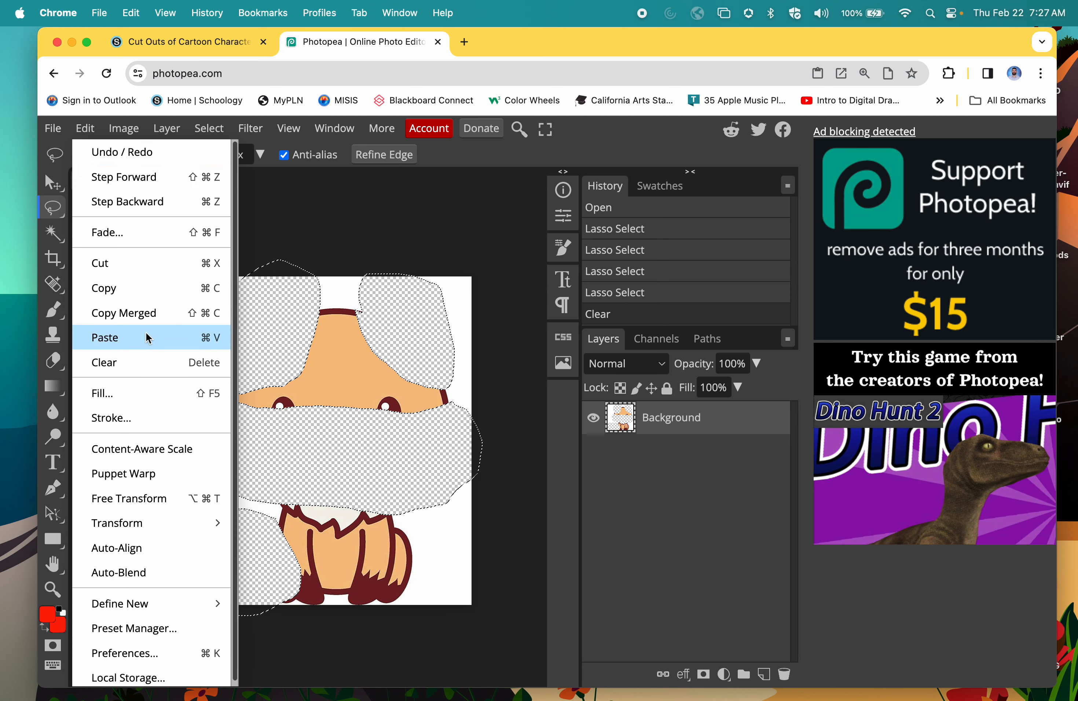
{"action": "left_click", "coordinate": [104, 338]}
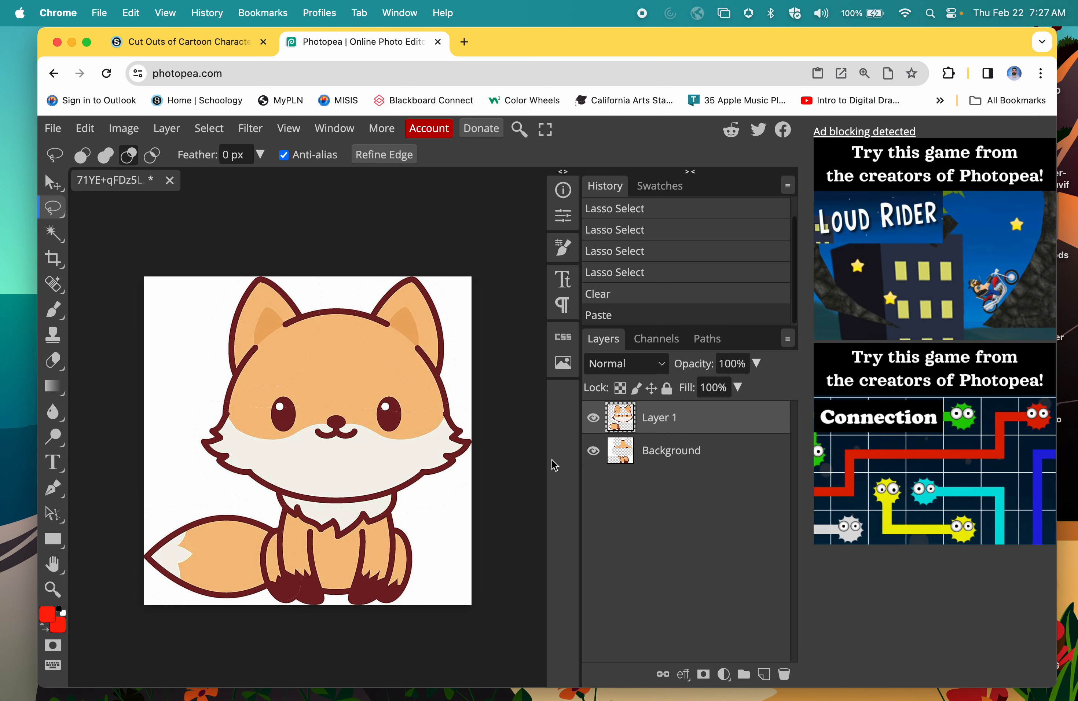
{"action": "mouse_move", "coordinate": [693, 427]}
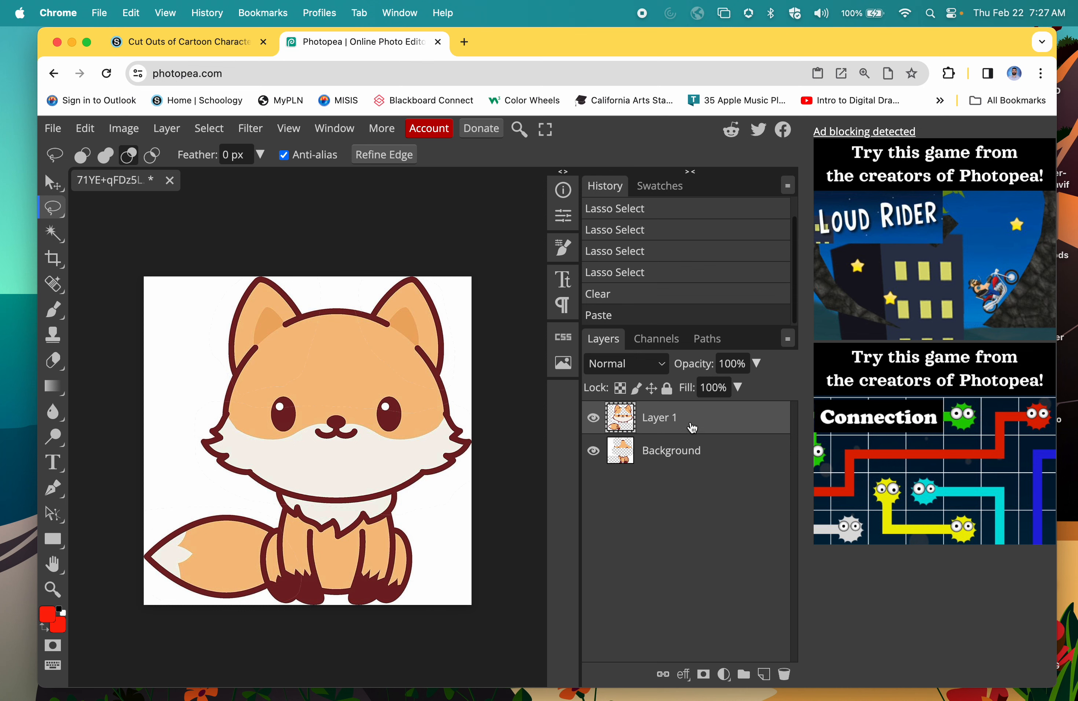
{"action": "mouse_move", "coordinate": [671, 442]}
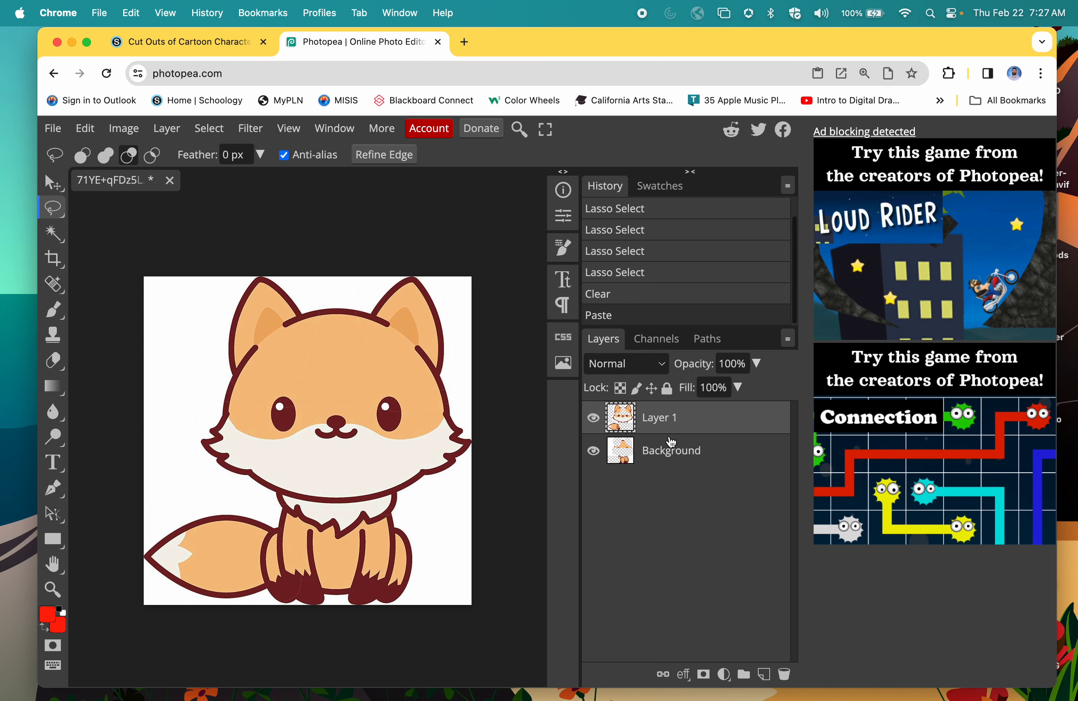
{"action": "mouse_move", "coordinate": [679, 425]}
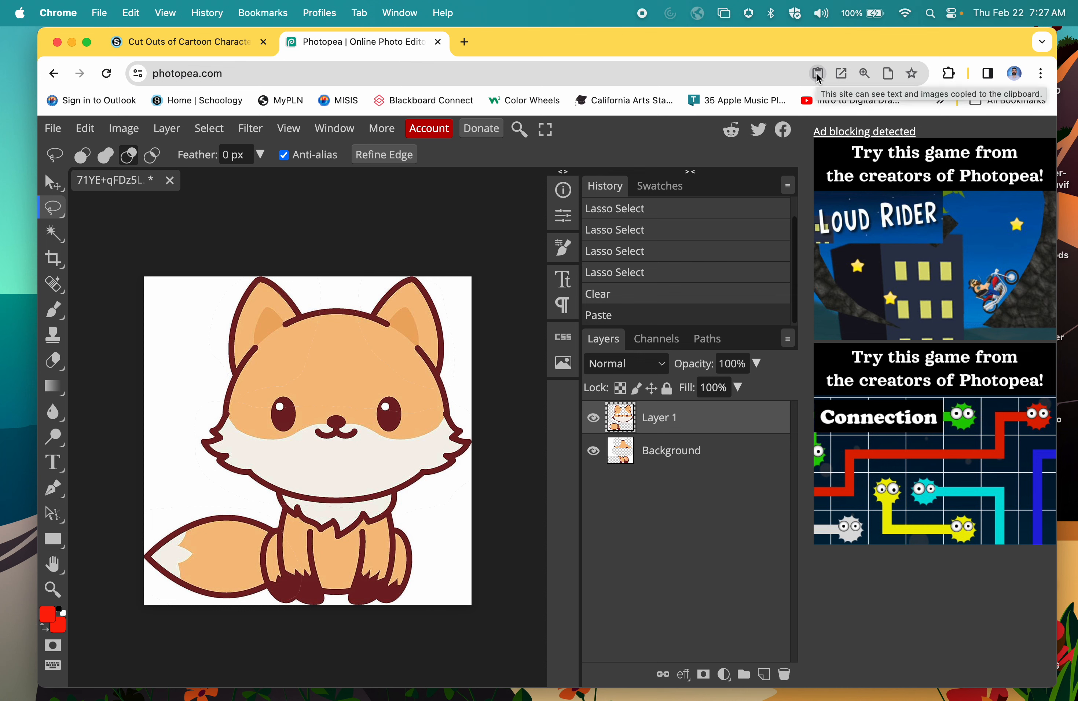
{"action": "left_click", "coordinate": [817, 72]}
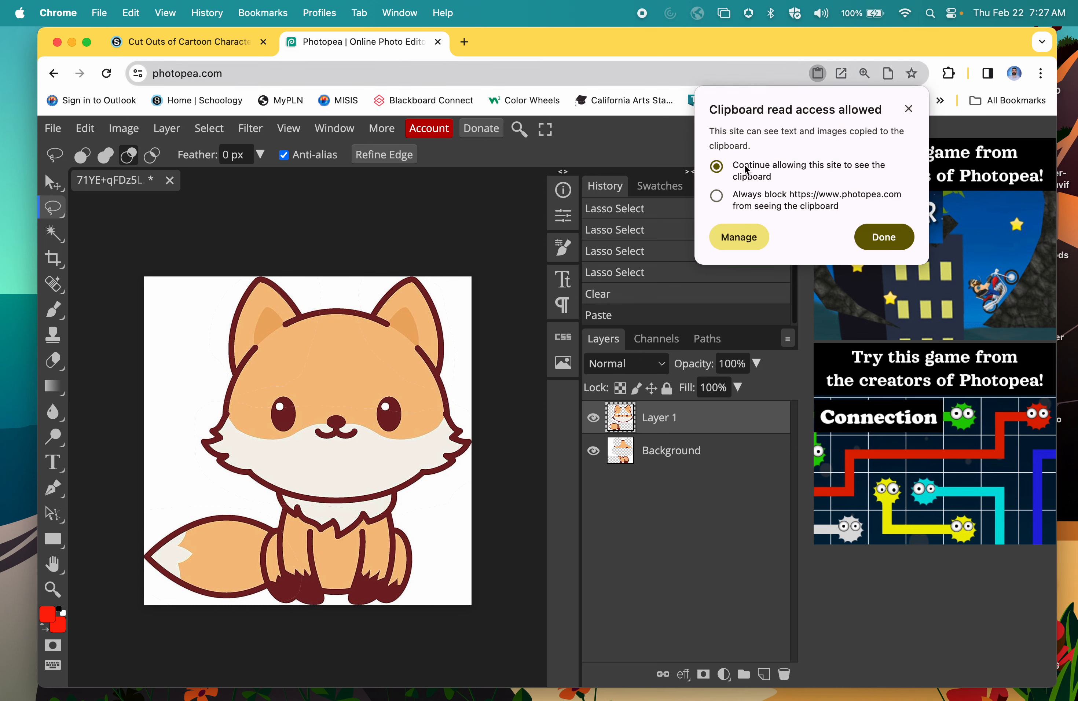
{"action": "mouse_move", "coordinate": [858, 180]}
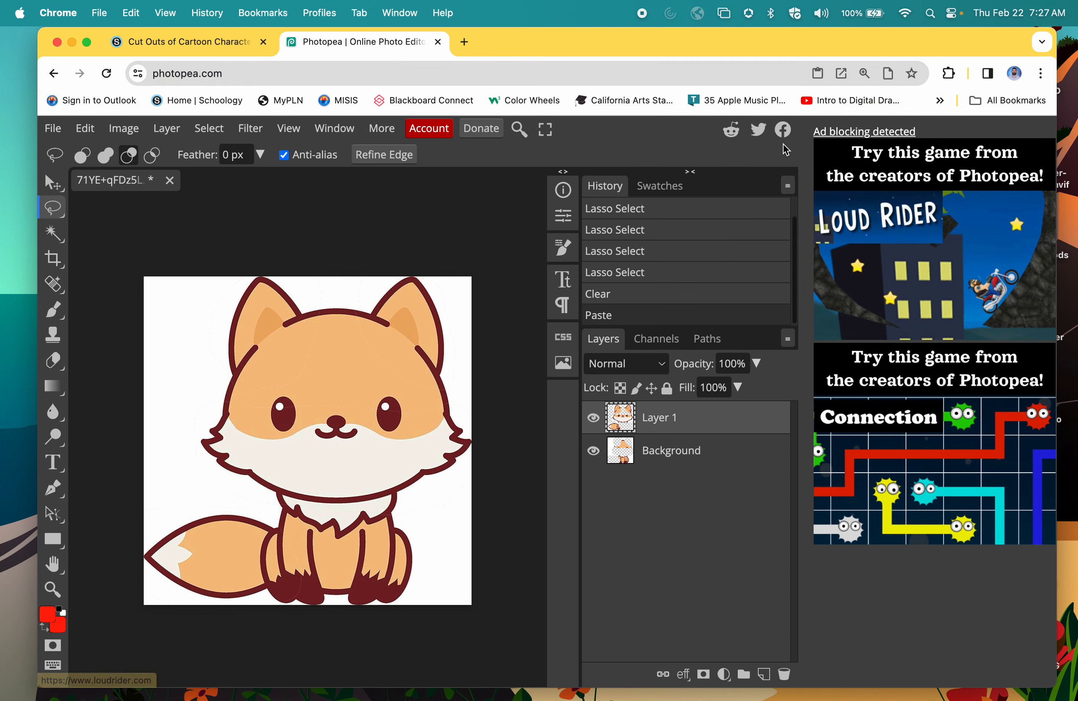
{"action": "mouse_move", "coordinate": [702, 467]}
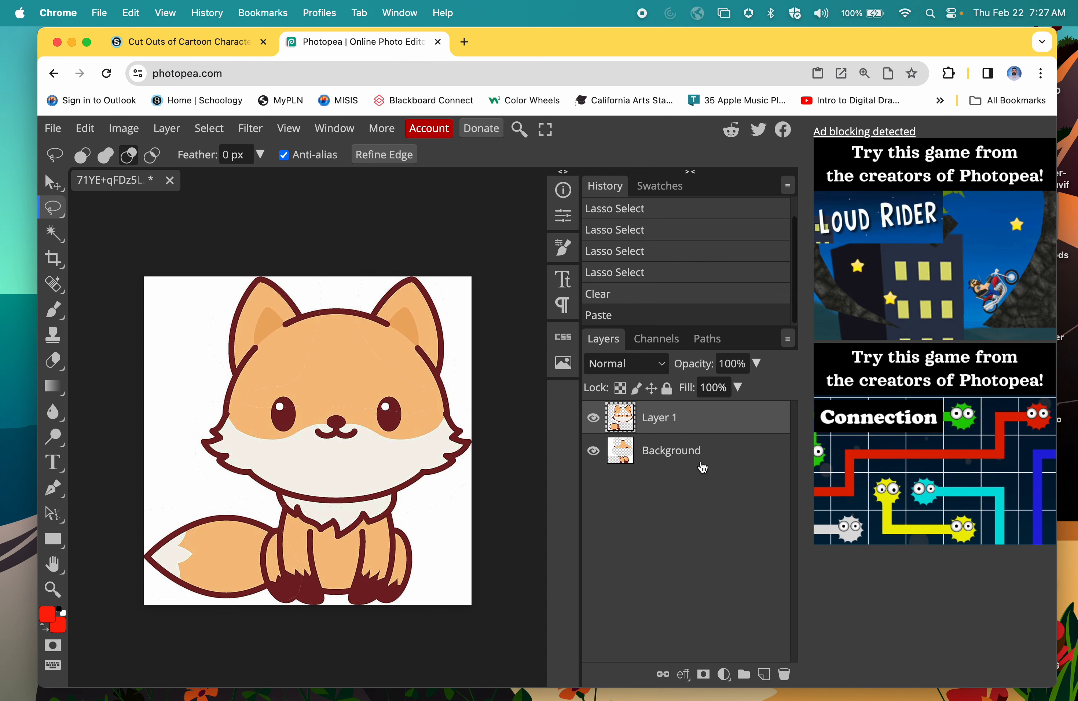
Delete the Background layer so only Layer 1 with the fox pieces remains
{"action": "left_click", "coordinate": [671, 450]}
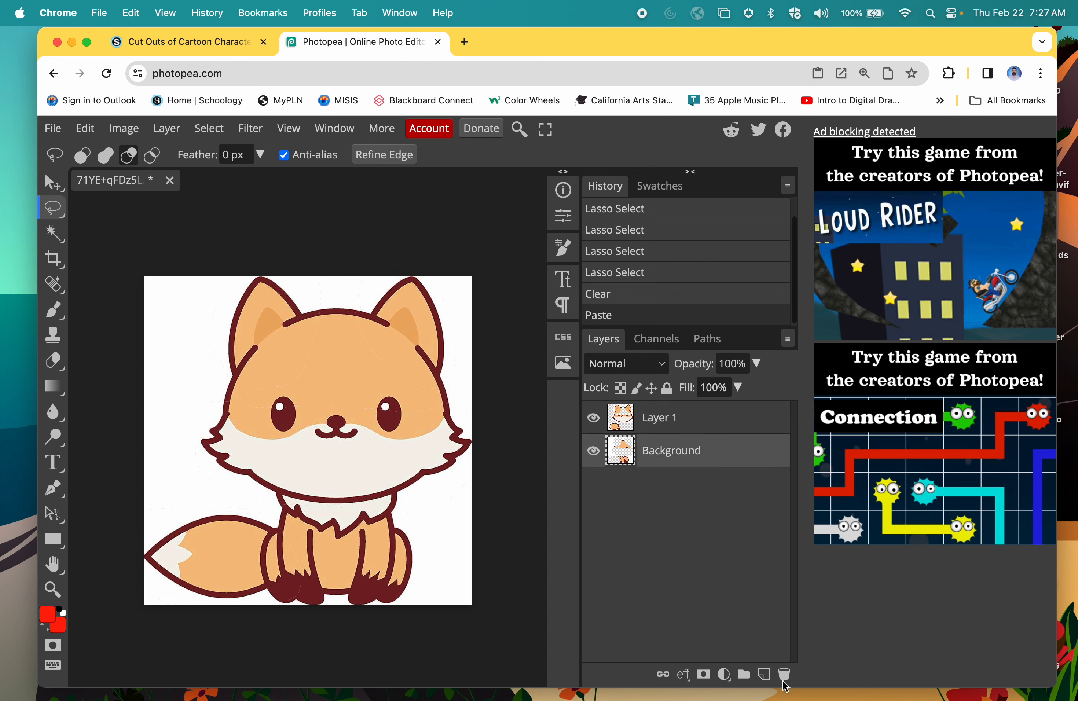
{"action": "left_click", "coordinate": [784, 674]}
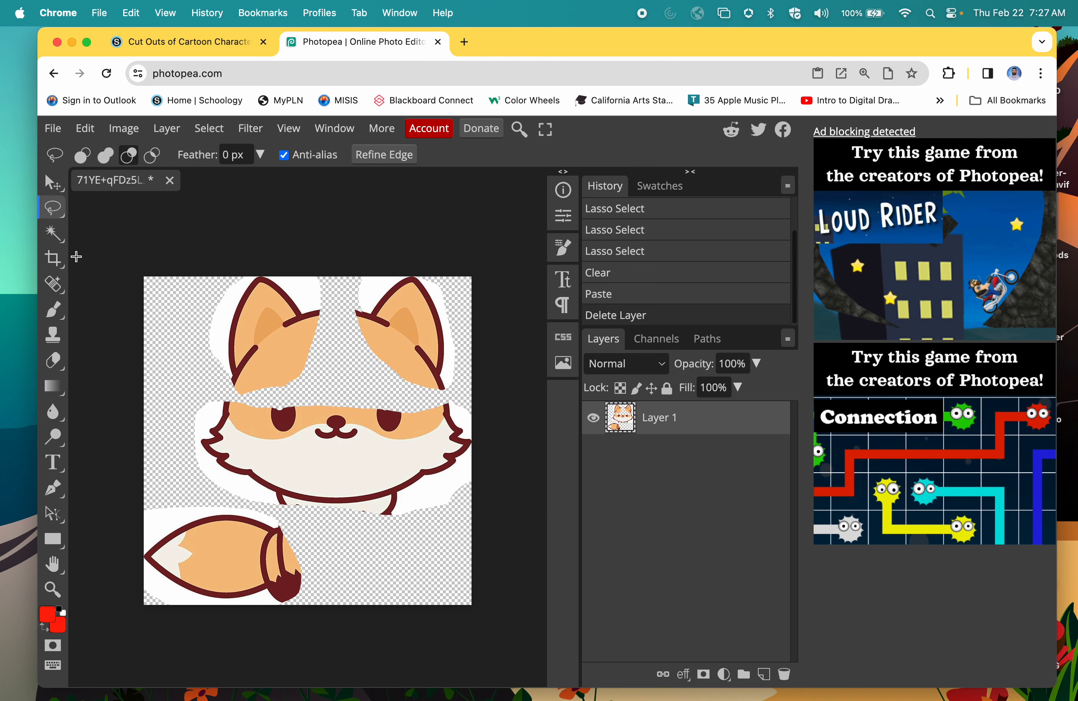
{"action": "left_click", "coordinate": [53, 232]}
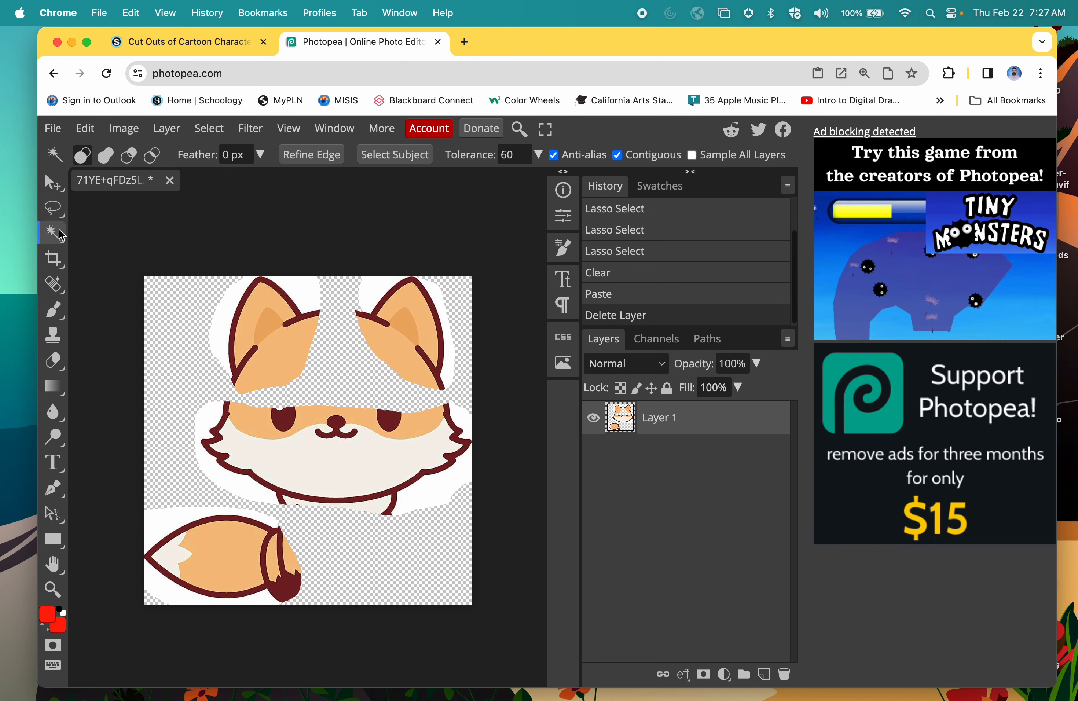
Magic-wand the white areas around the fox pieces and clear them to transparency
{"action": "left_click", "coordinate": [168, 519]}
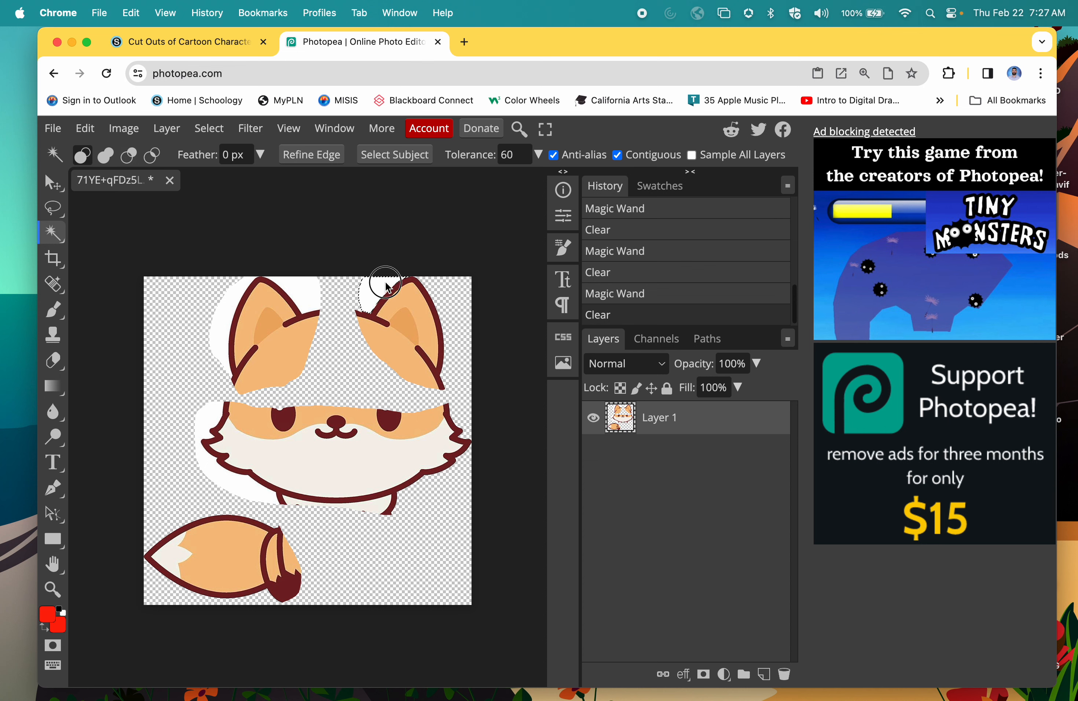
{"action": "left_click", "coordinate": [385, 293]}
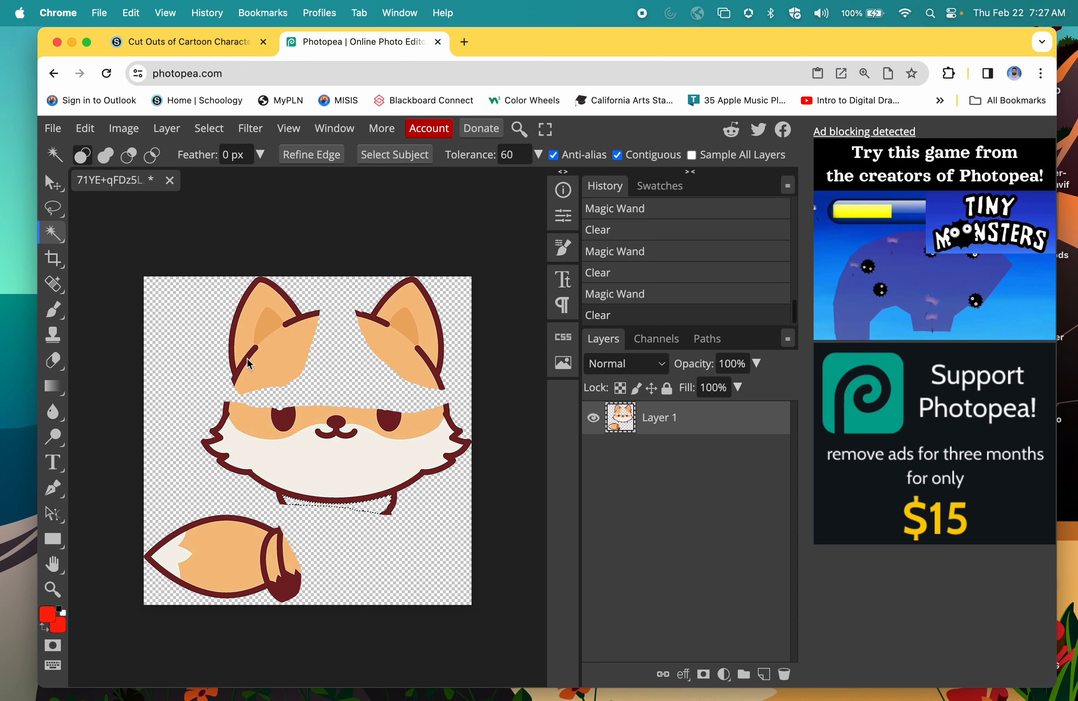
{"action": "mouse_move", "coordinate": [113, 308]}
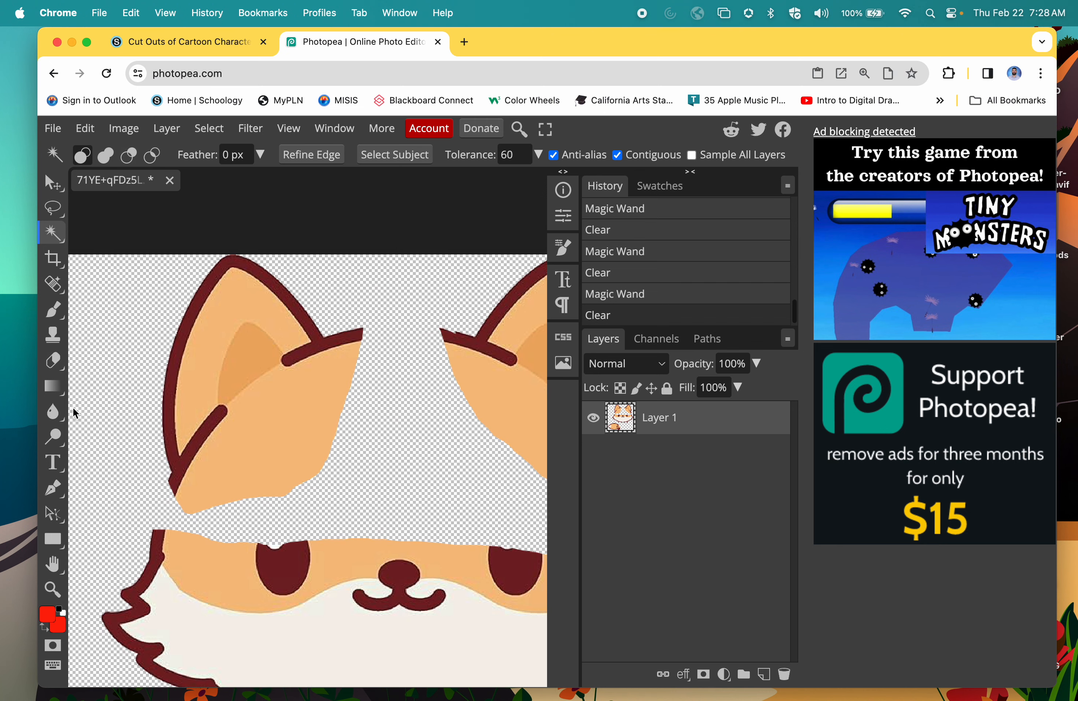
{"action": "left_click", "coordinate": [53, 361]}
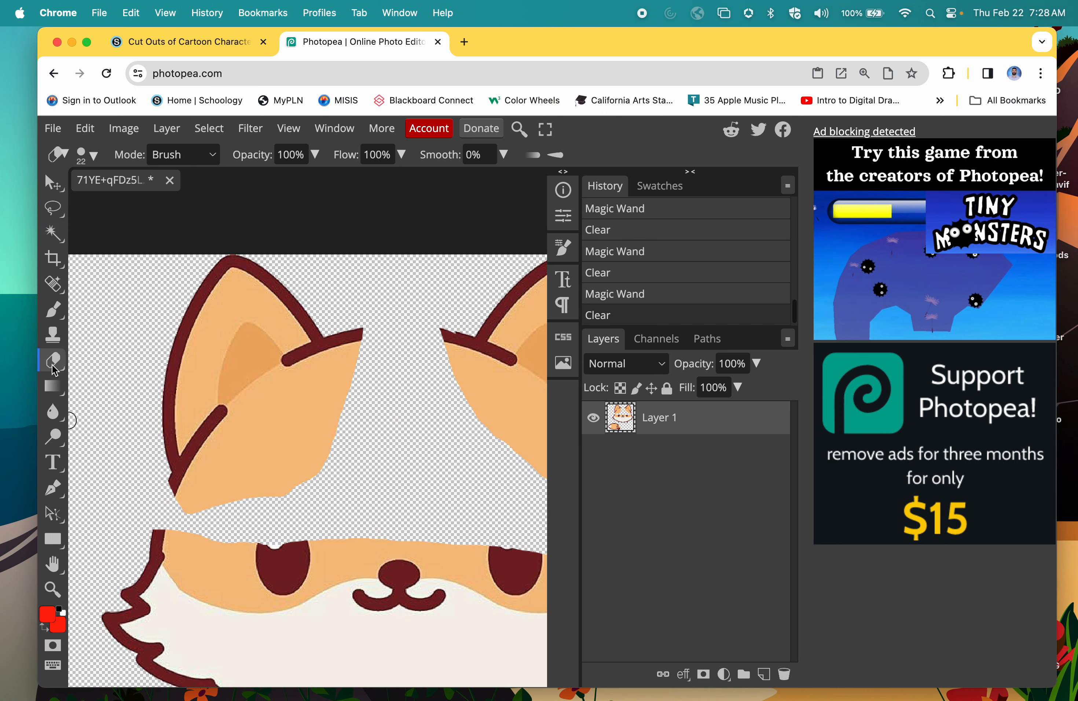
{"action": "left_click", "coordinate": [53, 361]}
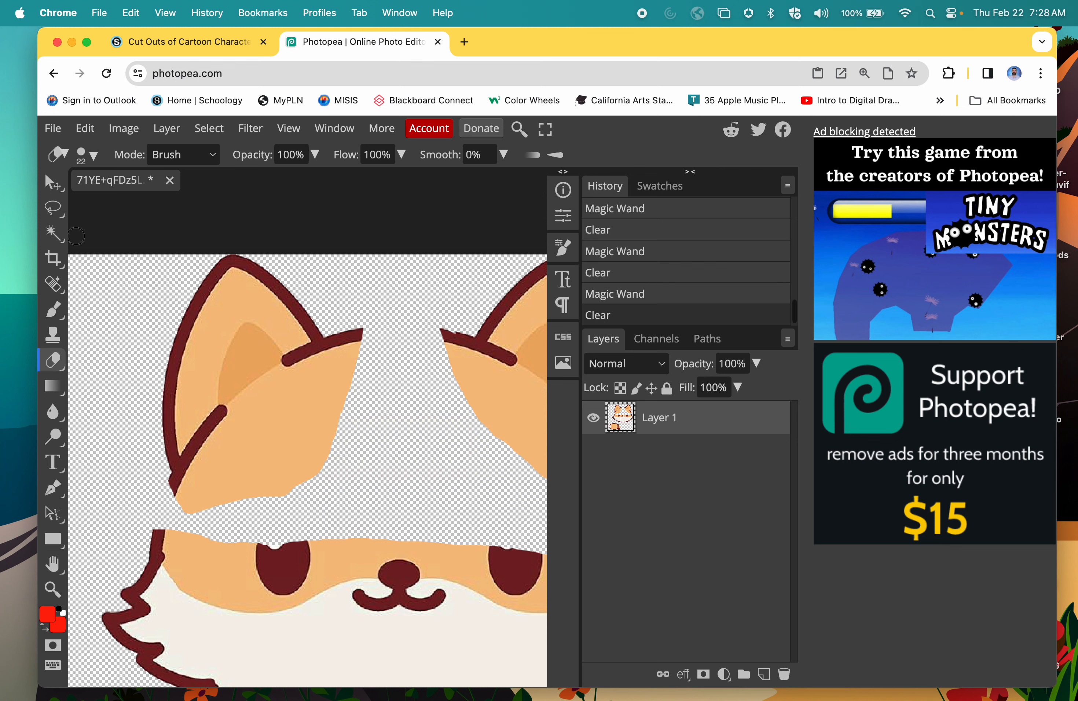
Set the eraser brush hardness to 100% for cleaning the ear edges
{"action": "left_click", "coordinate": [88, 154]}
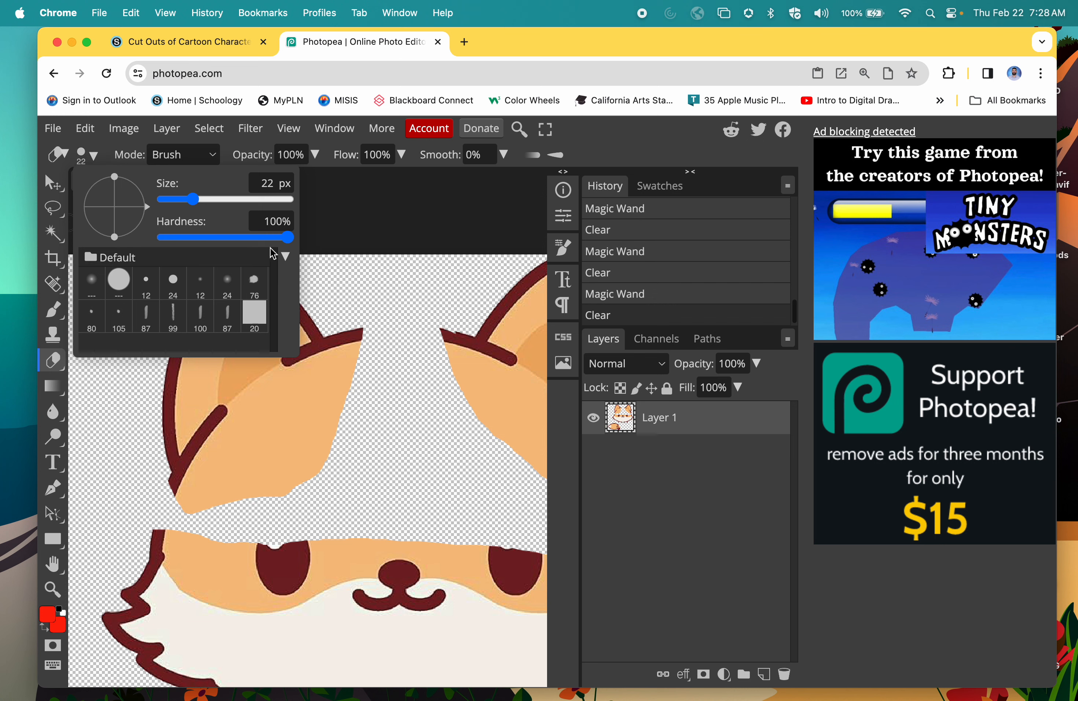
{"action": "left_click_drag", "start_coordinate": [295, 237], "coordinate": [165, 237]}
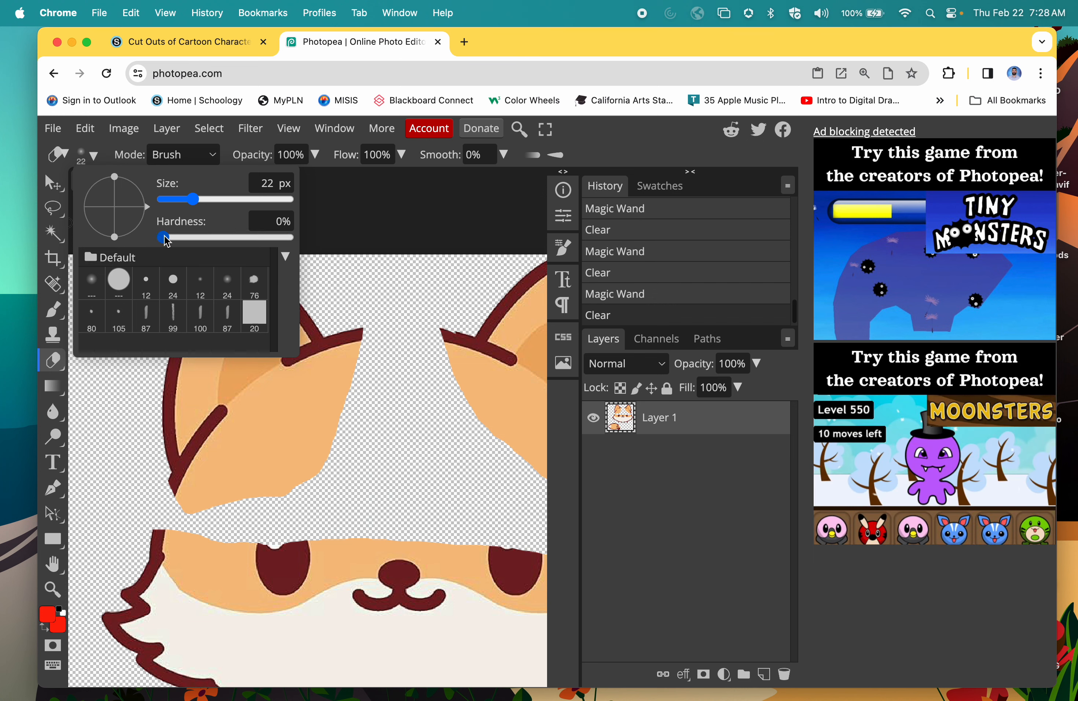
{"action": "left_click_drag", "start_coordinate": [163, 236], "coordinate": [287, 236]}
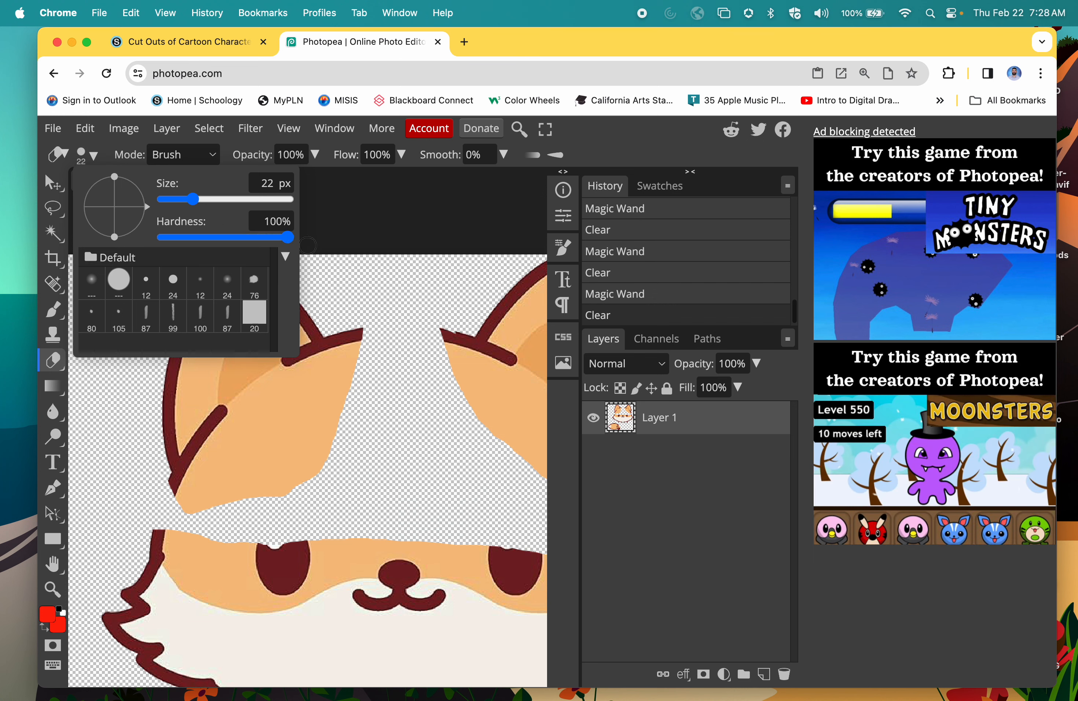
{"action": "mouse_move", "coordinate": [325, 427]}
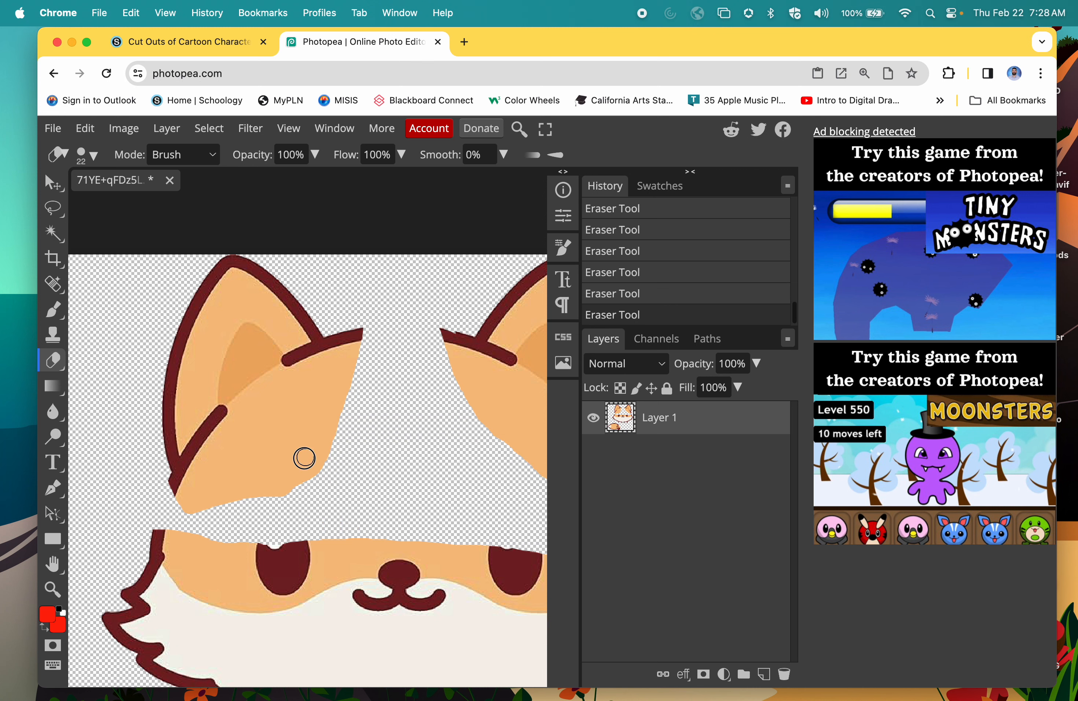
{"action": "mouse_move", "coordinate": [65, 374]}
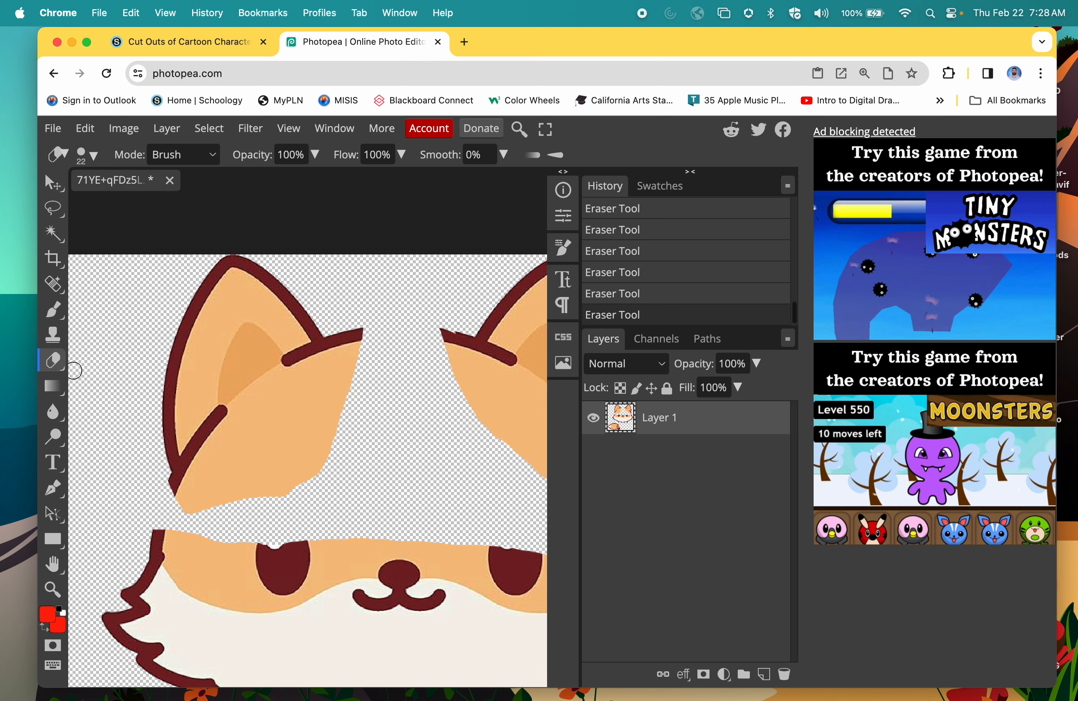
{"action": "left_click", "coordinate": [94, 155]}
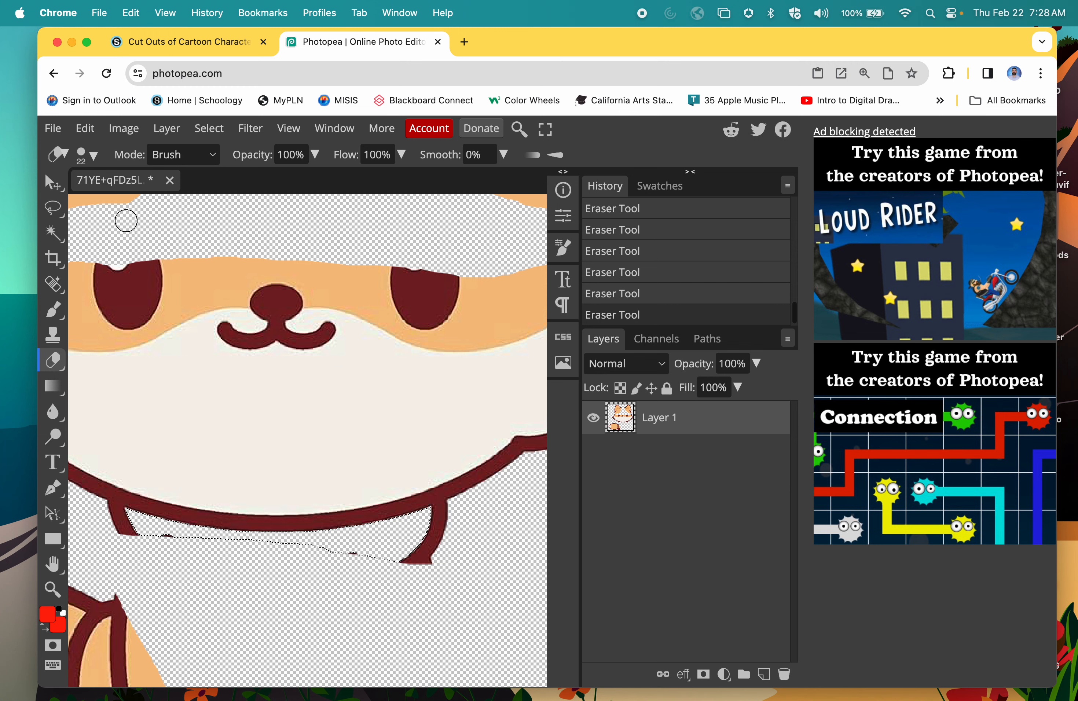
Deselect everything and adjust the eraser brush before hand-erasing
{"action": "left_click", "coordinate": [209, 127]}
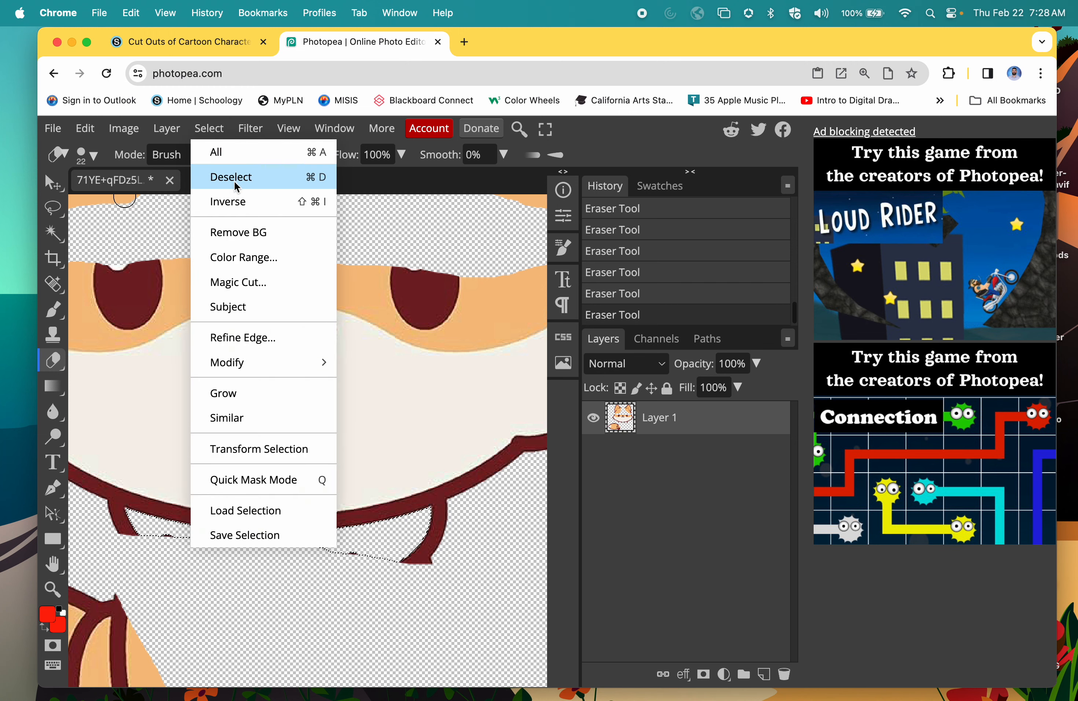
{"action": "left_click", "coordinate": [230, 177]}
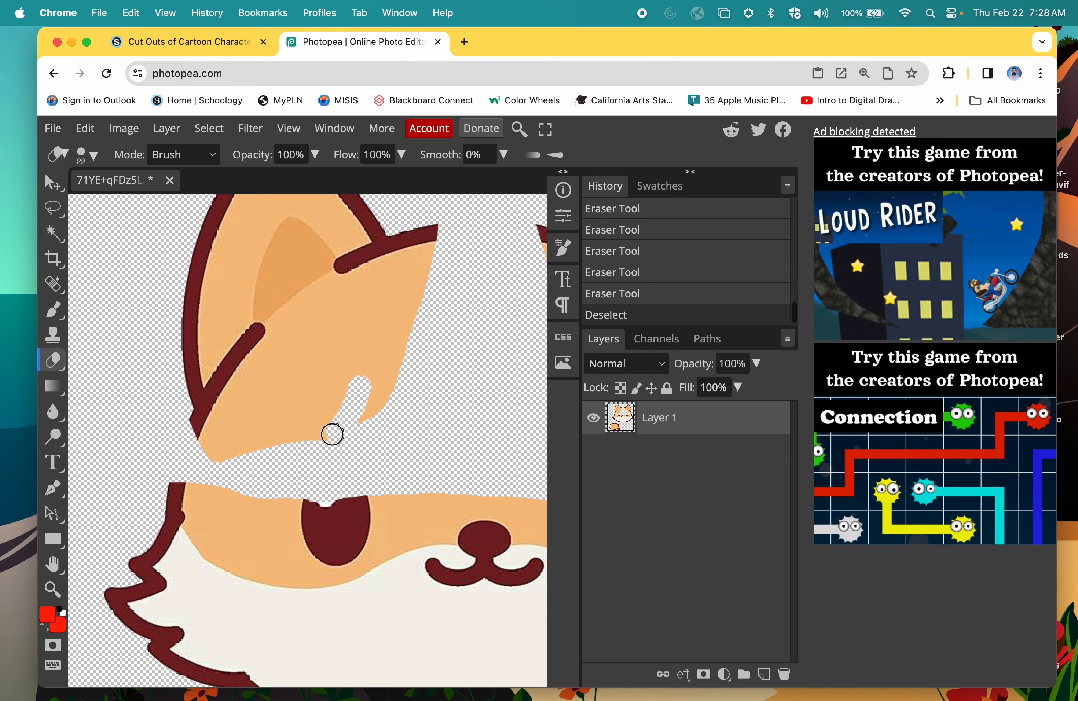
{"action": "left_click", "coordinate": [94, 154]}
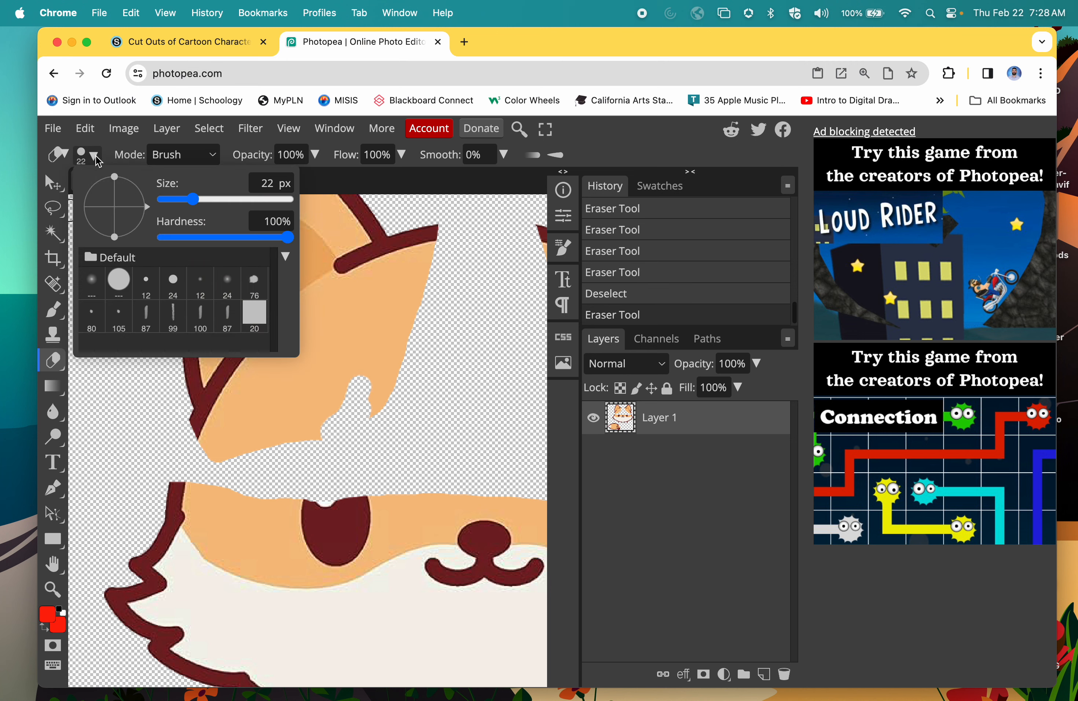
{"action": "left_click_drag", "start_coordinate": [192, 199], "coordinate": [206, 200]}
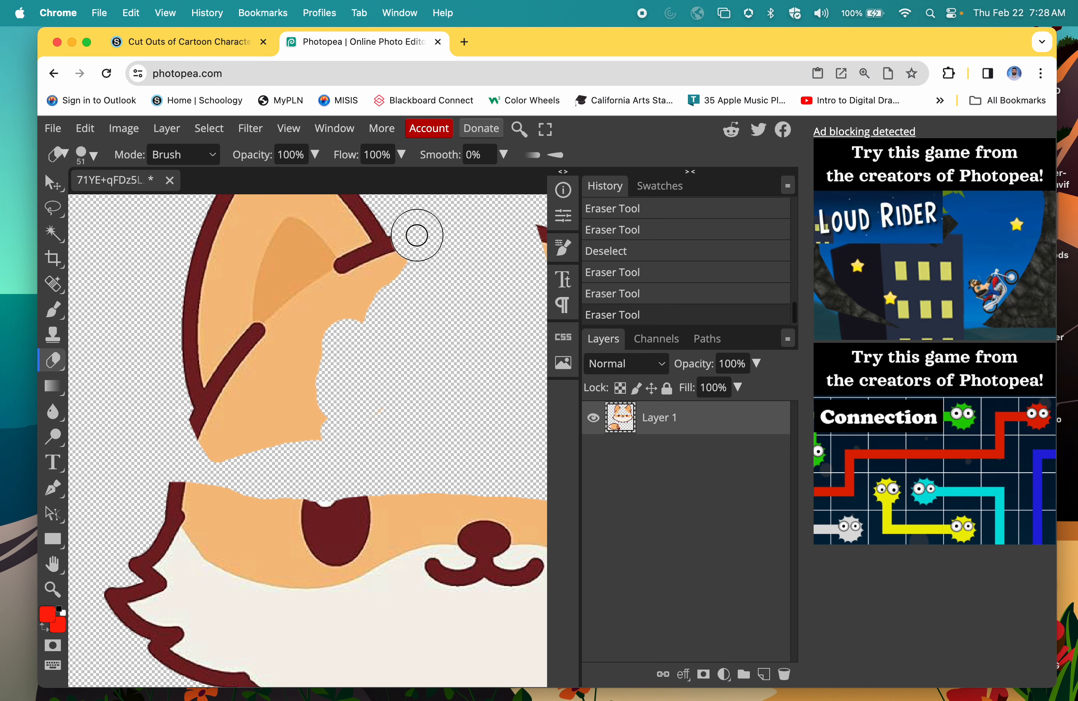
Erase the orange fur joining the first ear to the face until the ear stands alone
{"action": "left_click_drag", "start_coordinate": [416, 235], "coordinate": [378, 271]}
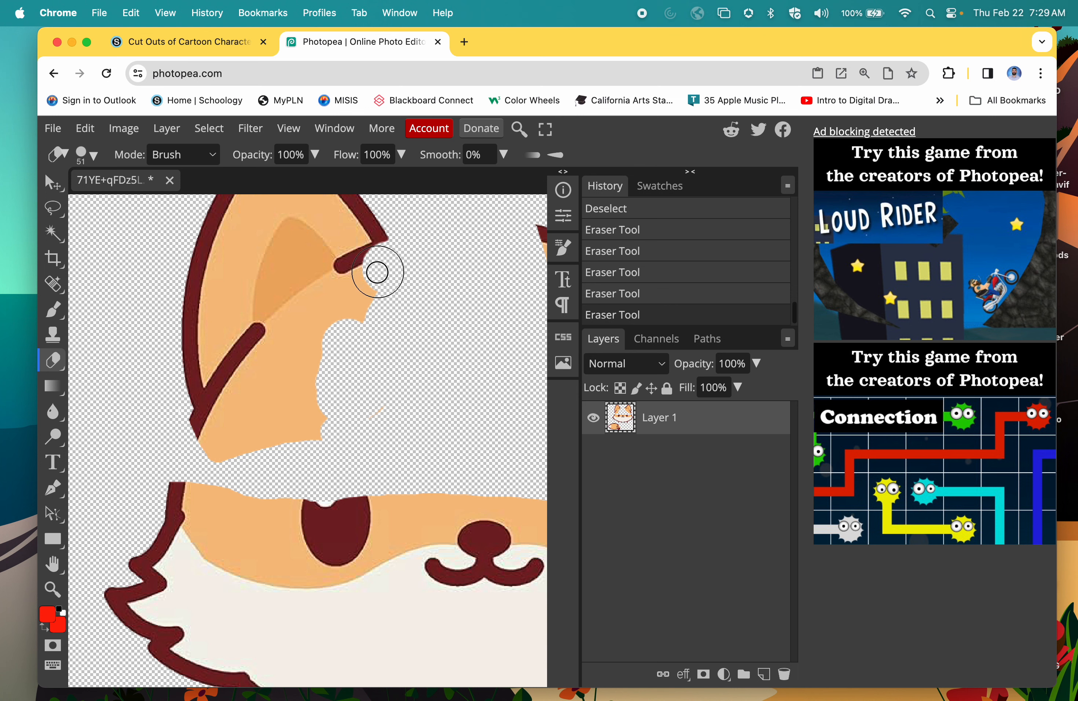
{"action": "left_click_drag", "start_coordinate": [379, 272], "coordinate": [193, 450]}
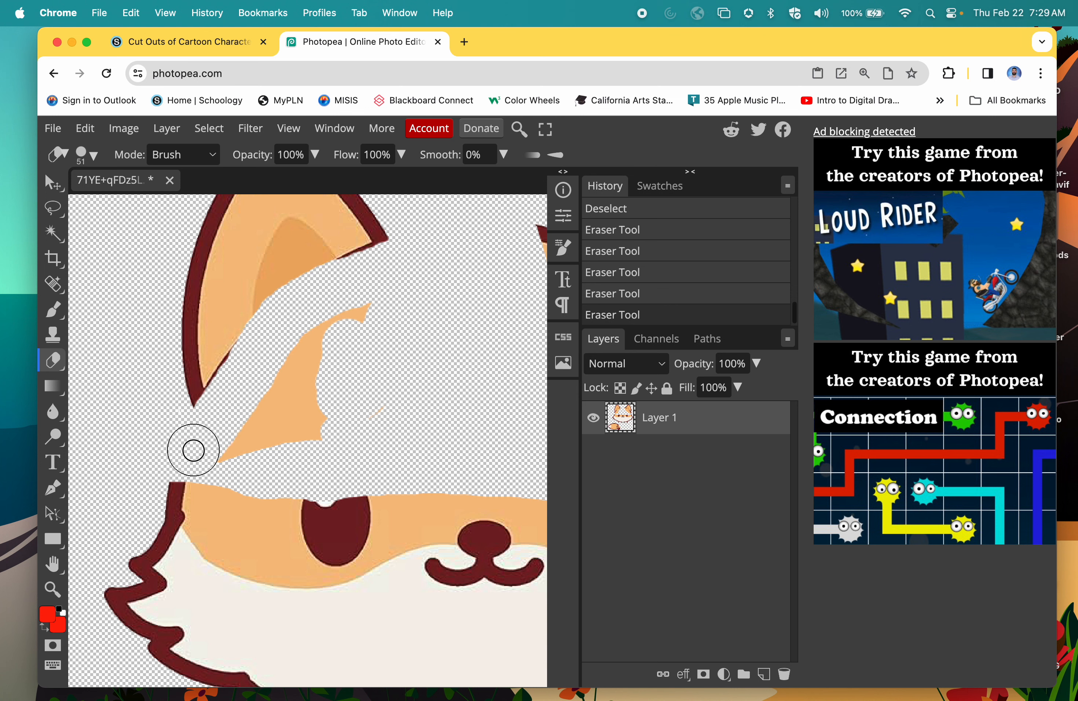
{"action": "left_click_drag", "start_coordinate": [192, 451], "coordinate": [328, 280]}
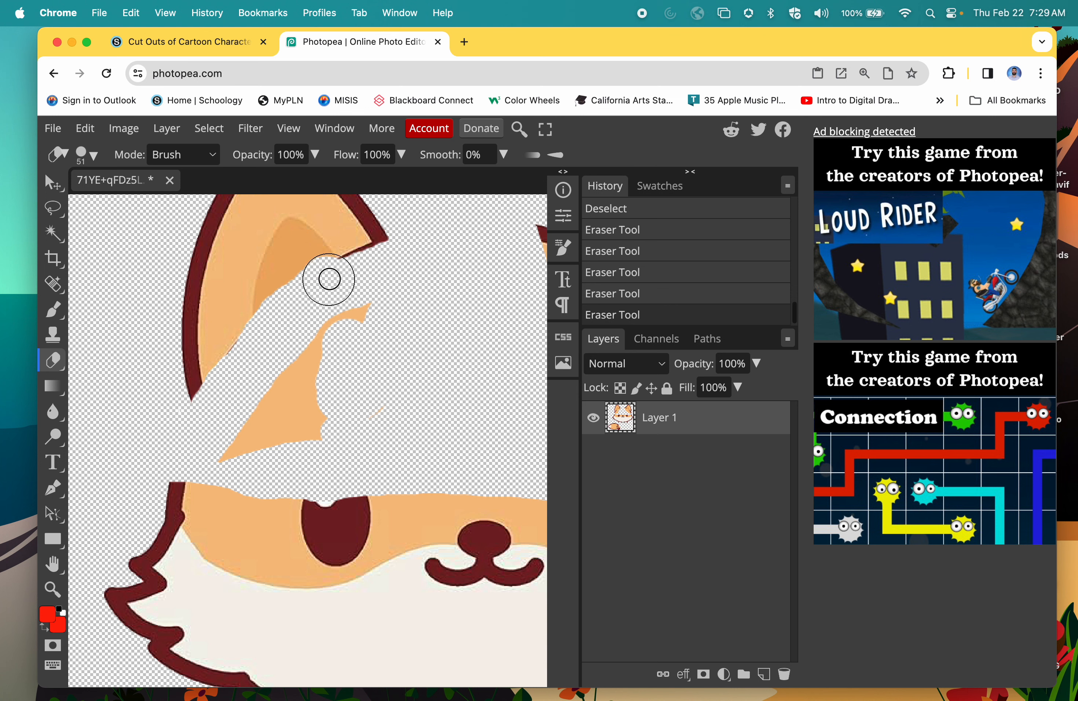
{"action": "left_click_drag", "start_coordinate": [330, 279], "coordinate": [415, 315]}
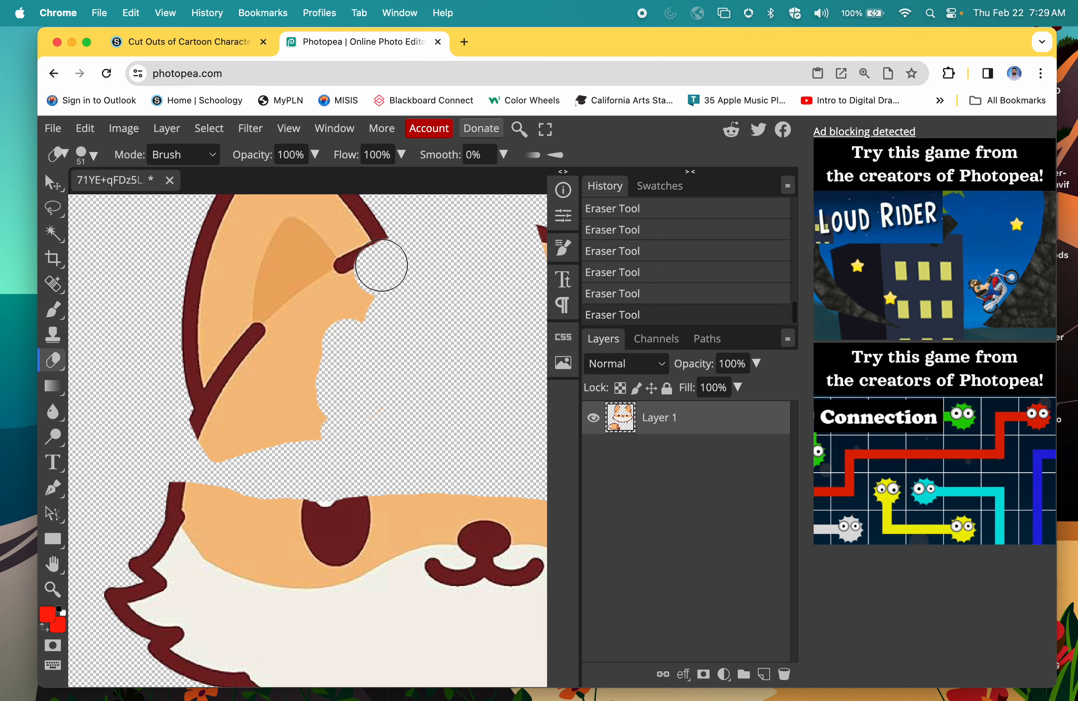
{"action": "left_click_drag", "start_coordinate": [381, 266], "coordinate": [418, 260]}
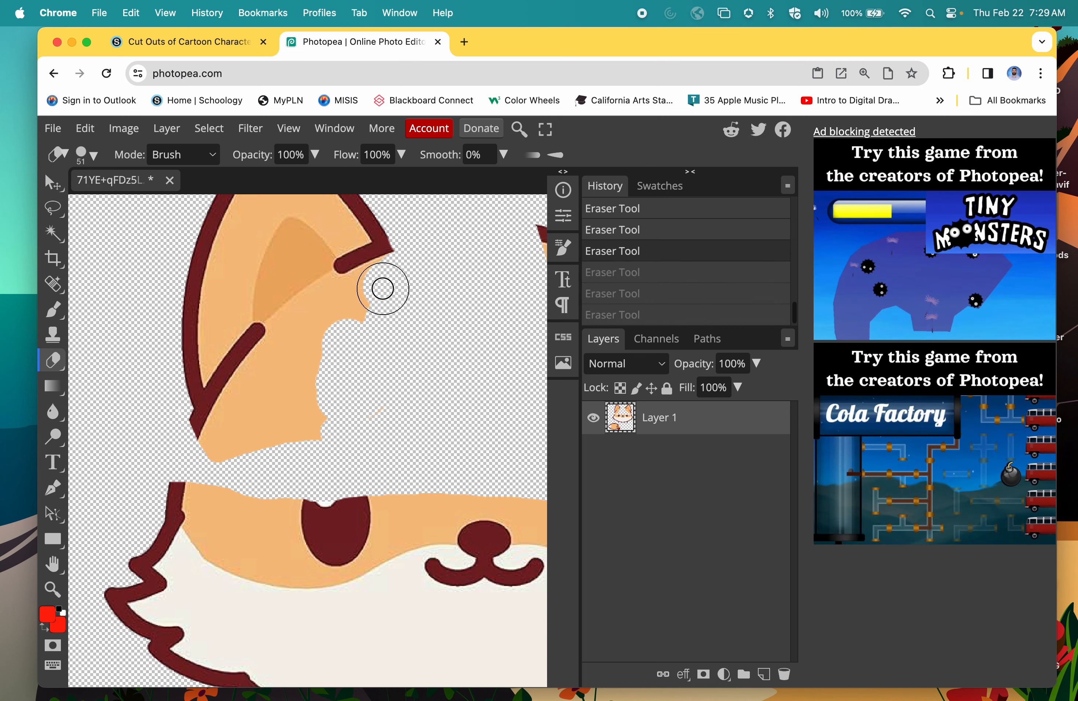
{"action": "left_click_drag", "start_coordinate": [382, 288], "coordinate": [337, 309]}
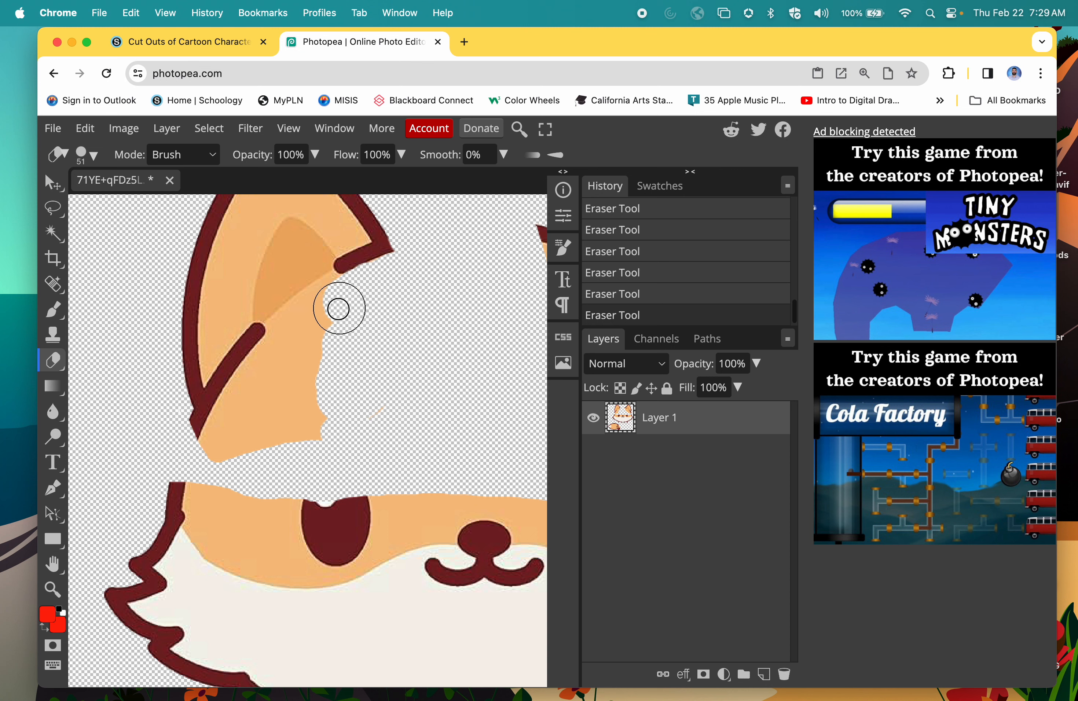
{"action": "left_click_drag", "start_coordinate": [339, 308], "coordinate": [274, 363]}
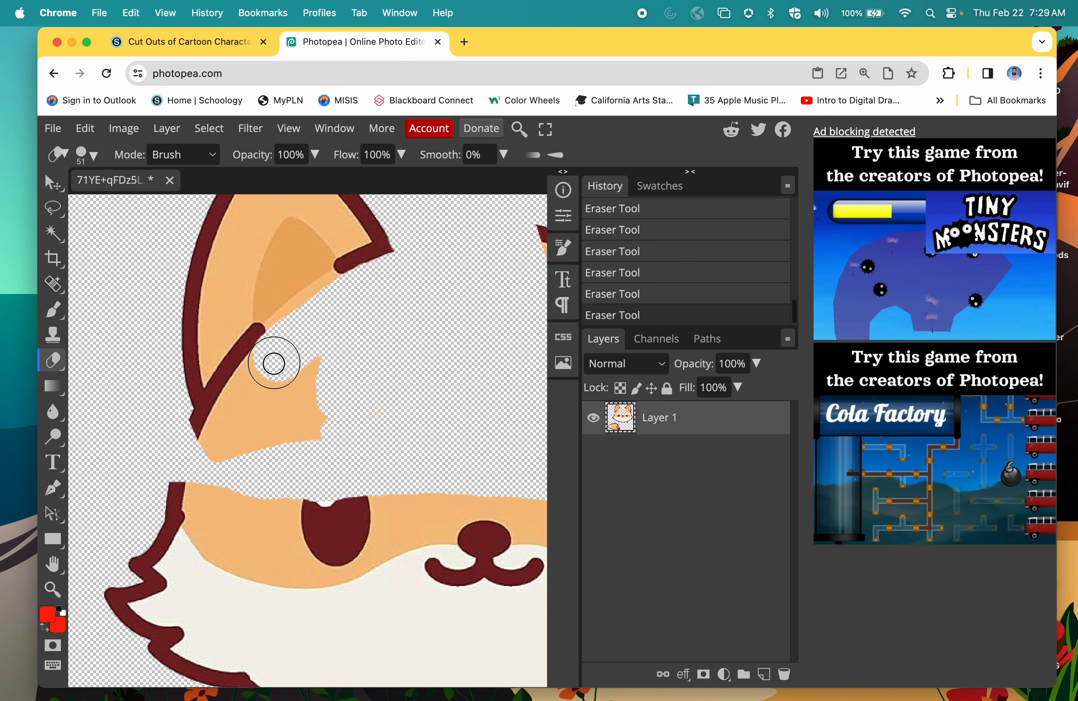
{"action": "left_click_drag", "start_coordinate": [274, 363], "coordinate": [226, 434]}
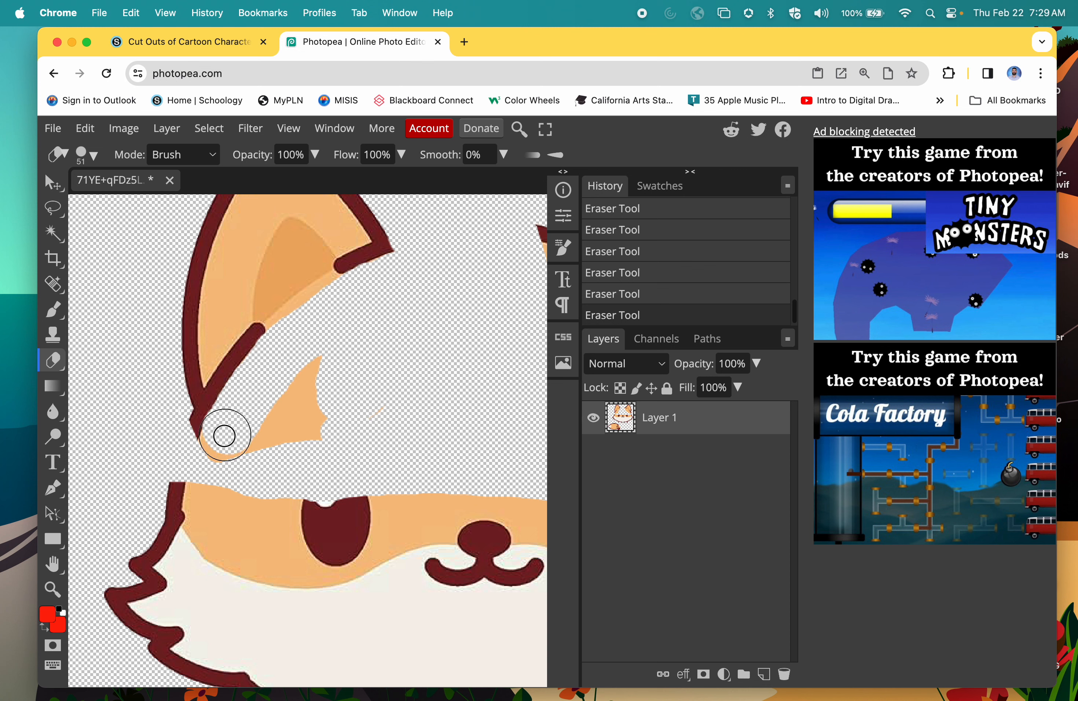
{"action": "left_click_drag", "start_coordinate": [225, 435], "coordinate": [308, 380]}
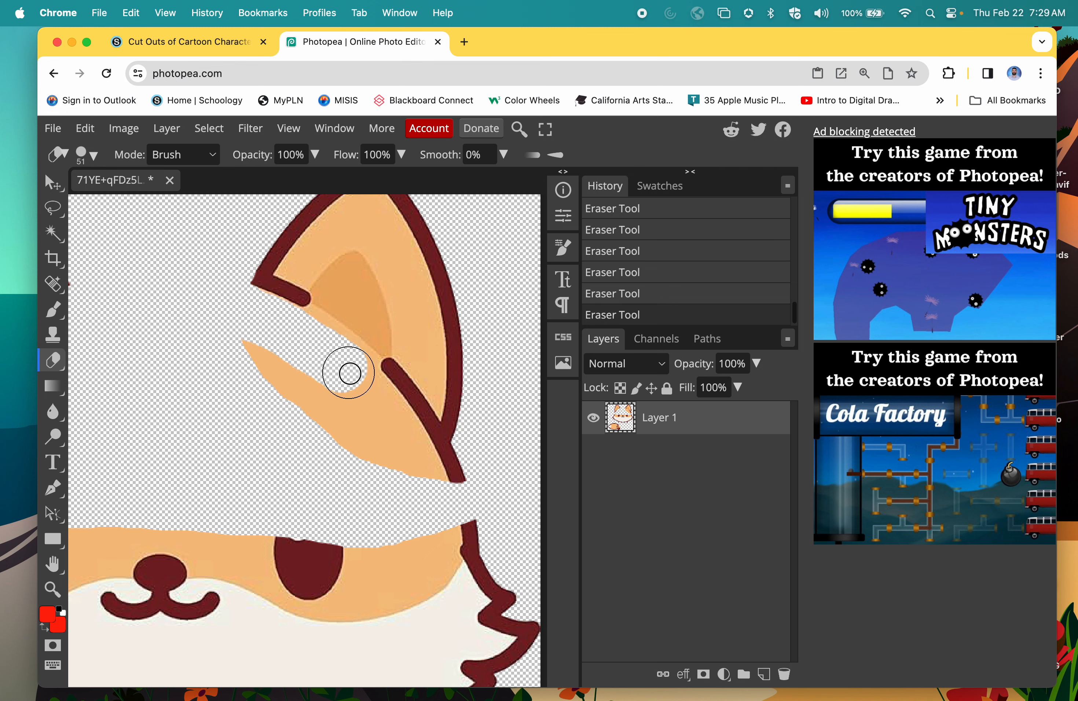
Erase the fur joining the other ear to the face, including the sliver at its bottom tip
{"action": "left_click_drag", "start_coordinate": [348, 373], "coordinate": [413, 465]}
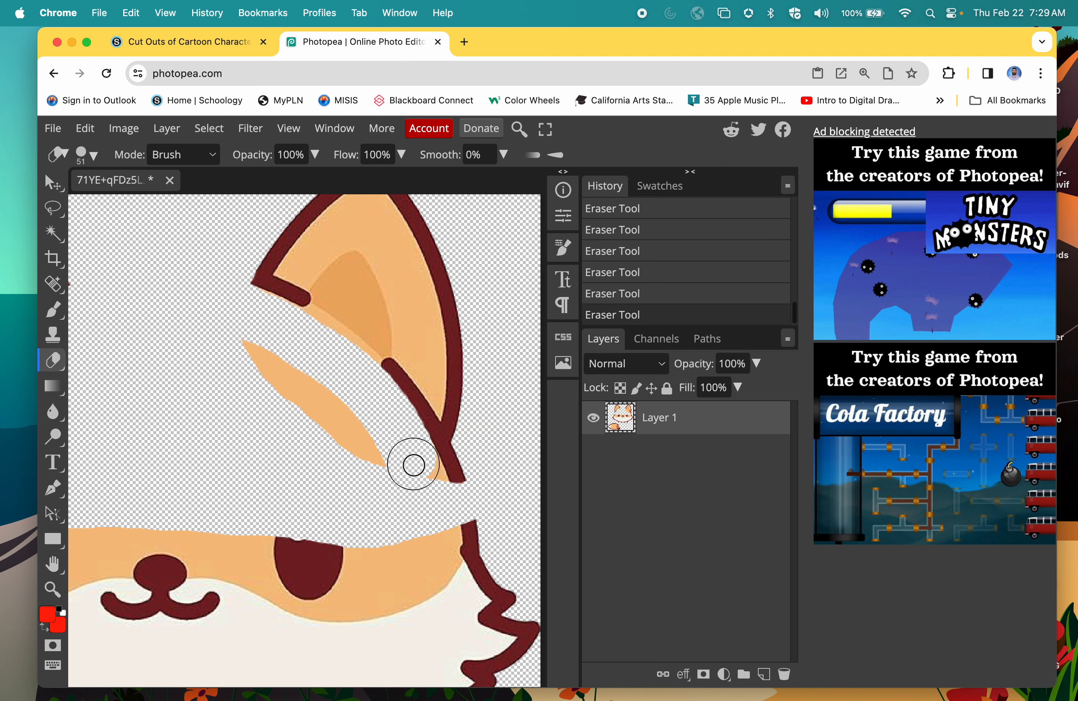
{"action": "left_click_drag", "start_coordinate": [412, 464], "coordinate": [352, 448]}
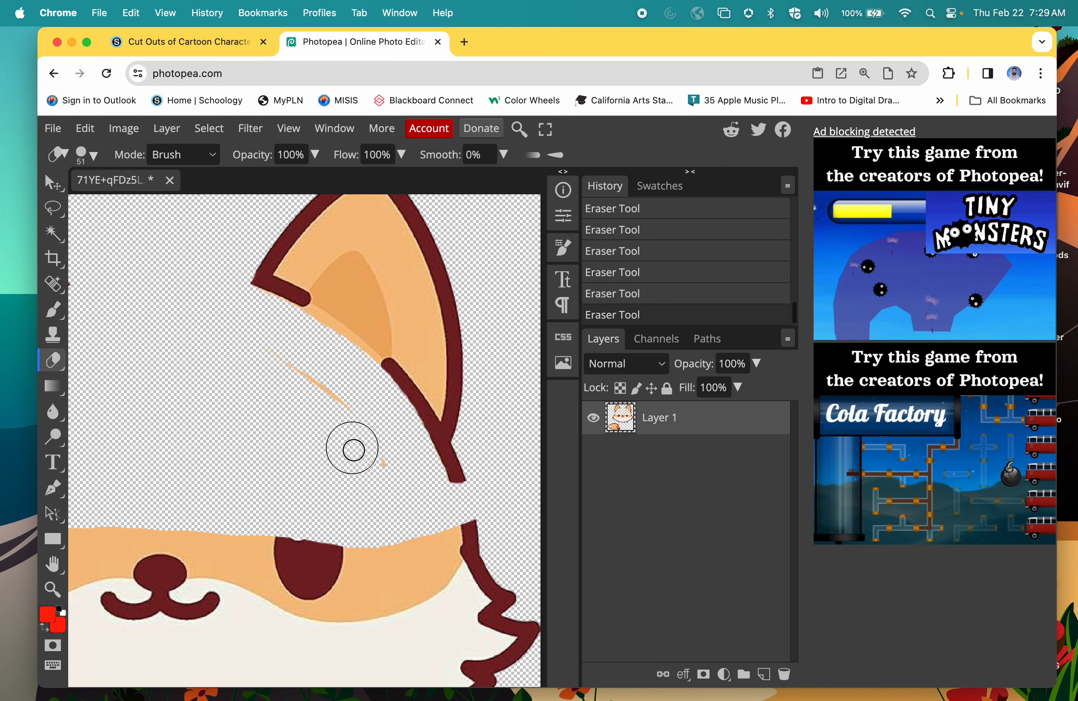
{"action": "left_click_drag", "start_coordinate": [352, 448], "coordinate": [456, 471]}
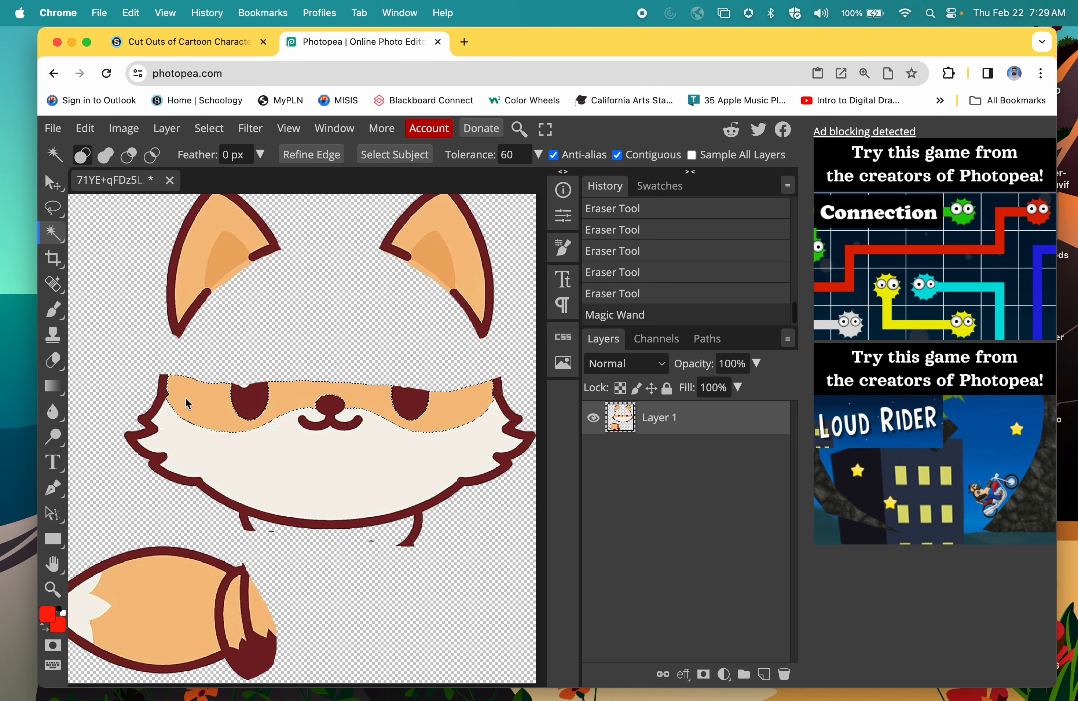
Clear the orange forehead band and the eye patches to transparency, then deselect
{"action": "key", "text": "Delete"}
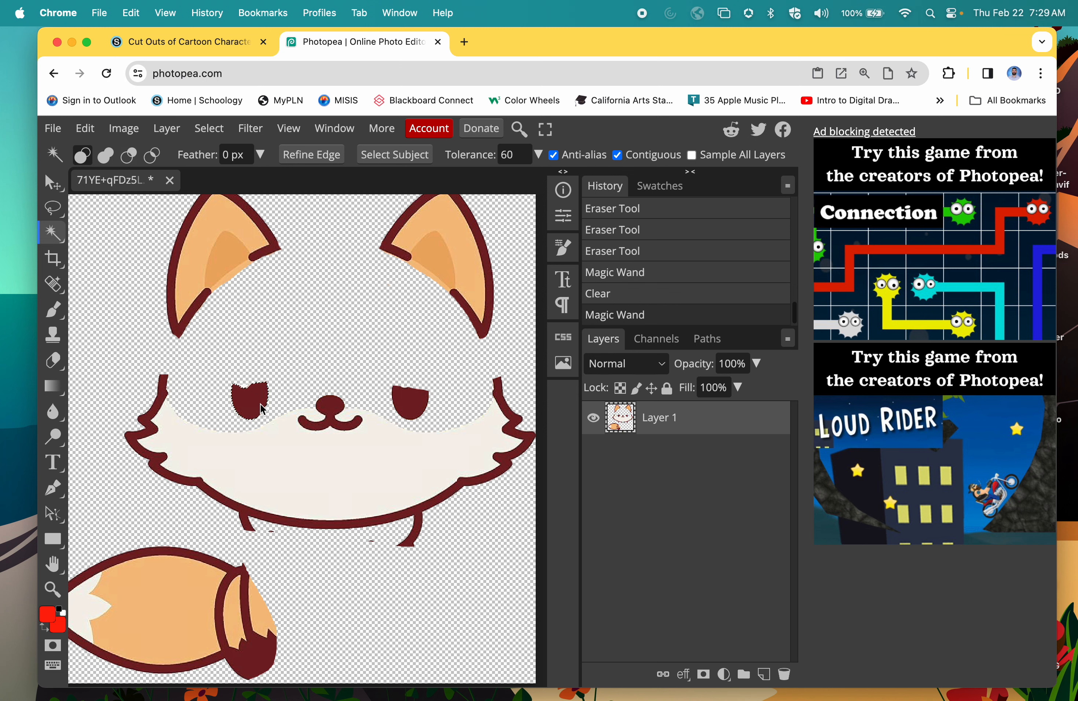
{"action": "left_click", "coordinate": [409, 402]}
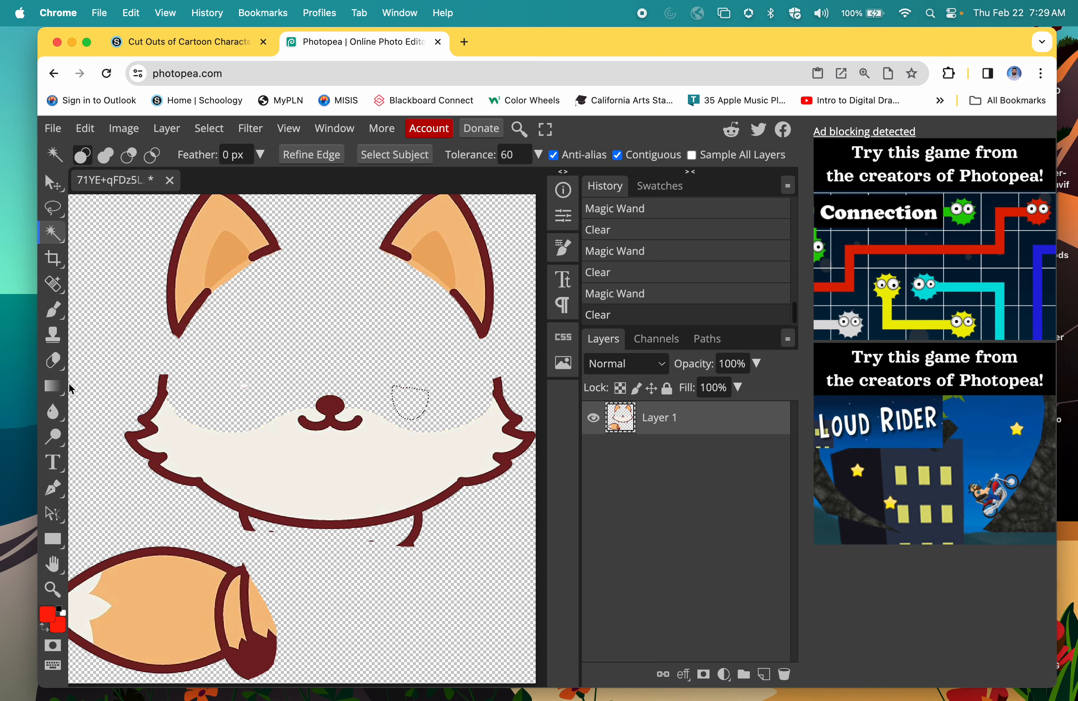
{"action": "left_click", "coordinate": [53, 360]}
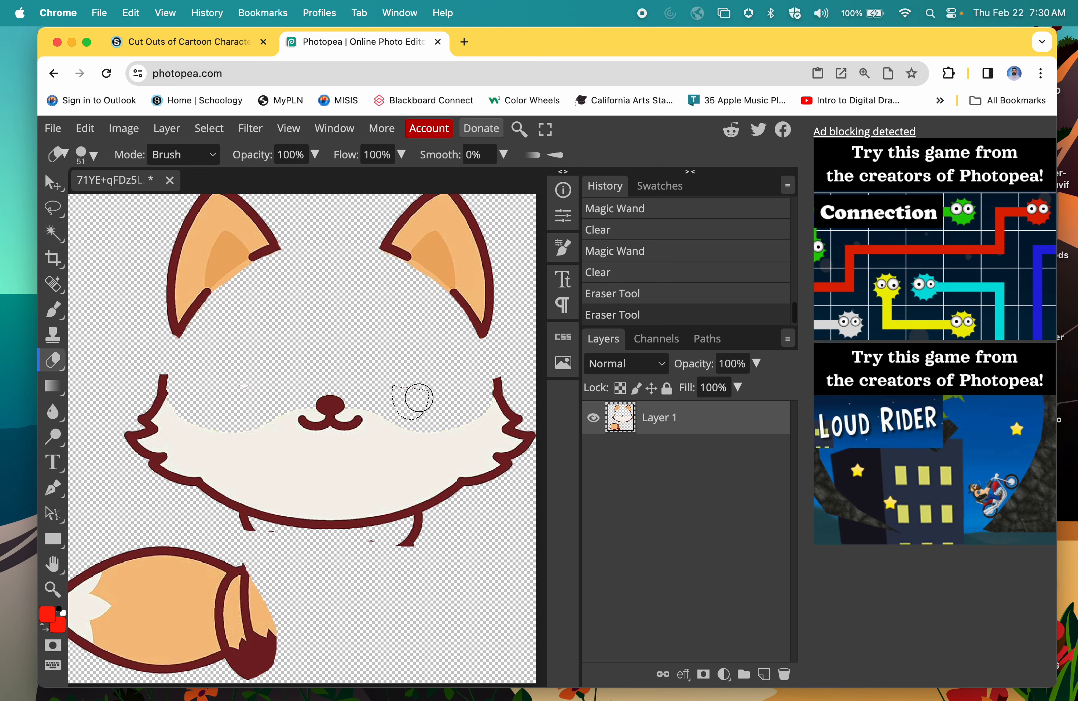
{"action": "left_click", "coordinate": [209, 128]}
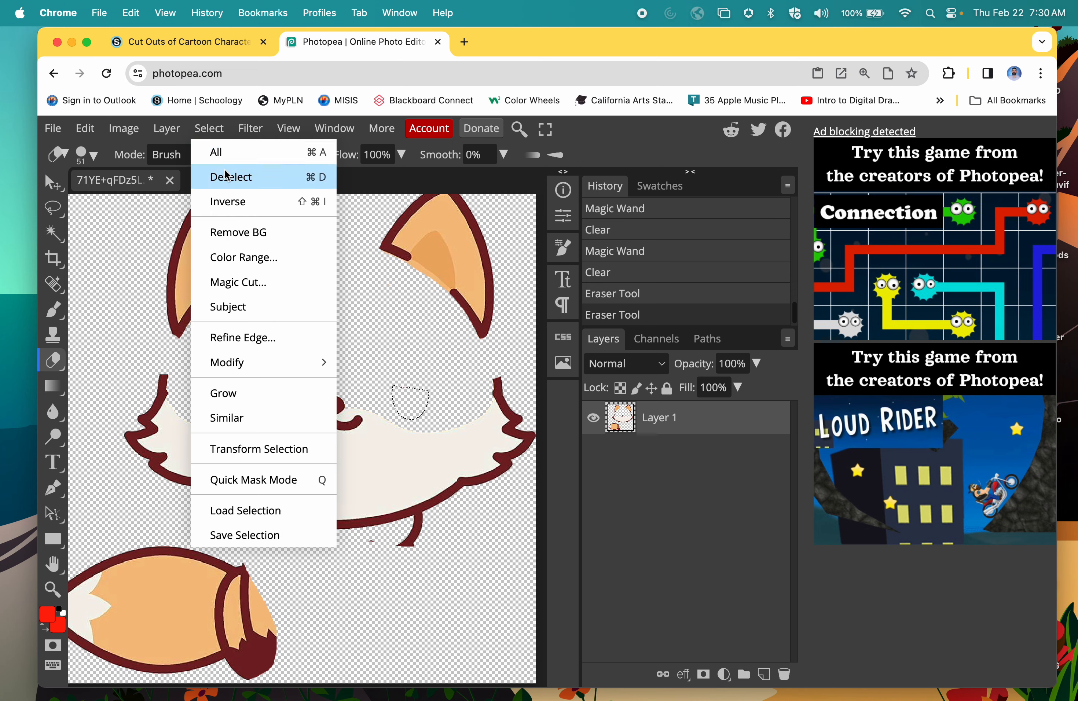
{"action": "mouse_move", "coordinate": [320, 184]}
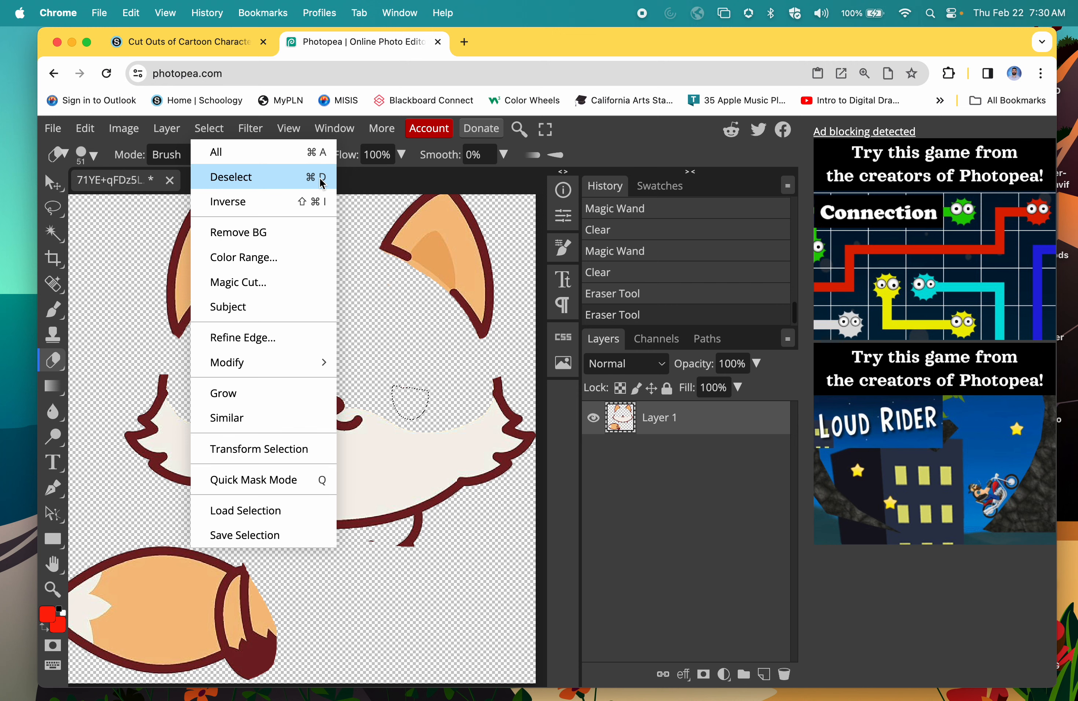
{"action": "mouse_move", "coordinate": [392, 333]}
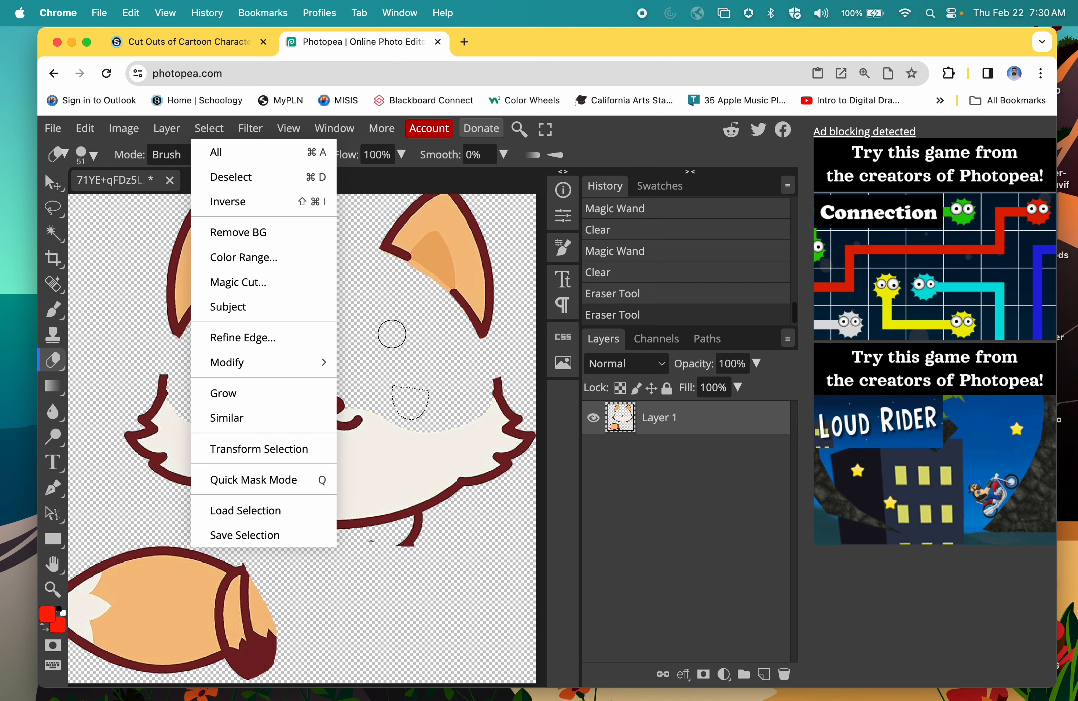
{"action": "left_click", "coordinate": [230, 177]}
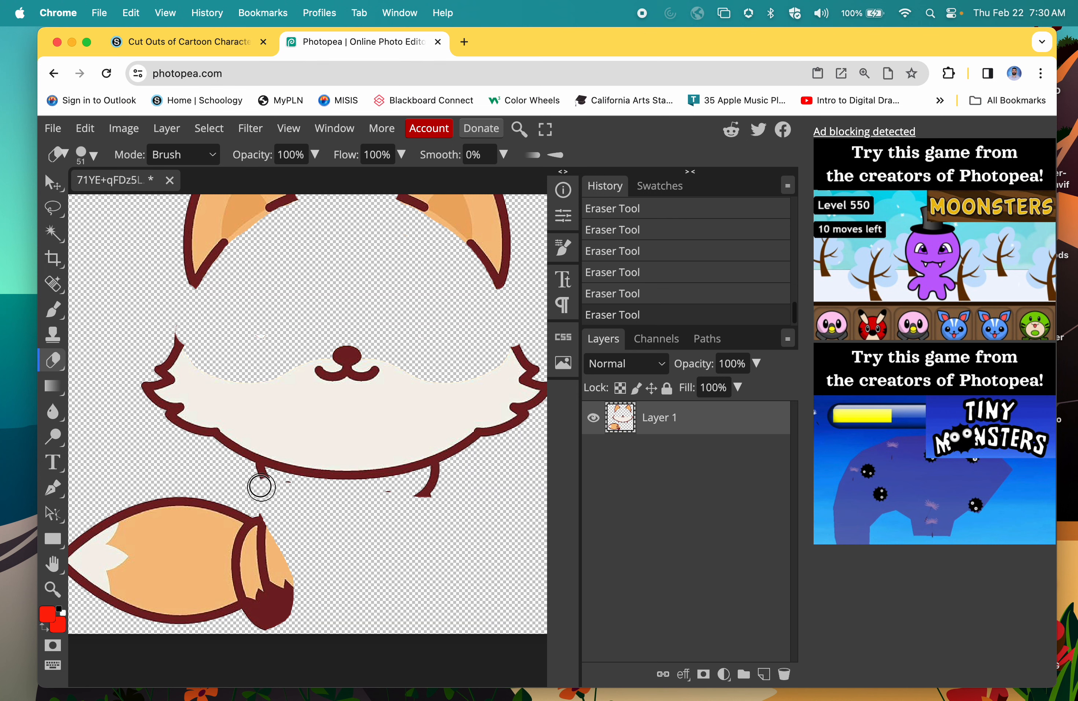
{"action": "mouse_move", "coordinate": [257, 479]}
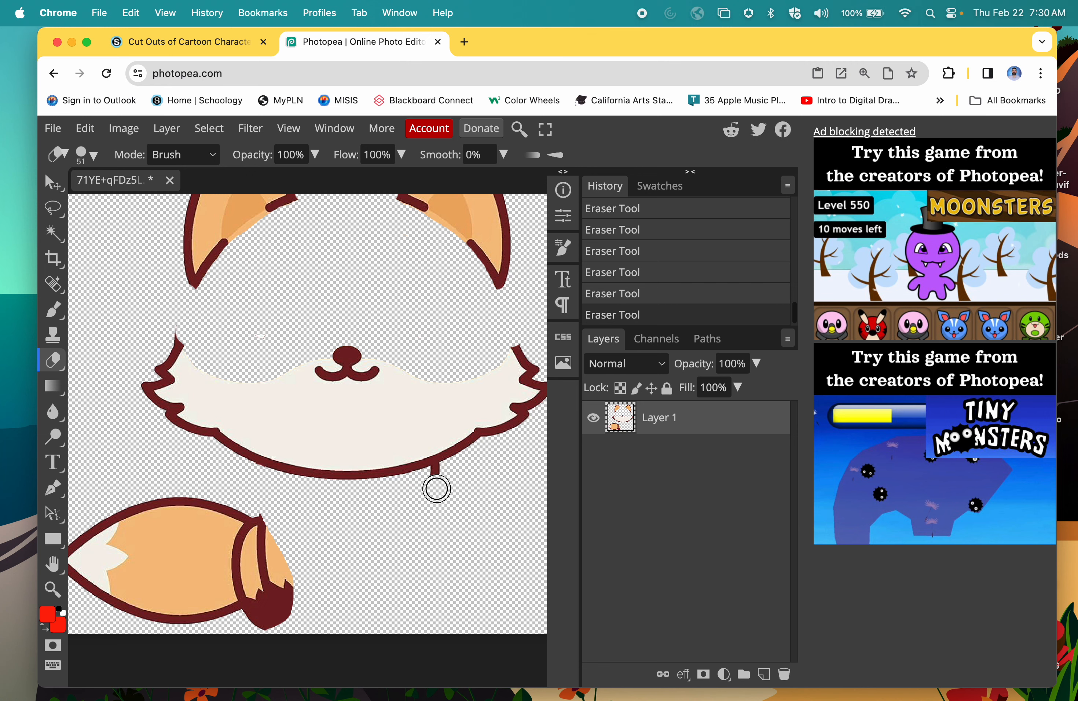
{"action": "mouse_move", "coordinate": [441, 476]}
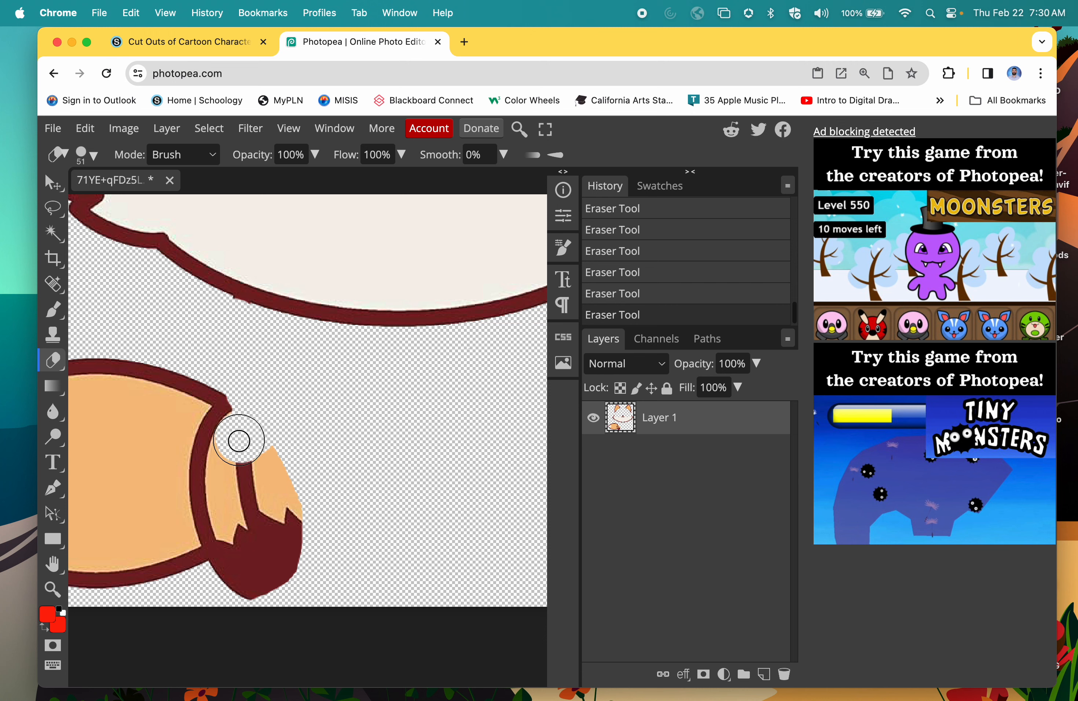
Erase the dark brown chunk at the end of the fox's tail
{"action": "left_click_drag", "start_coordinate": [238, 440], "coordinate": [262, 434]}
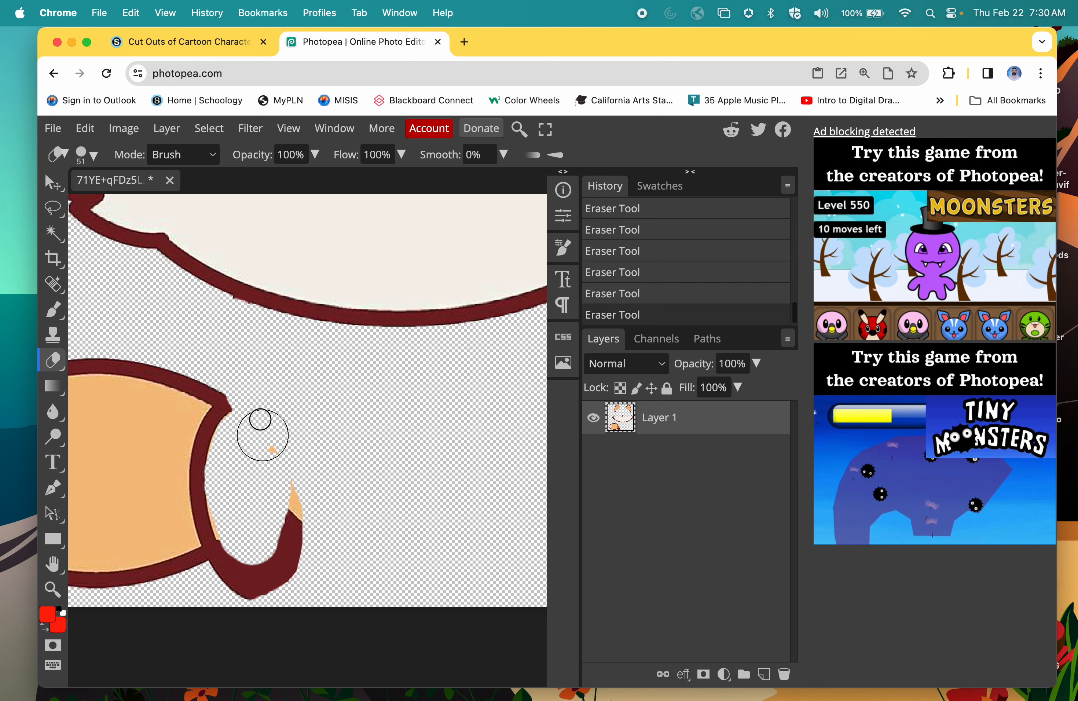
{"action": "left_click_drag", "start_coordinate": [262, 437], "coordinate": [235, 588]}
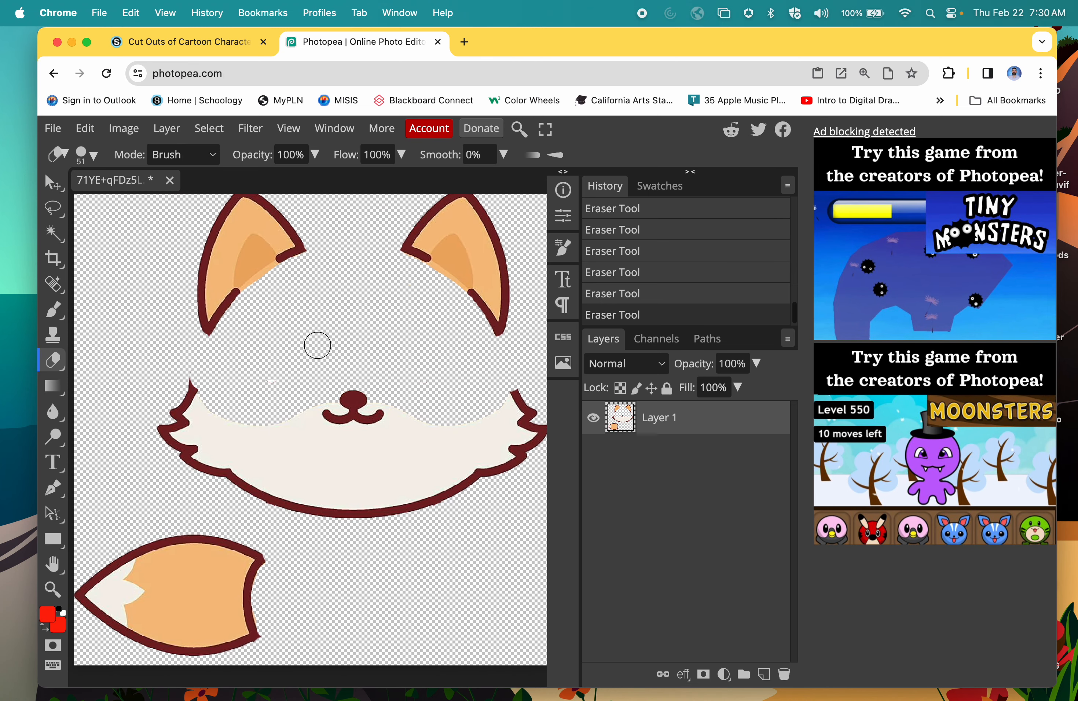
{"action": "mouse_move", "coordinate": [490, 260]}
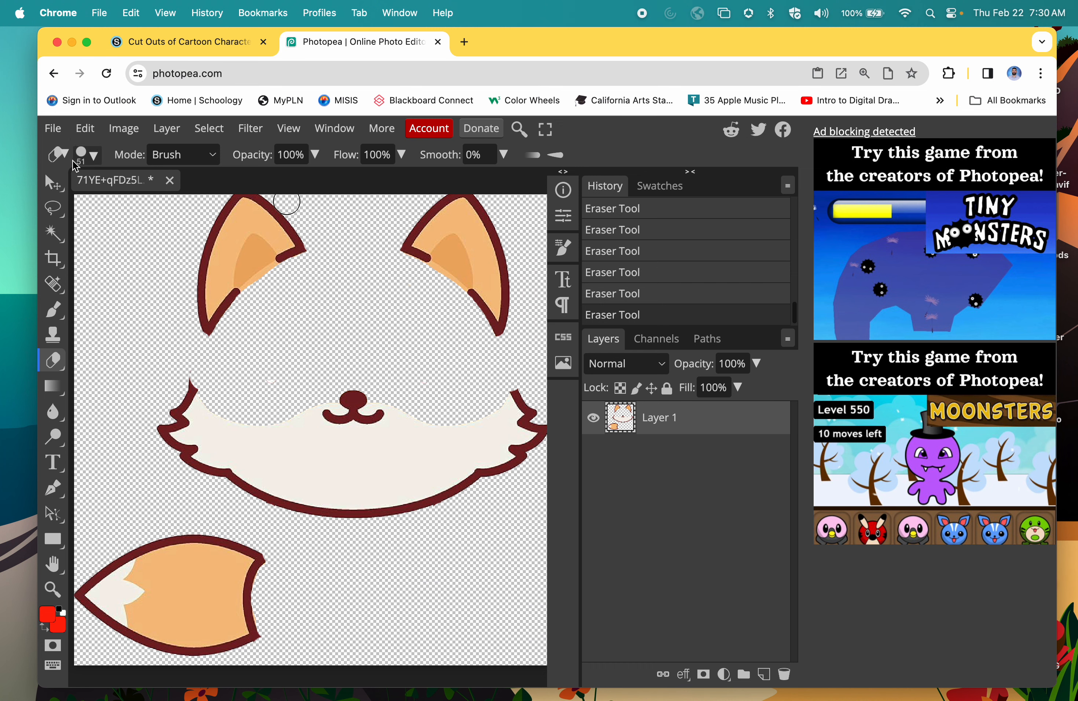
{"action": "left_click", "coordinate": [53, 129]}
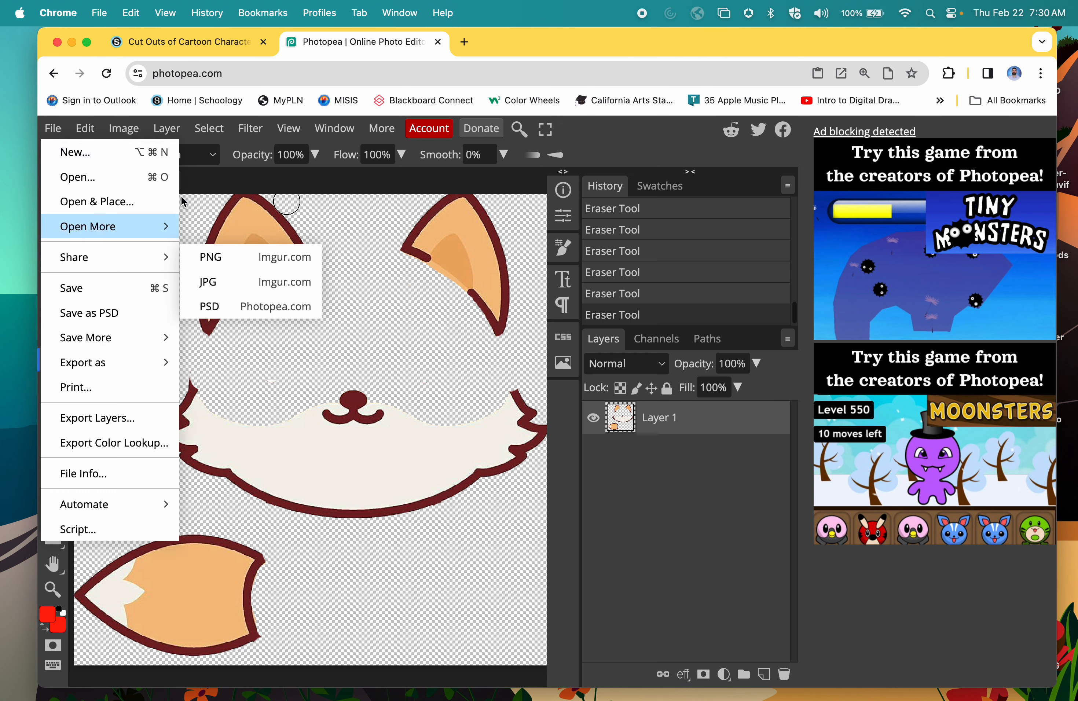
{"action": "left_click", "coordinate": [185, 41]}
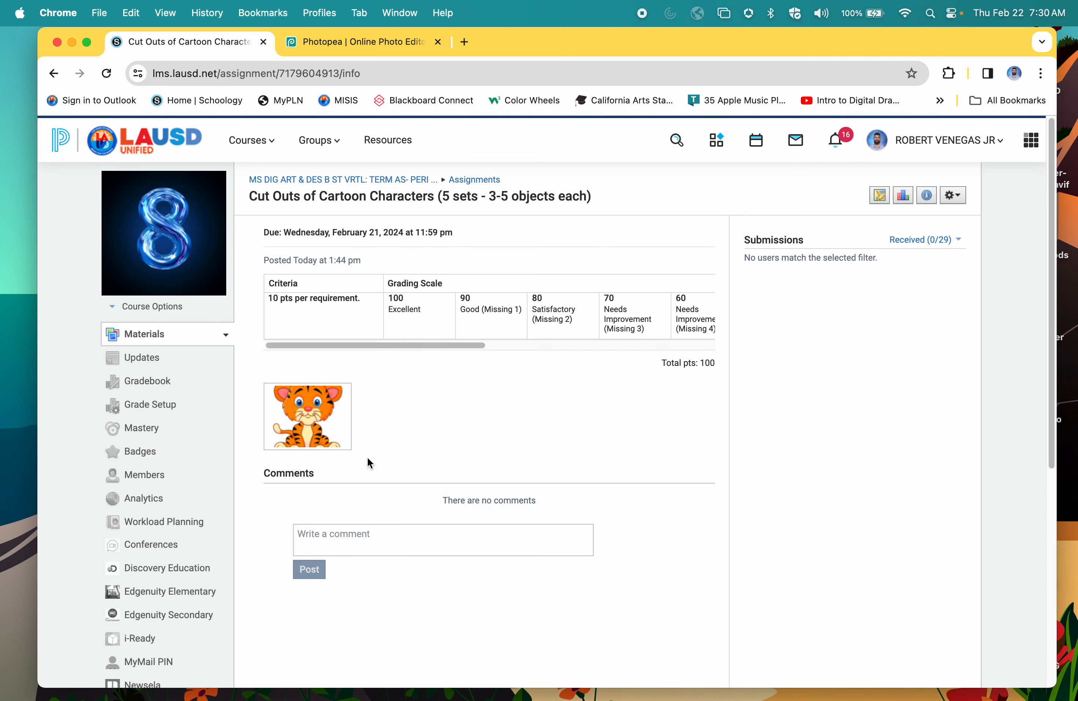
{"action": "left_click", "coordinate": [307, 417]}
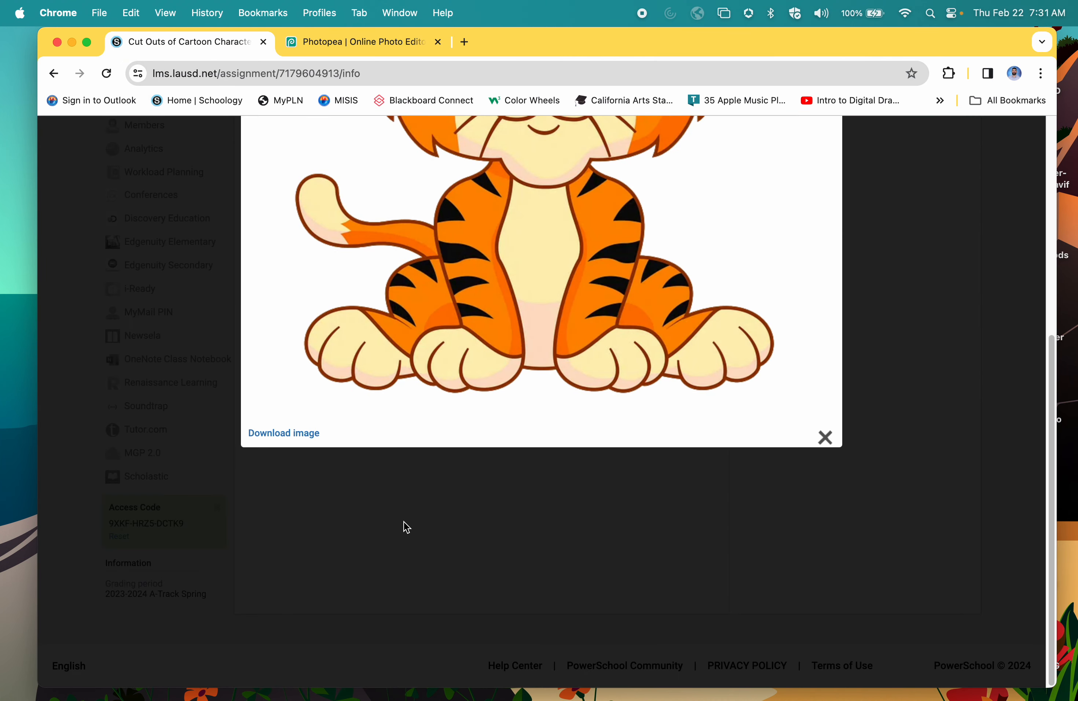
{"action": "left_click", "coordinate": [364, 42]}
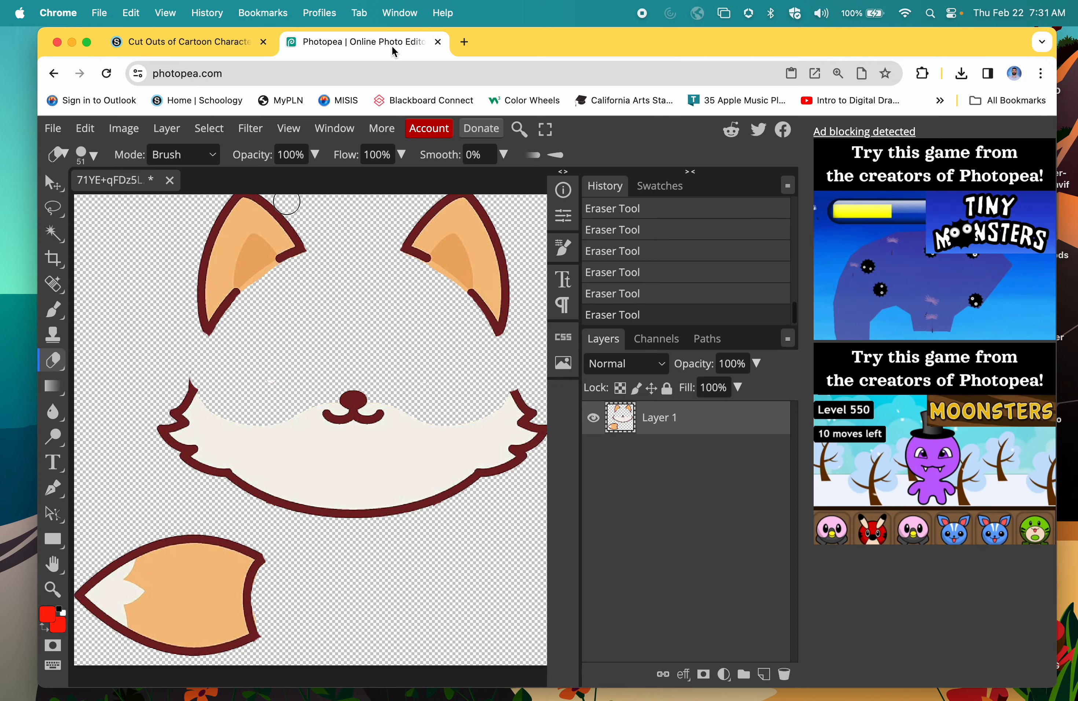
{"action": "left_click", "coordinate": [53, 127]}
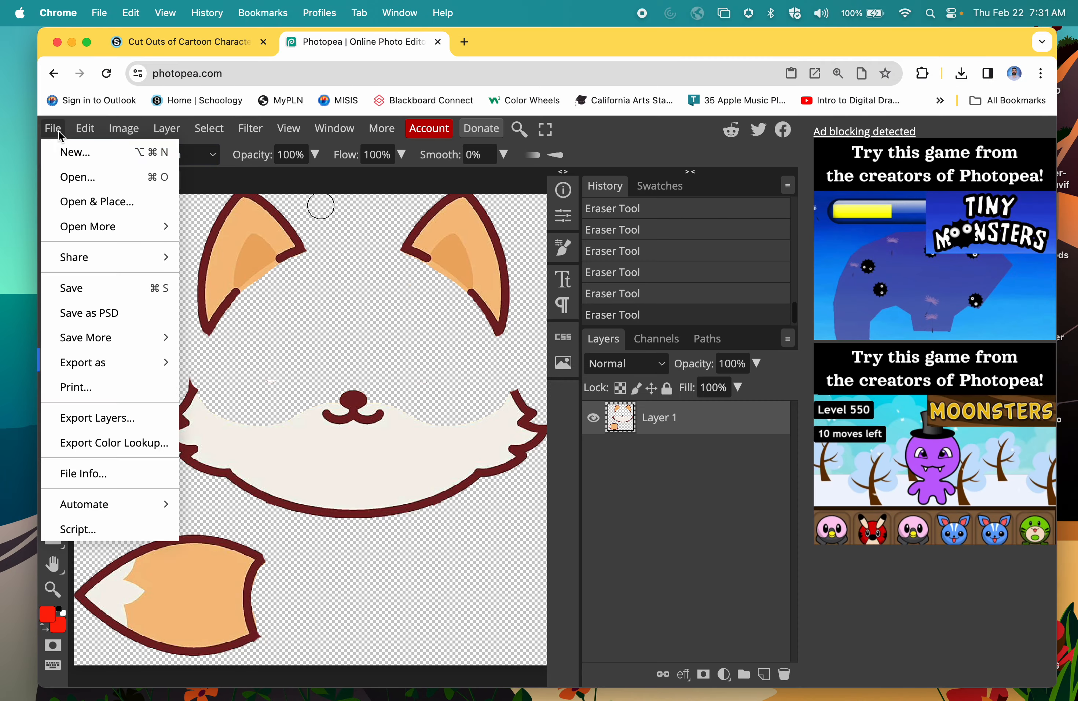
Open the tiger .webp from the Desktop as a second document beside the fox cut-out
{"action": "left_click", "coordinate": [77, 177]}
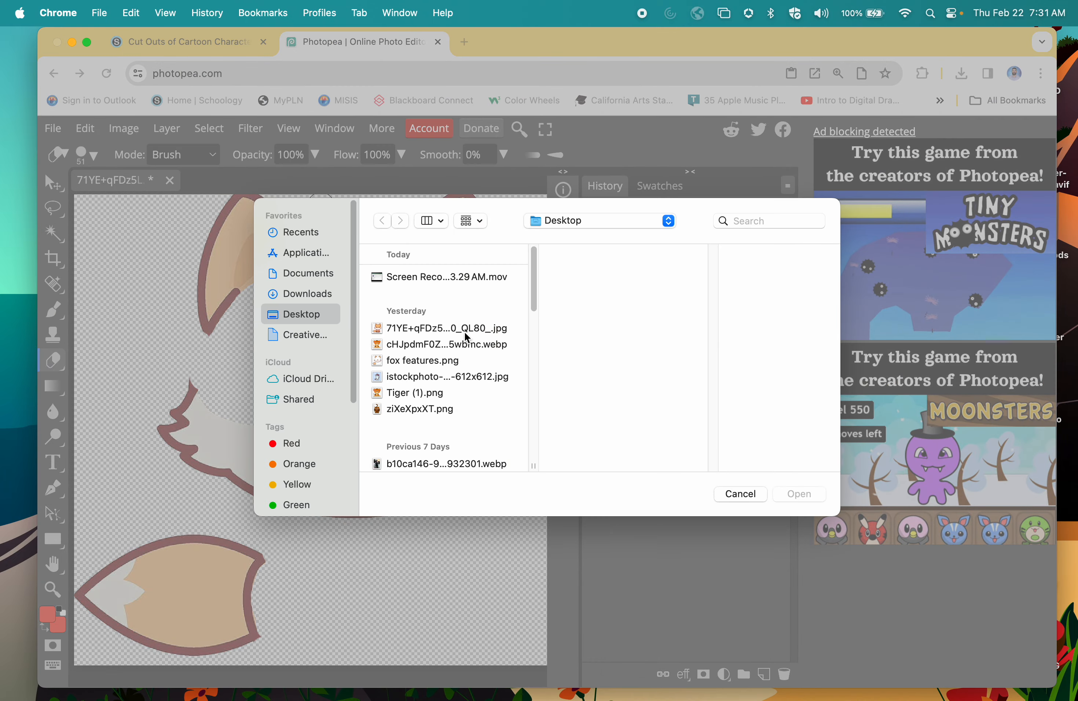
{"action": "left_click", "coordinate": [444, 340]}
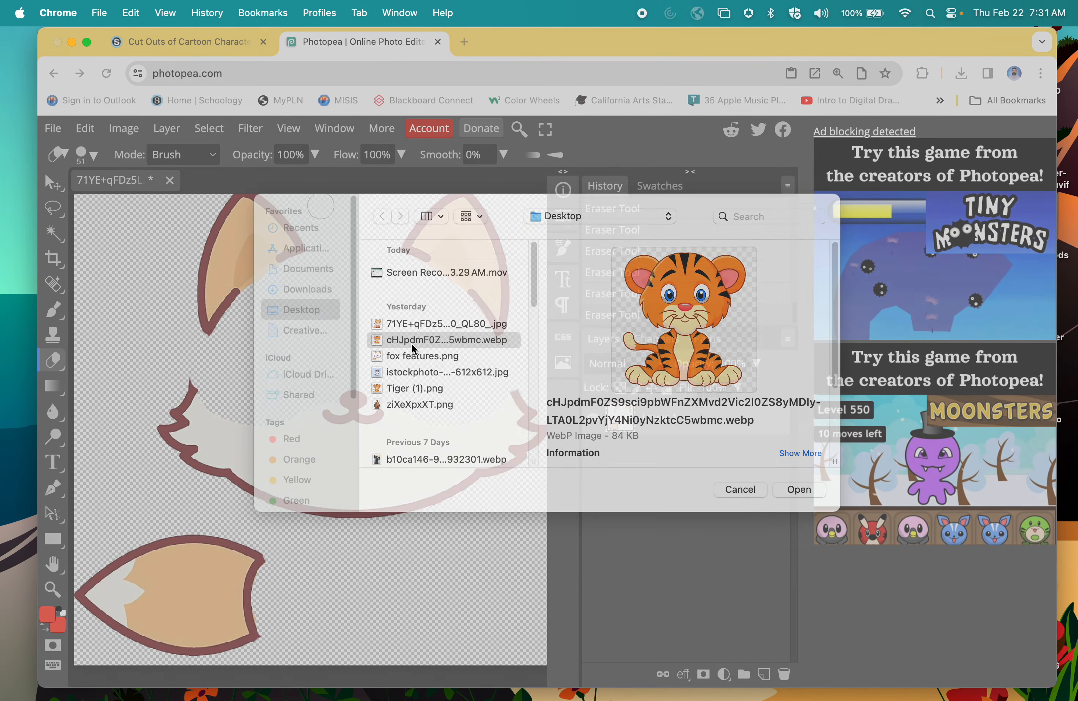
{"action": "left_click", "coordinate": [800, 489]}
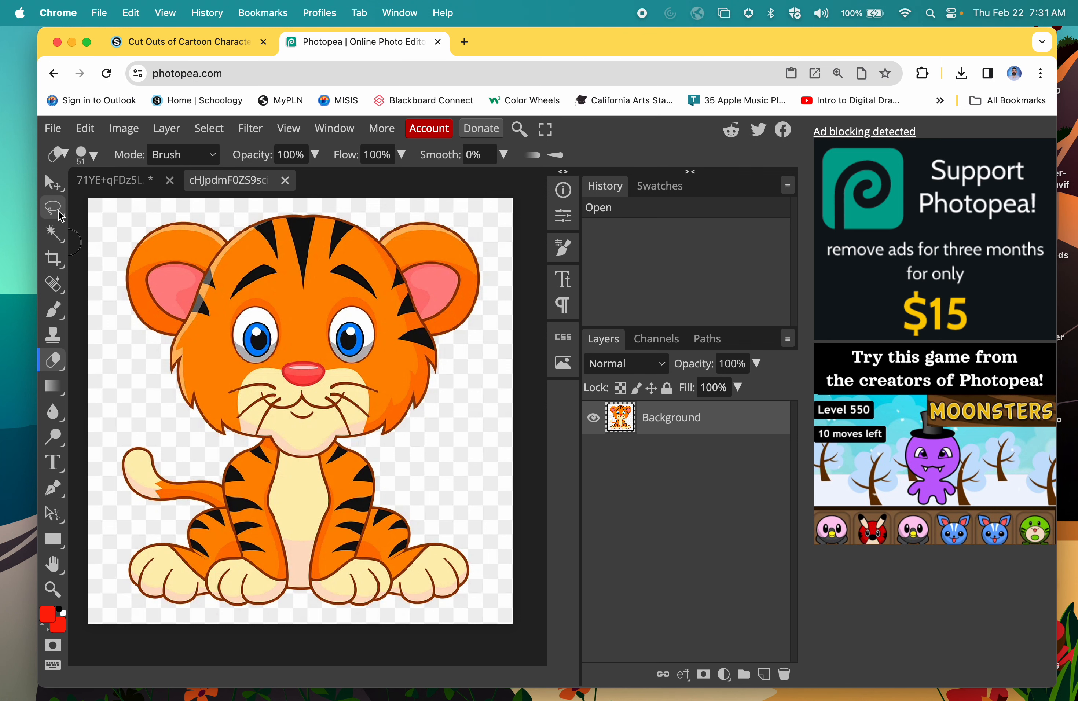
Lasso-select the tiger's ears, then add its face and tail to the selection
{"action": "left_click", "coordinate": [52, 206]}
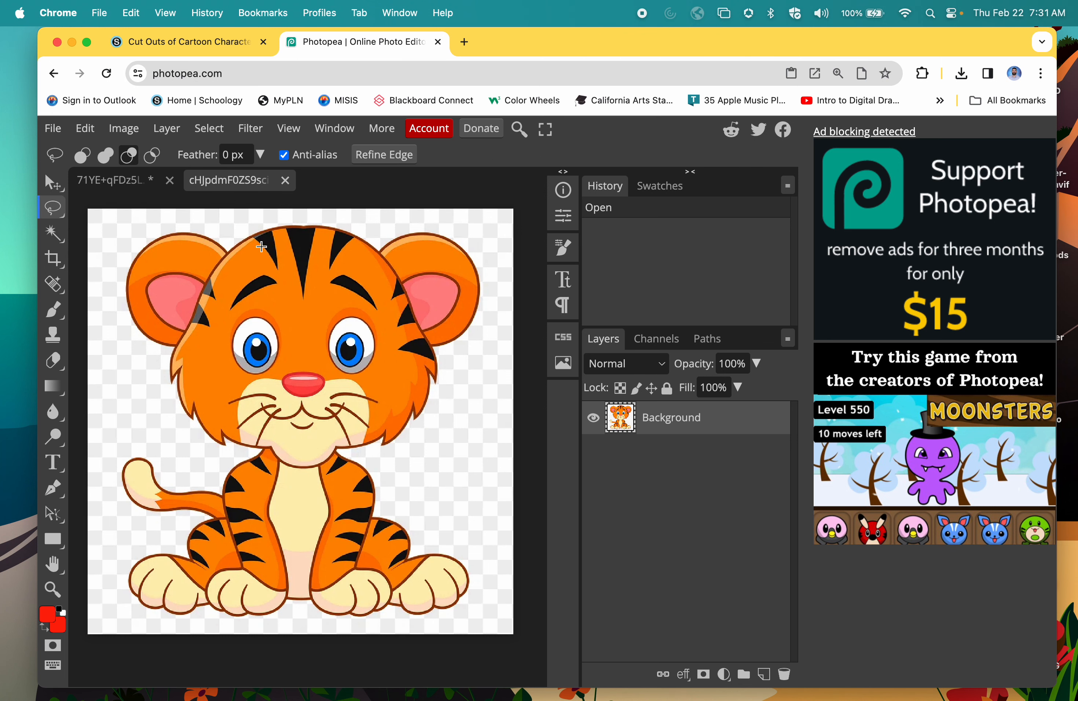
{"action": "left_click_drag", "start_coordinate": [261, 246], "coordinate": [112, 359]}
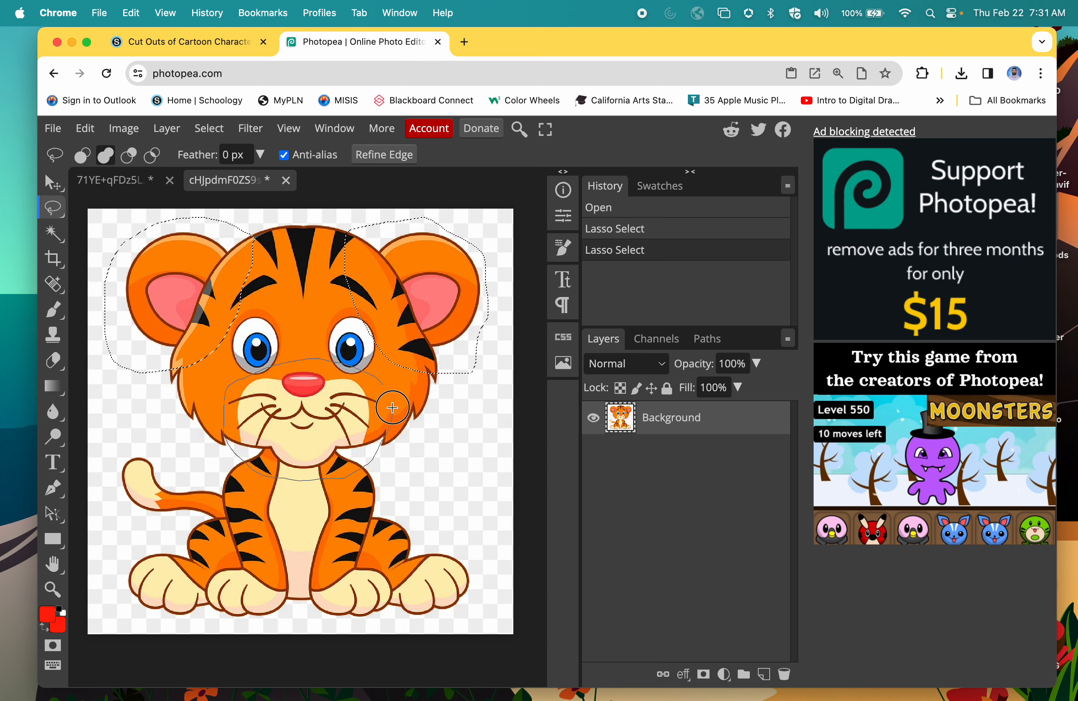
{"action": "left_click_drag", "start_coordinate": [392, 407], "coordinate": [202, 473]}
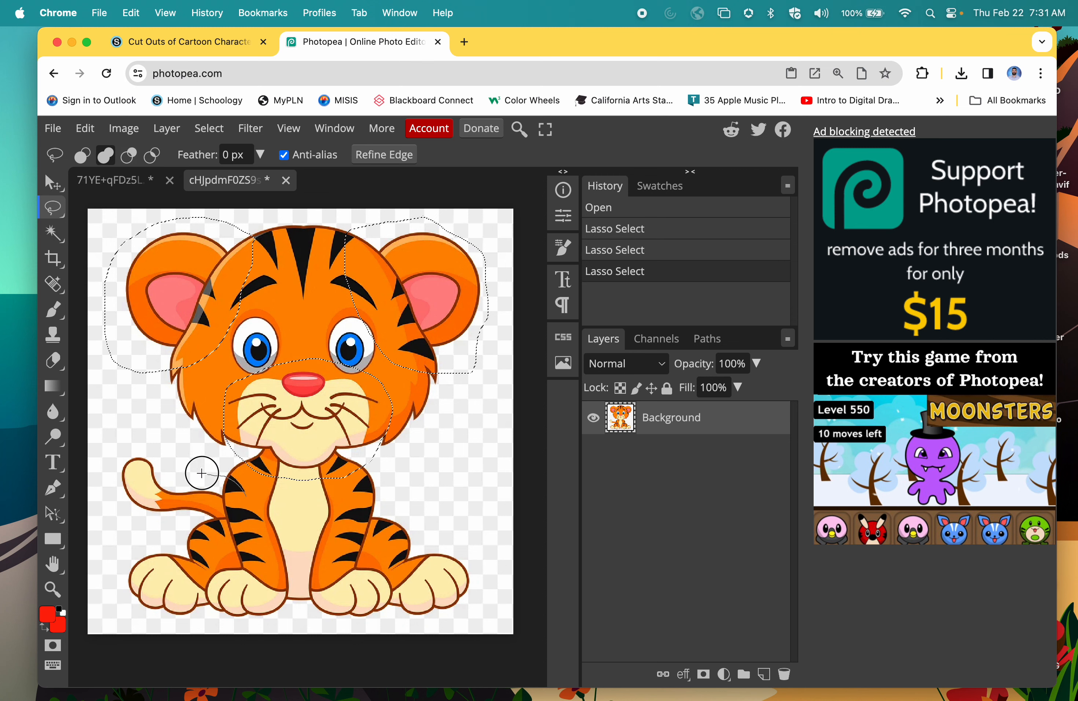
{"action": "left_click_drag", "start_coordinate": [202, 473], "coordinate": [221, 546]}
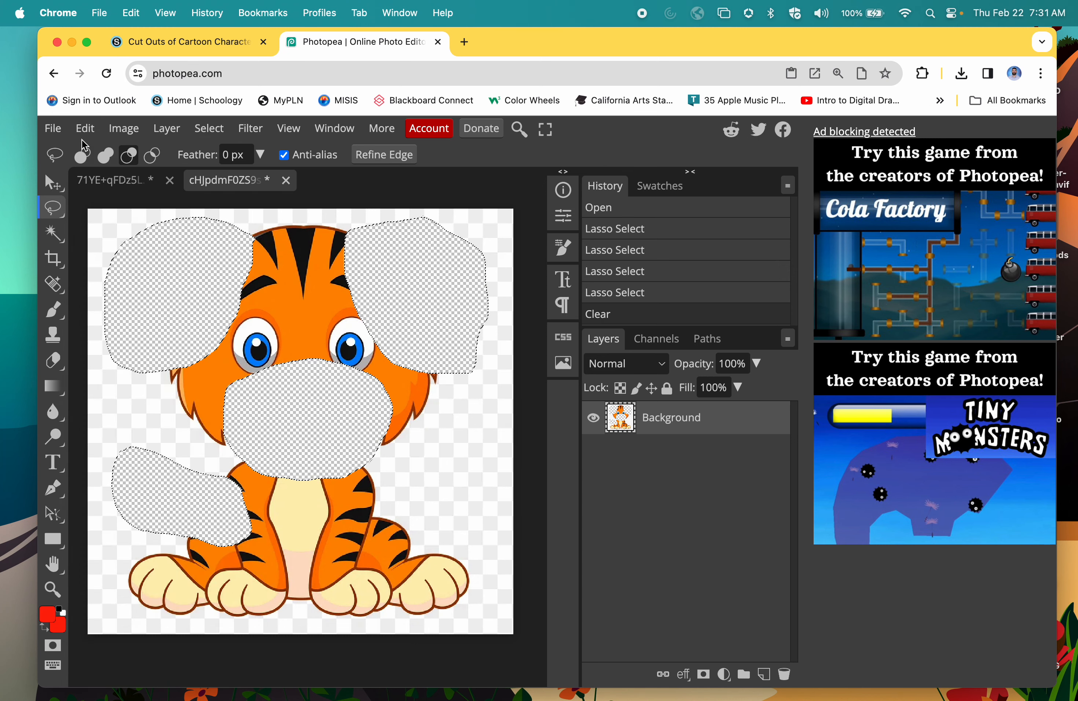
Clear the selected regions and paste them back as Layer 1 above Background
{"action": "left_click", "coordinate": [85, 128]}
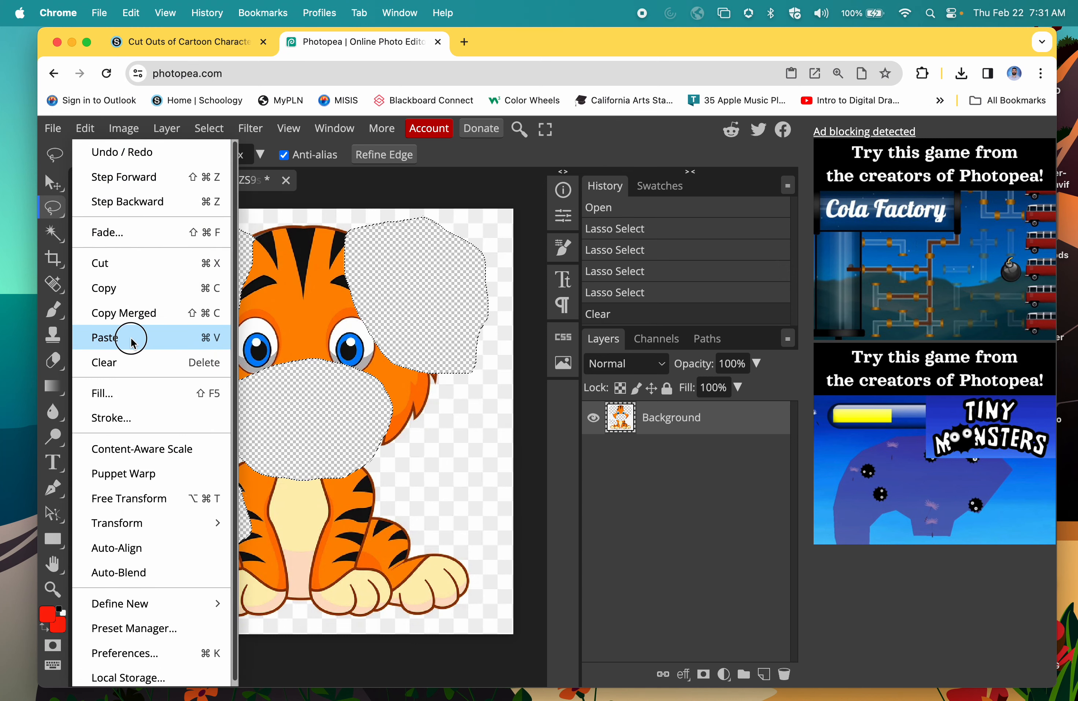
{"action": "left_click", "coordinate": [104, 337]}
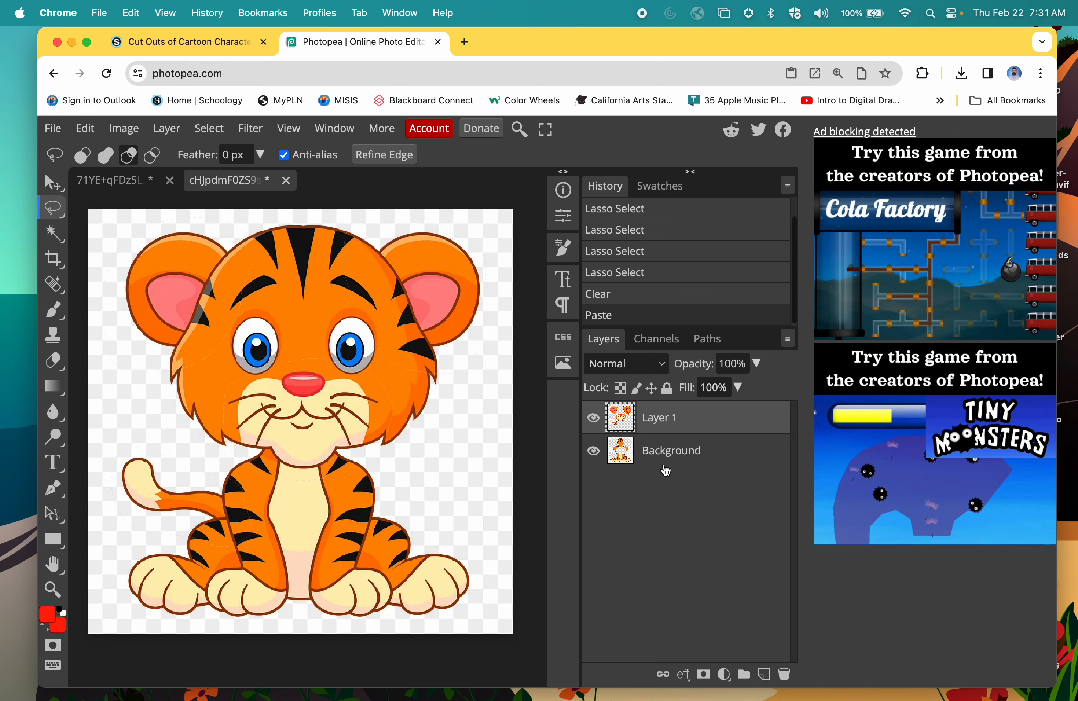
Delete the Background layer and clear the white margins around the left ear, then deselect
{"action": "left_click", "coordinate": [784, 674]}
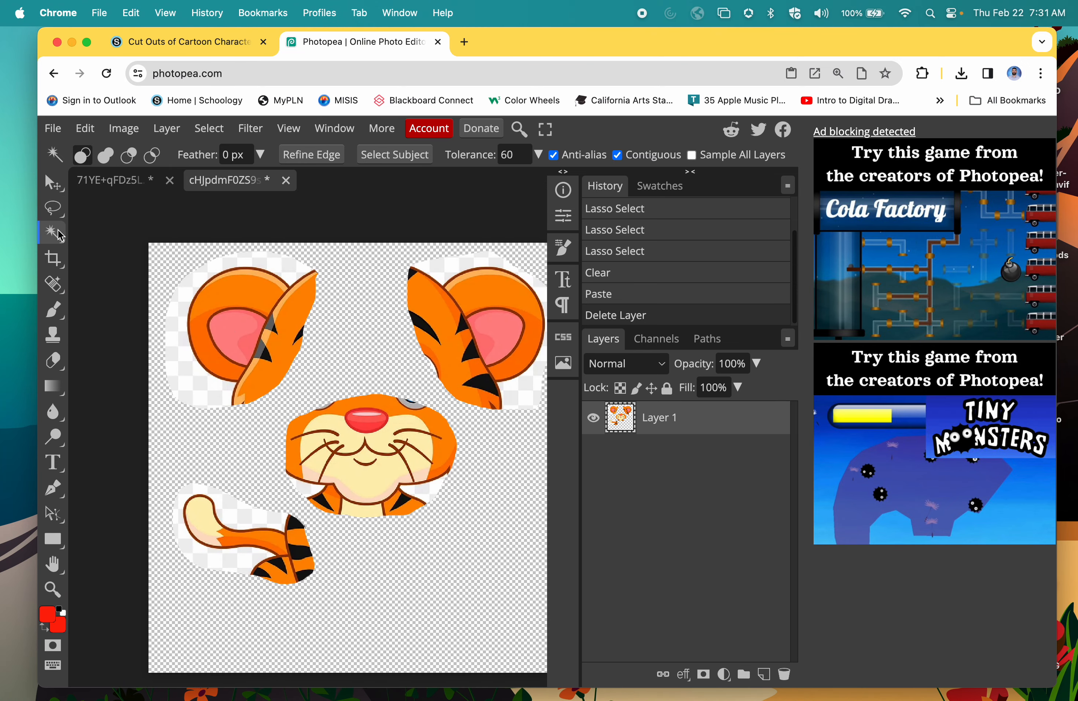
{"action": "left_click", "coordinate": [190, 396]}
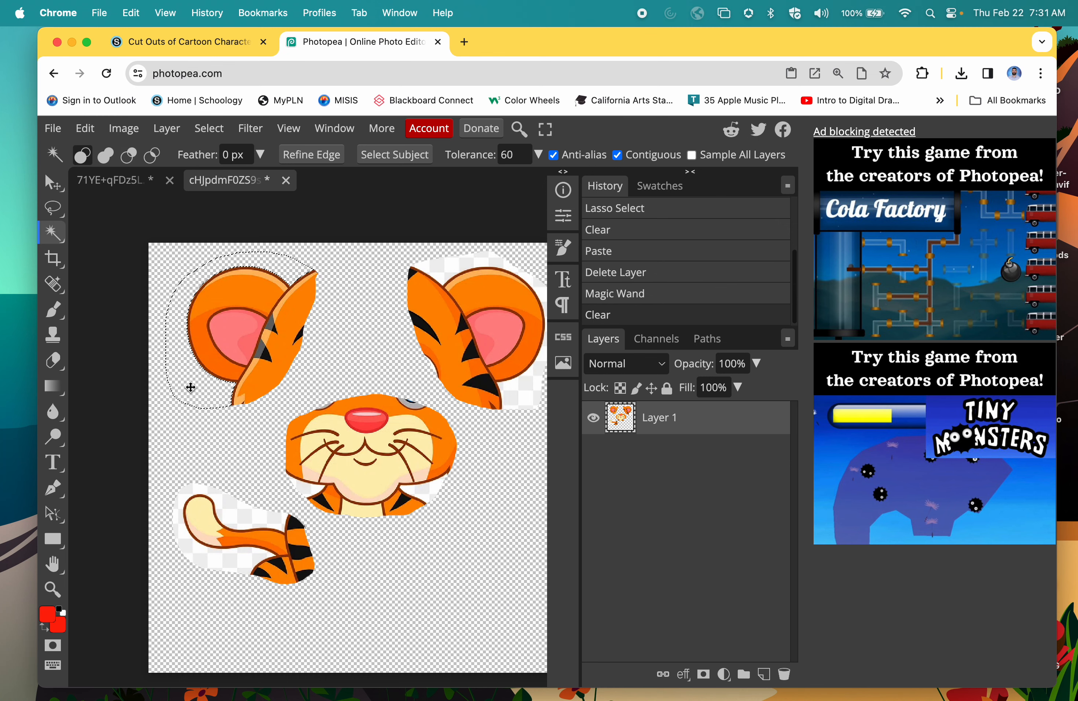
{"action": "left_click", "coordinate": [302, 306]}
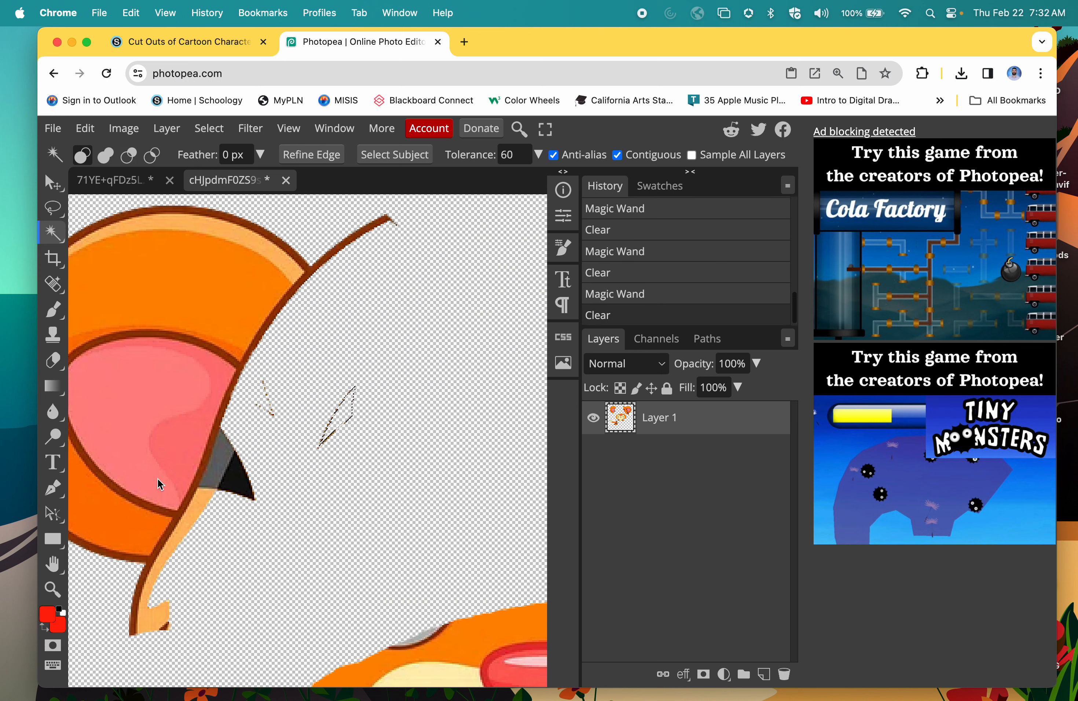
{"action": "left_click", "coordinate": [226, 481]}
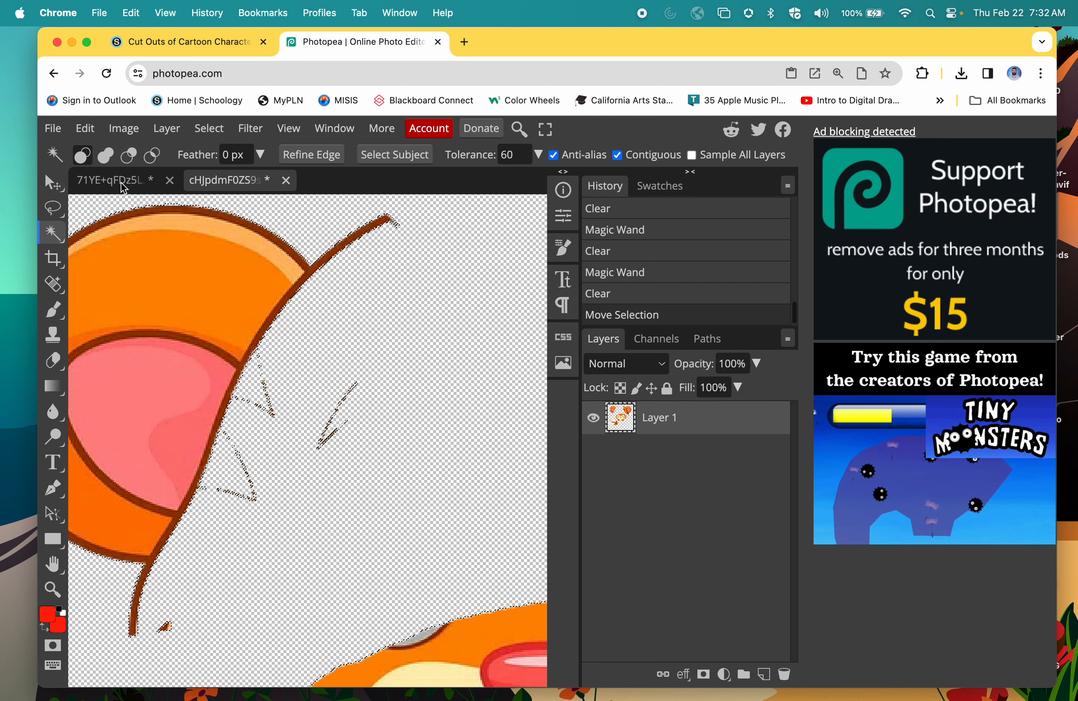
{"action": "key", "text": "cmd+d"}
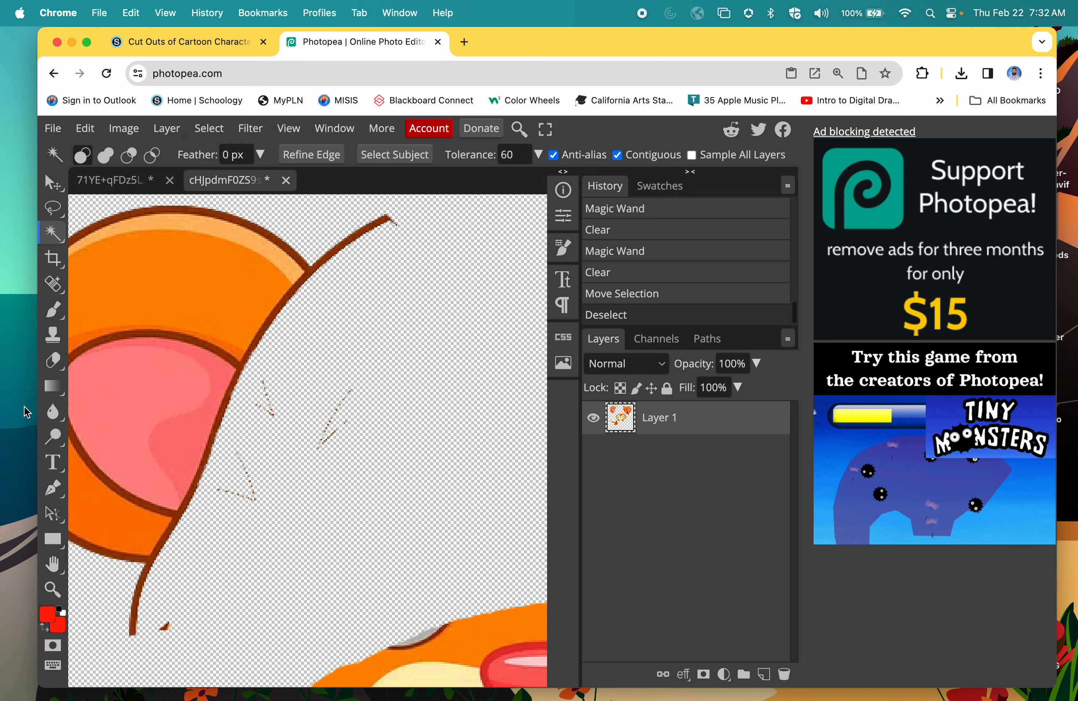
Erase the stray outline bits beside and below the left ear with the Eraser
{"action": "left_click", "coordinate": [53, 361]}
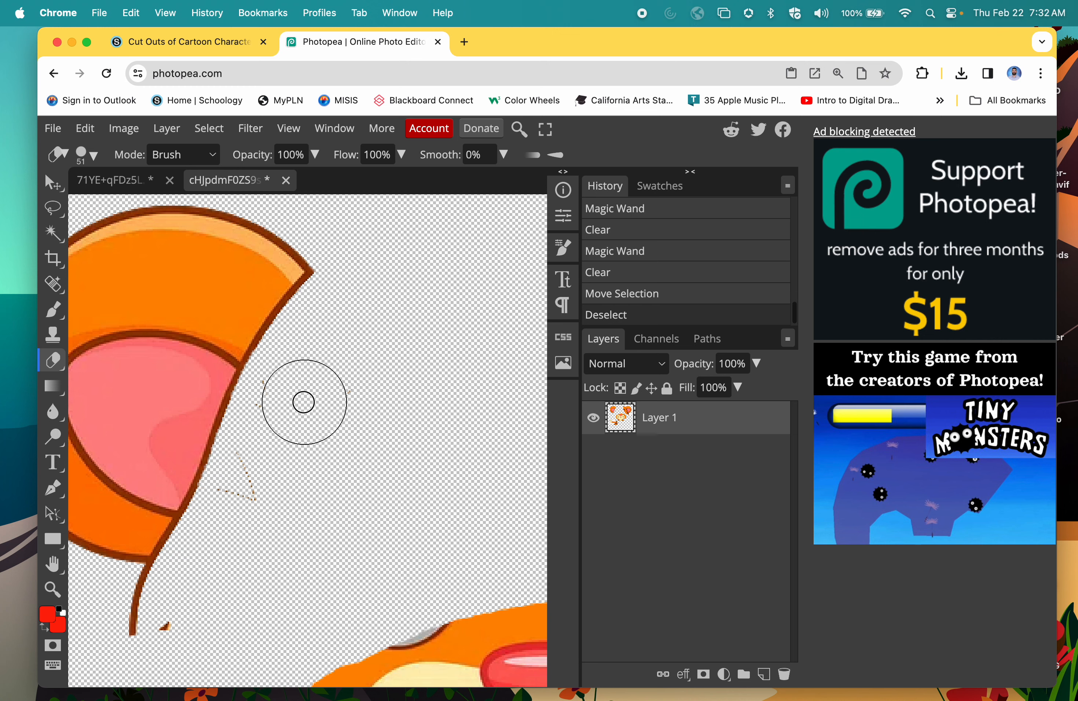
{"action": "left_click_drag", "start_coordinate": [304, 402], "coordinate": [166, 627]}
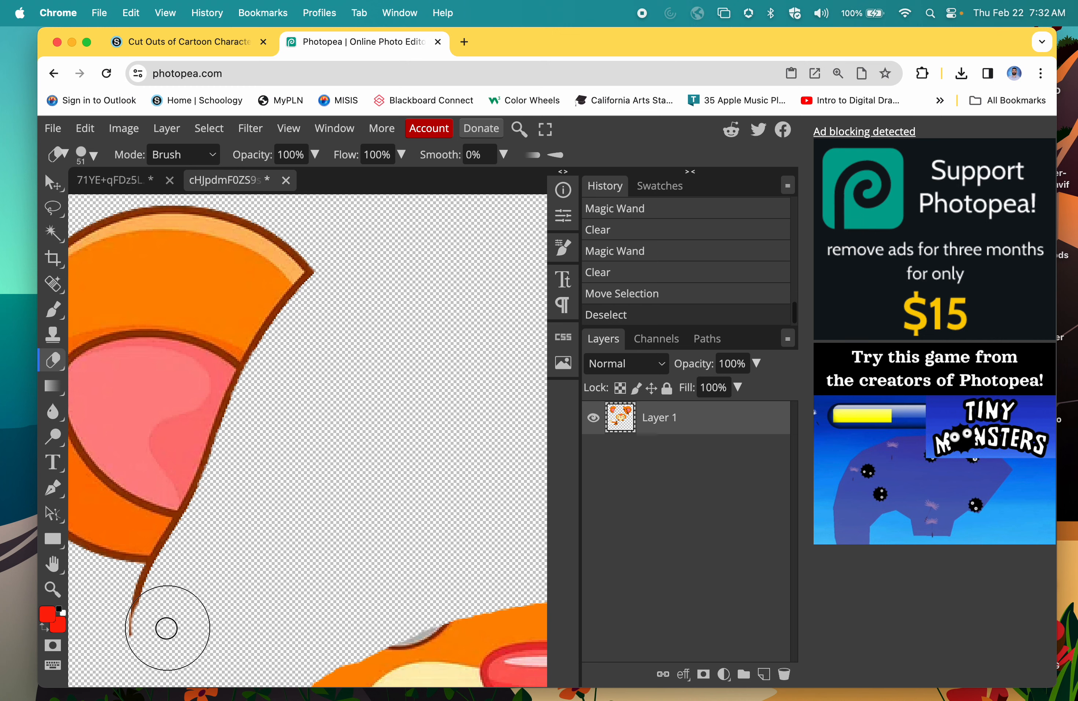
{"action": "left_click_drag", "start_coordinate": [167, 627], "coordinate": [157, 604]}
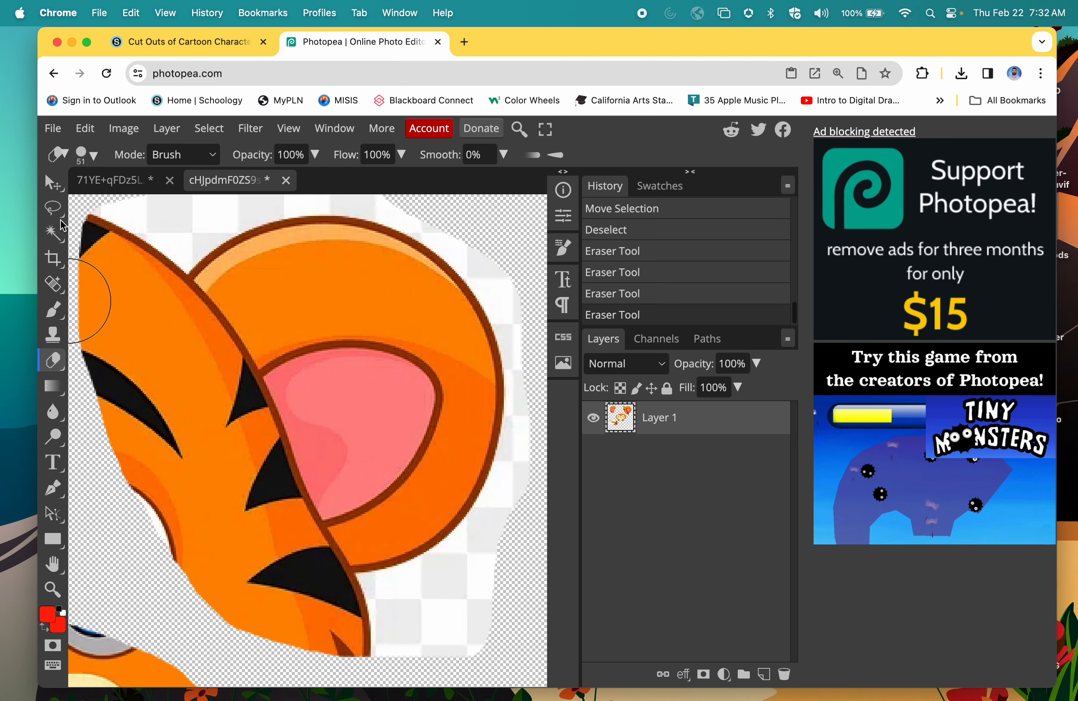
Clear the white fringe around the ear by colour and erase the top-left stray outline
{"action": "left_click", "coordinate": [55, 232]}
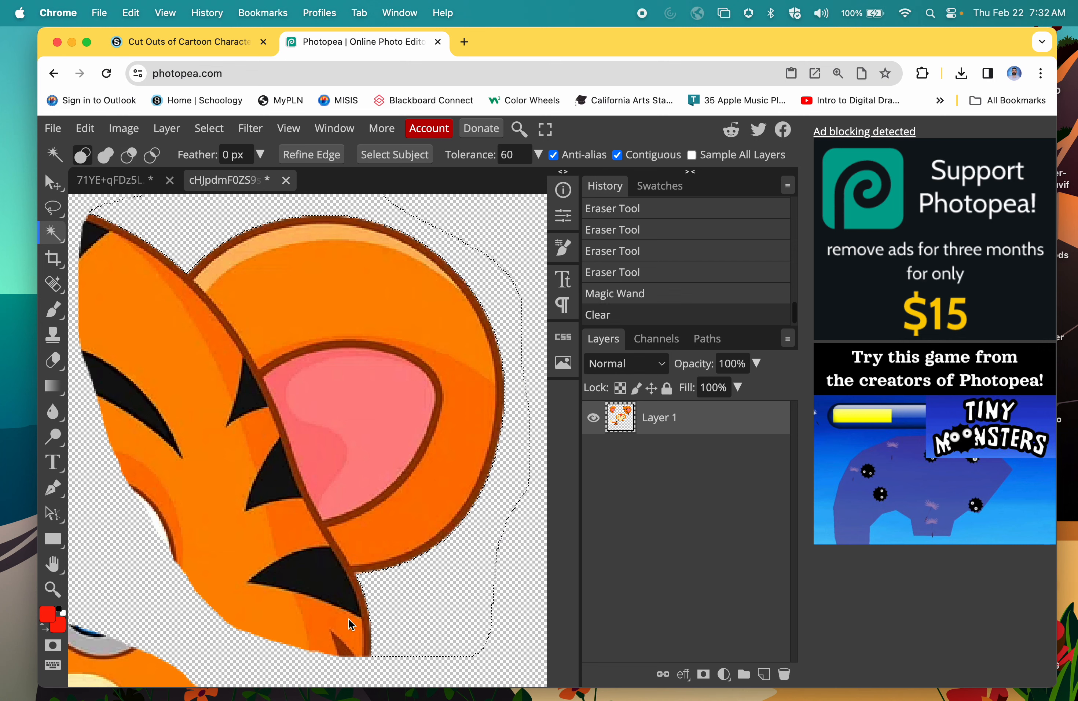
{"action": "left_click", "coordinate": [249, 414]}
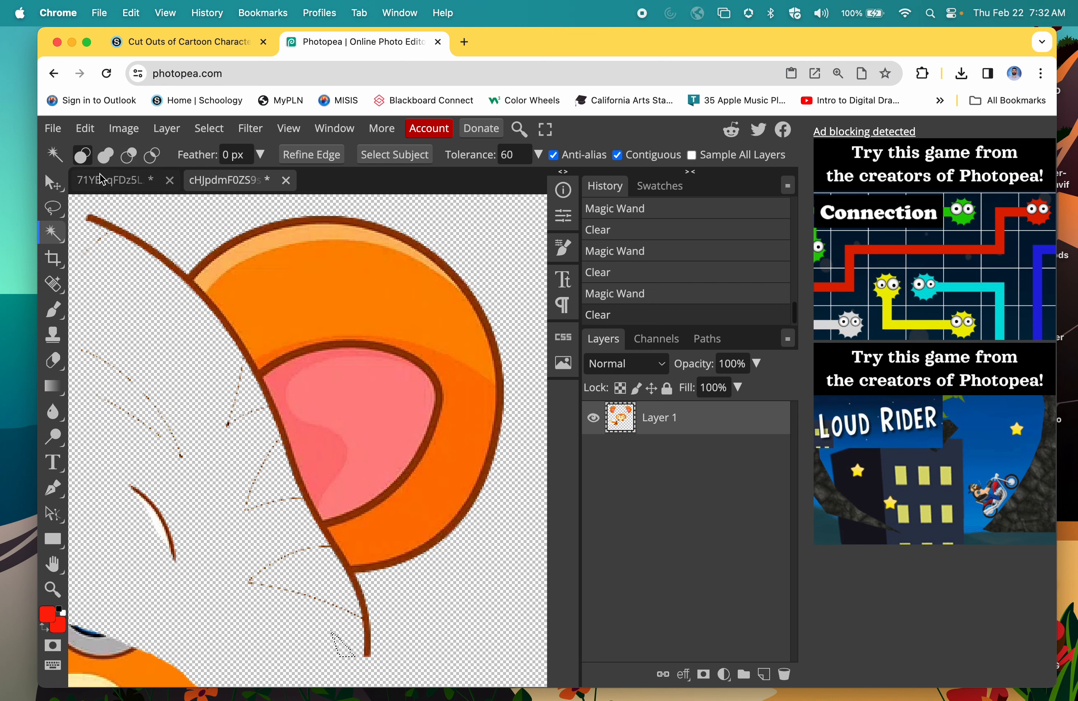
{"action": "left_click", "coordinate": [53, 361]}
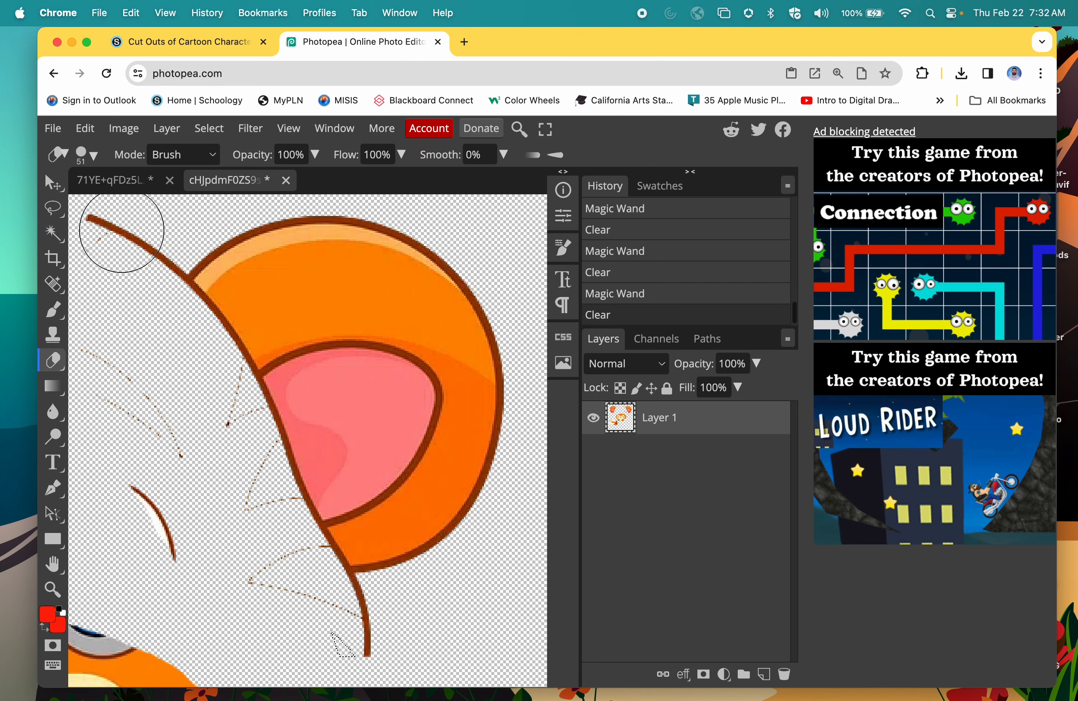
{"action": "left_click_drag", "start_coordinate": [121, 231], "coordinate": [311, 629]}
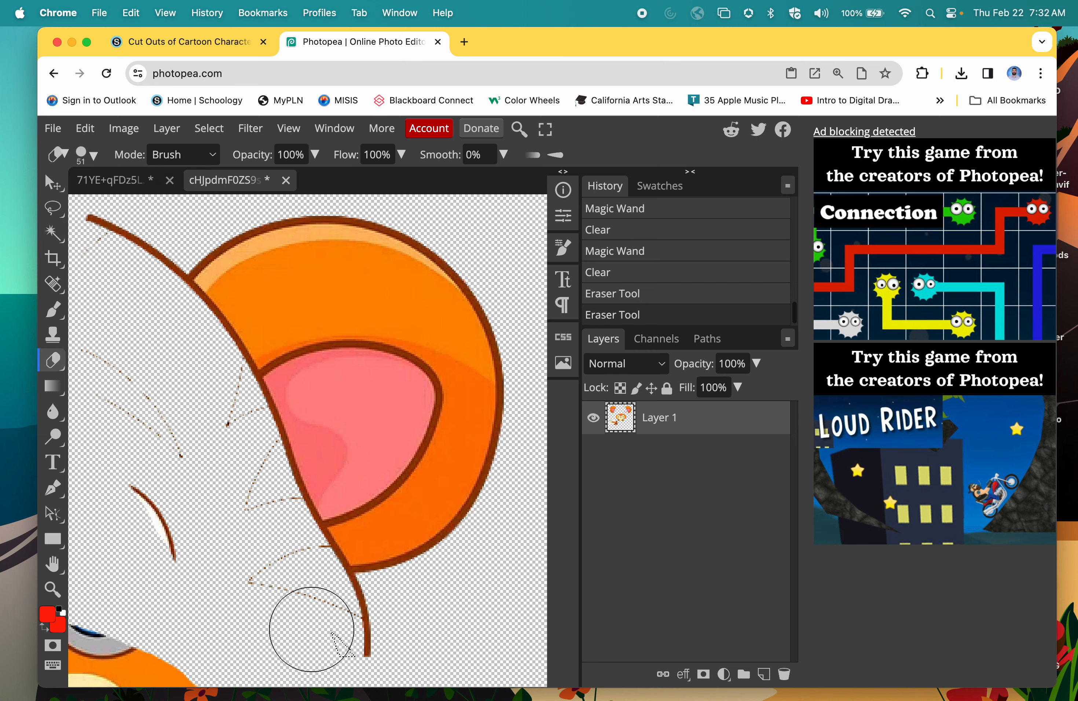
Deselect and erase the leftover outline scraps around the round ear
{"action": "left_click", "coordinate": [209, 128]}
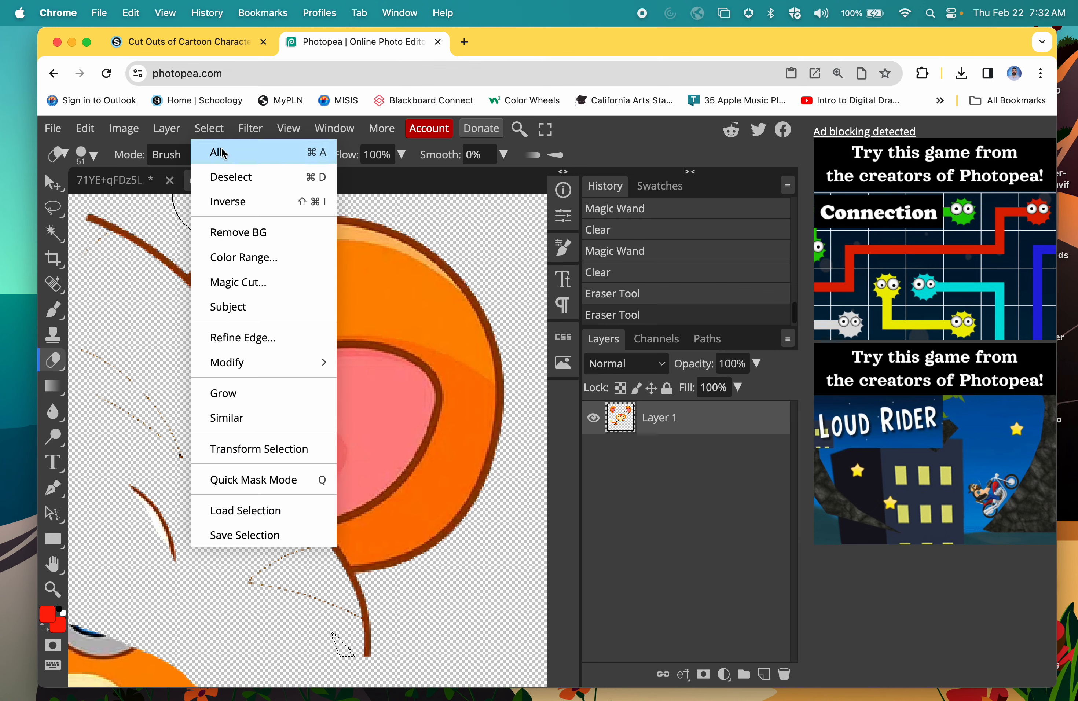
{"action": "left_click", "coordinate": [231, 177]}
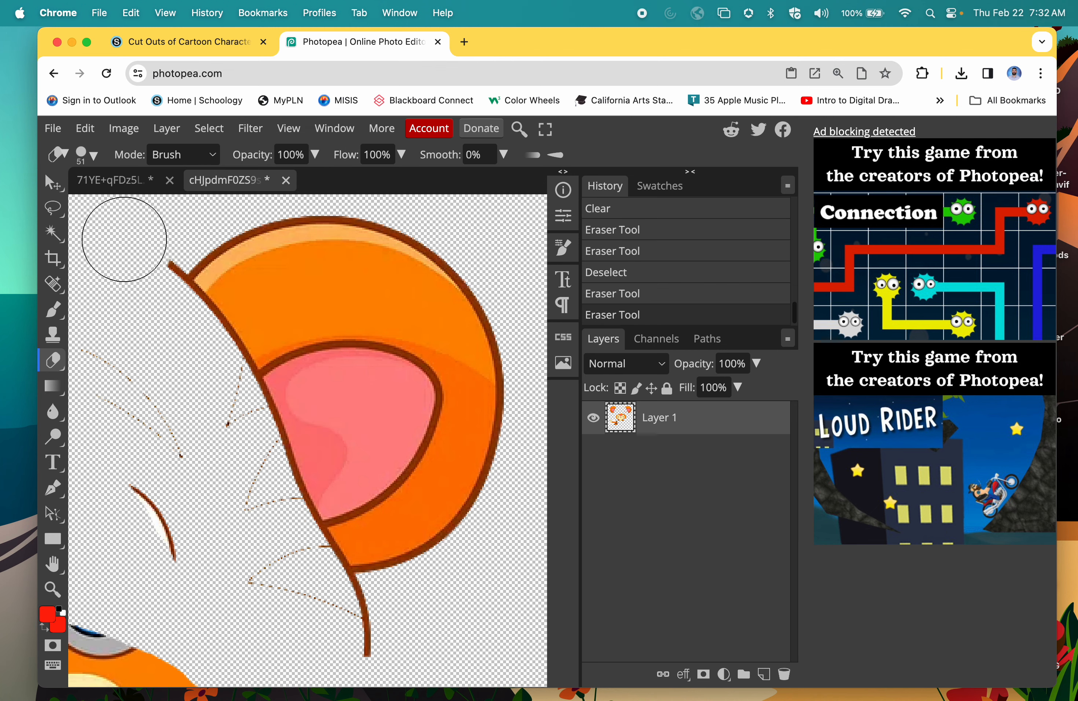
{"action": "left_click_drag", "start_coordinate": [124, 238], "coordinate": [368, 639]}
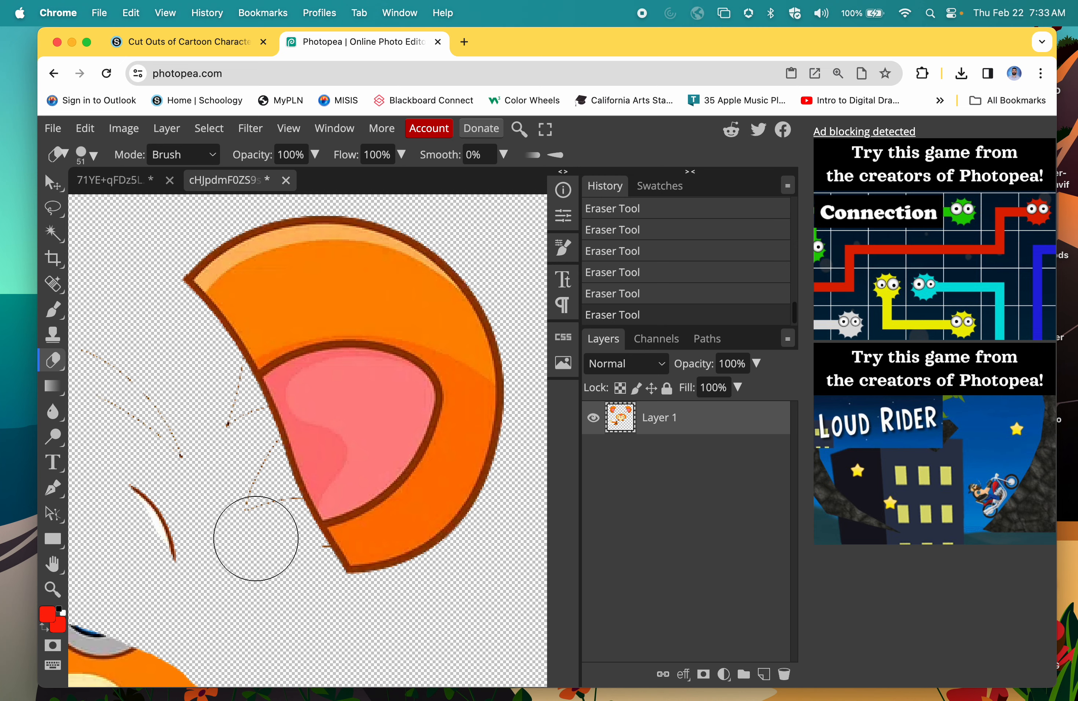
{"action": "mouse_move", "coordinate": [248, 494]}
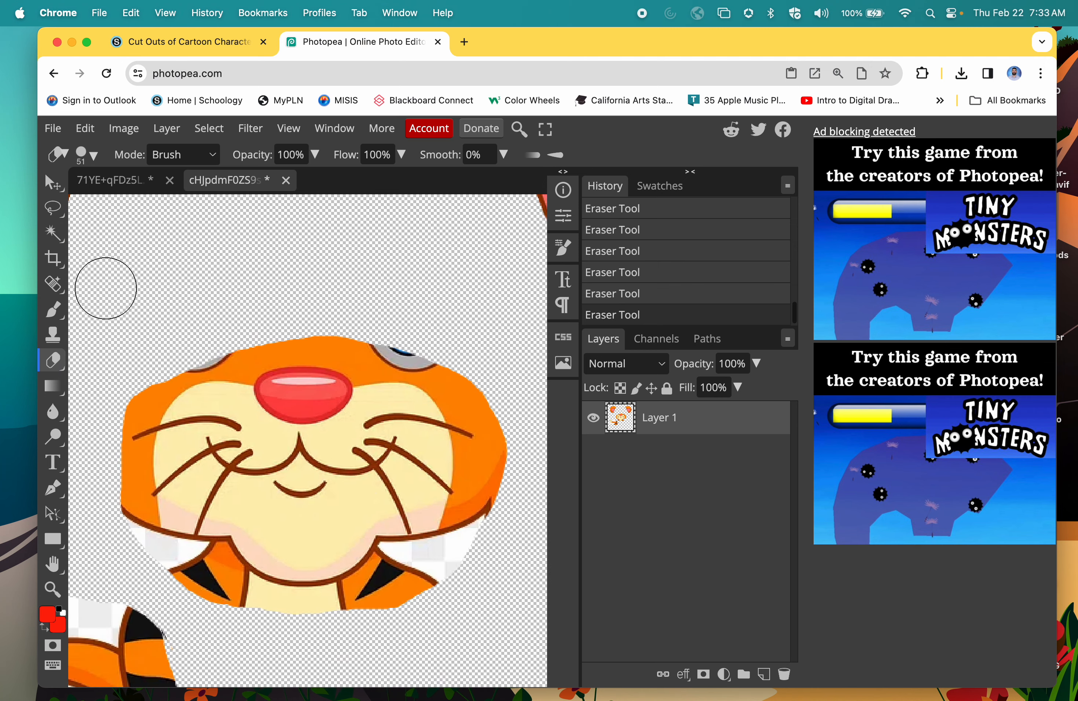
Clear the orange fur around the face piece and erase the stray eye bits above it
{"action": "left_click", "coordinate": [52, 232]}
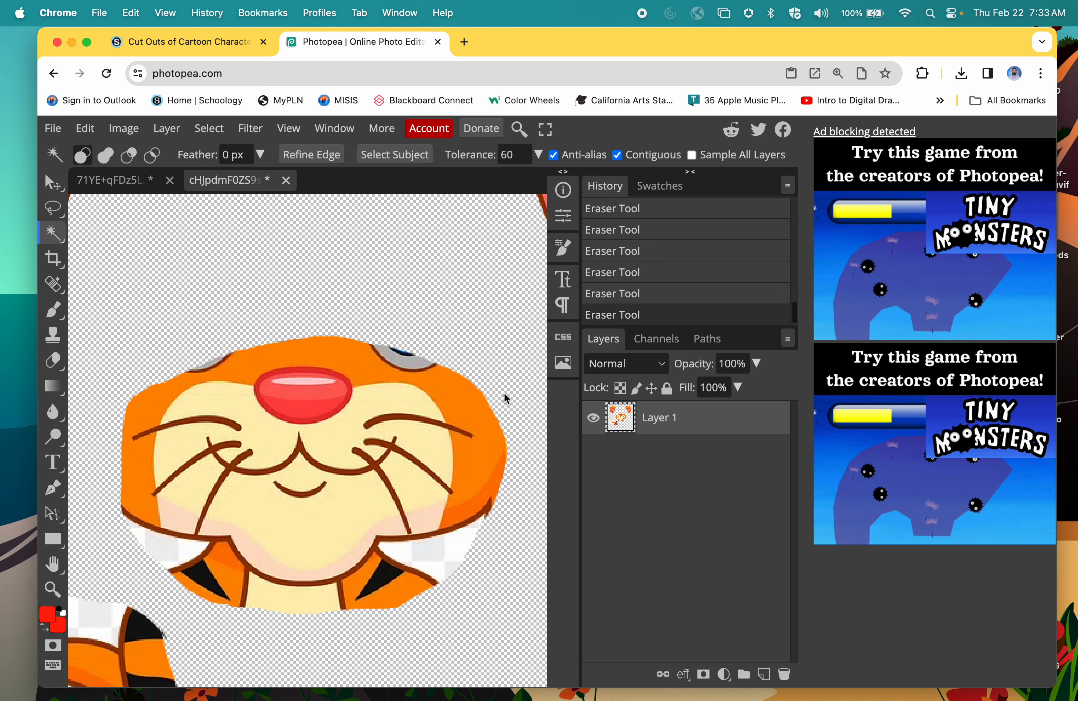
{"action": "left_click", "coordinate": [503, 397]}
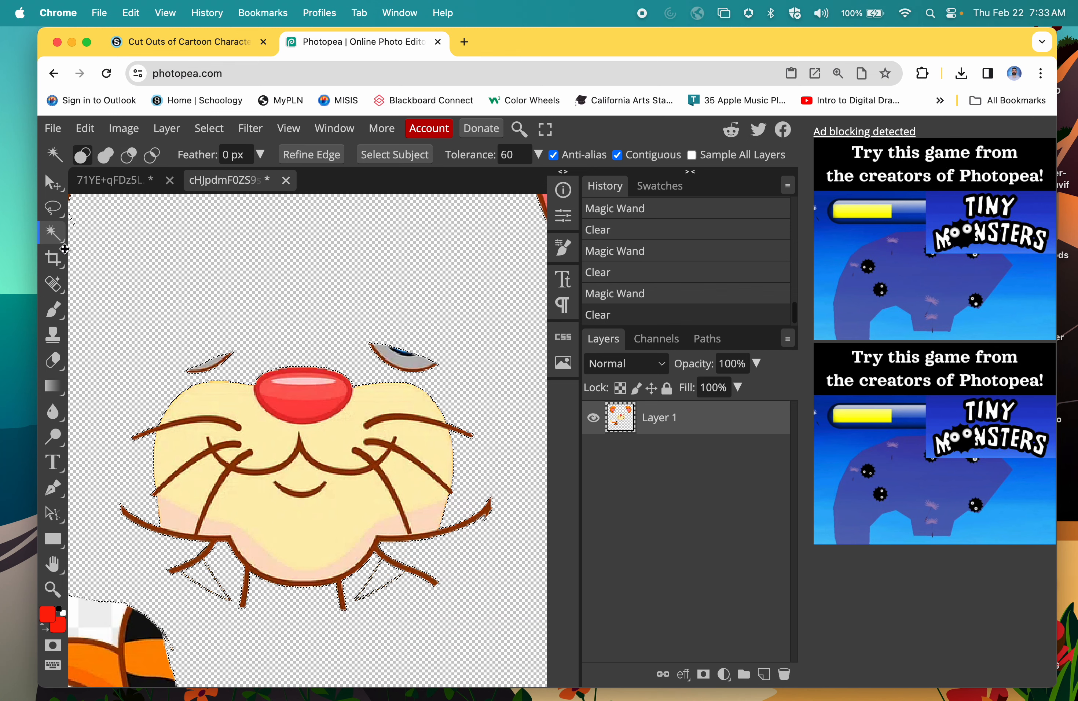
{"action": "left_click", "coordinate": [123, 128]}
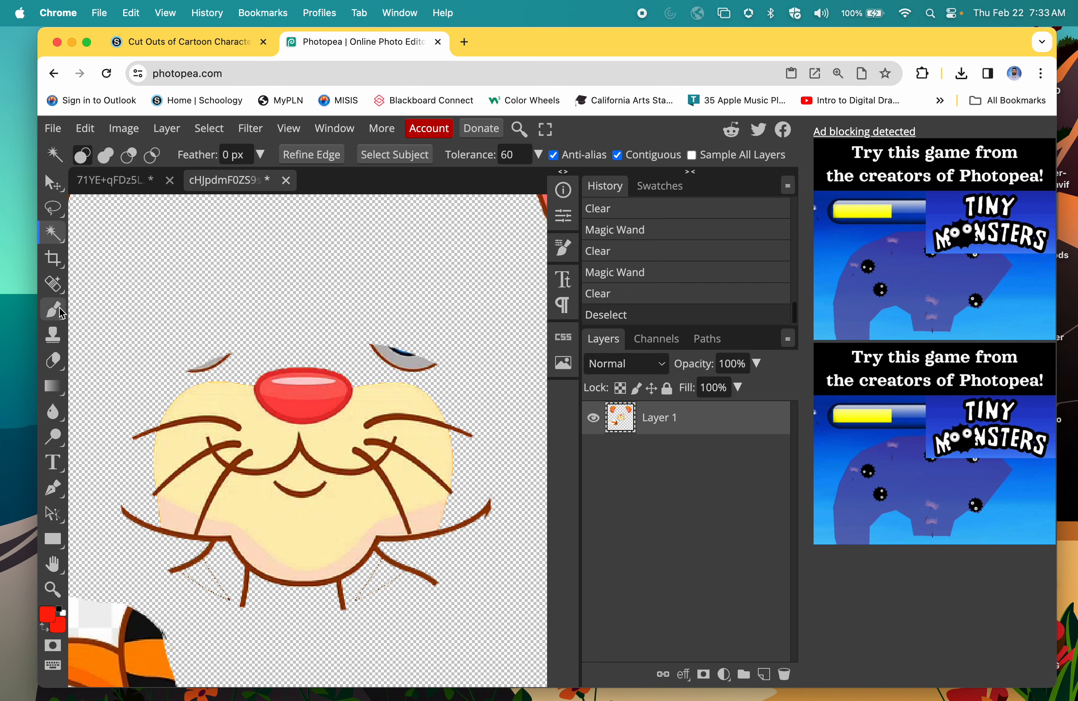
{"action": "left_click", "coordinate": [52, 360]}
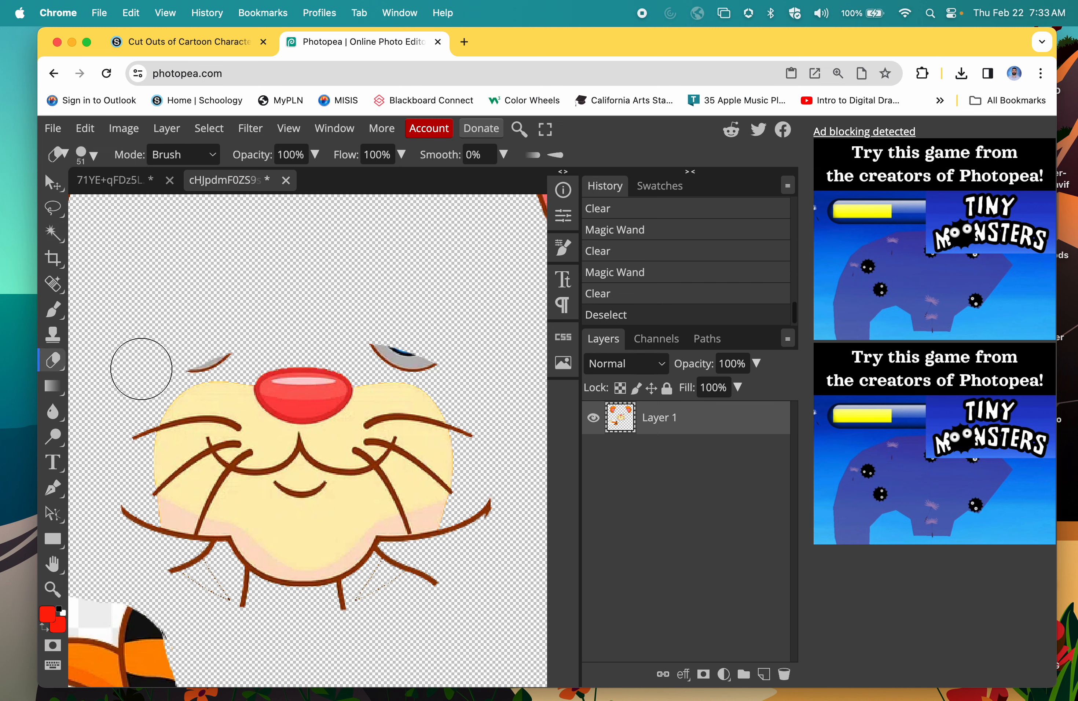
{"action": "left_click_drag", "start_coordinate": [144, 369], "coordinate": [481, 309]}
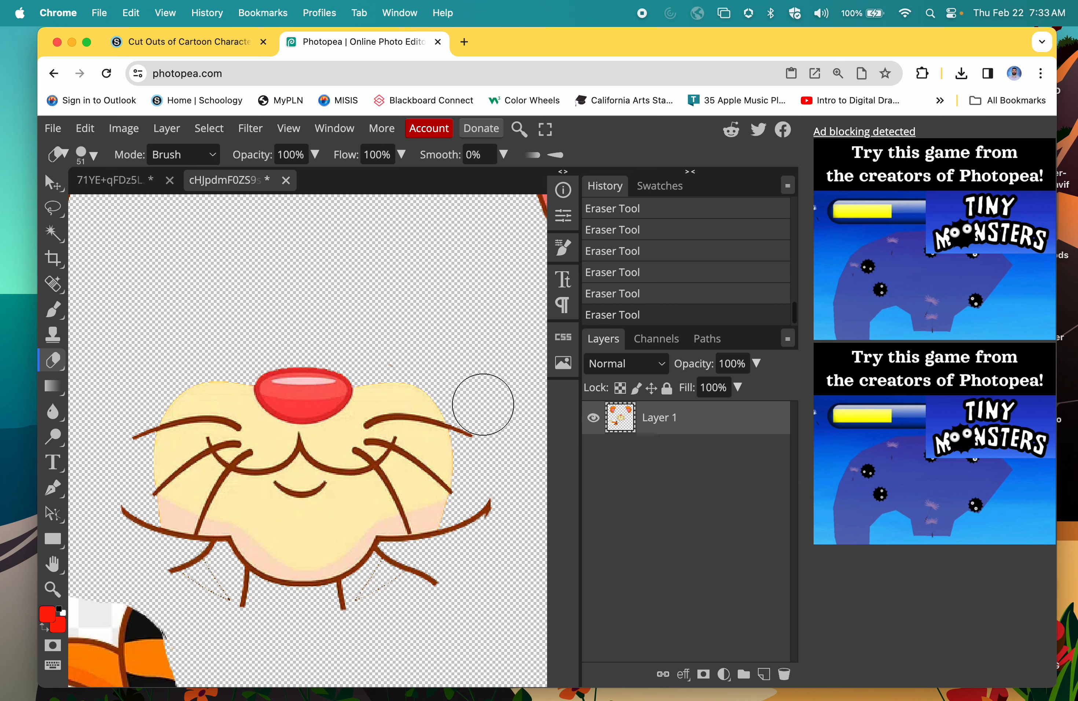
{"action": "mouse_move", "coordinate": [468, 543]}
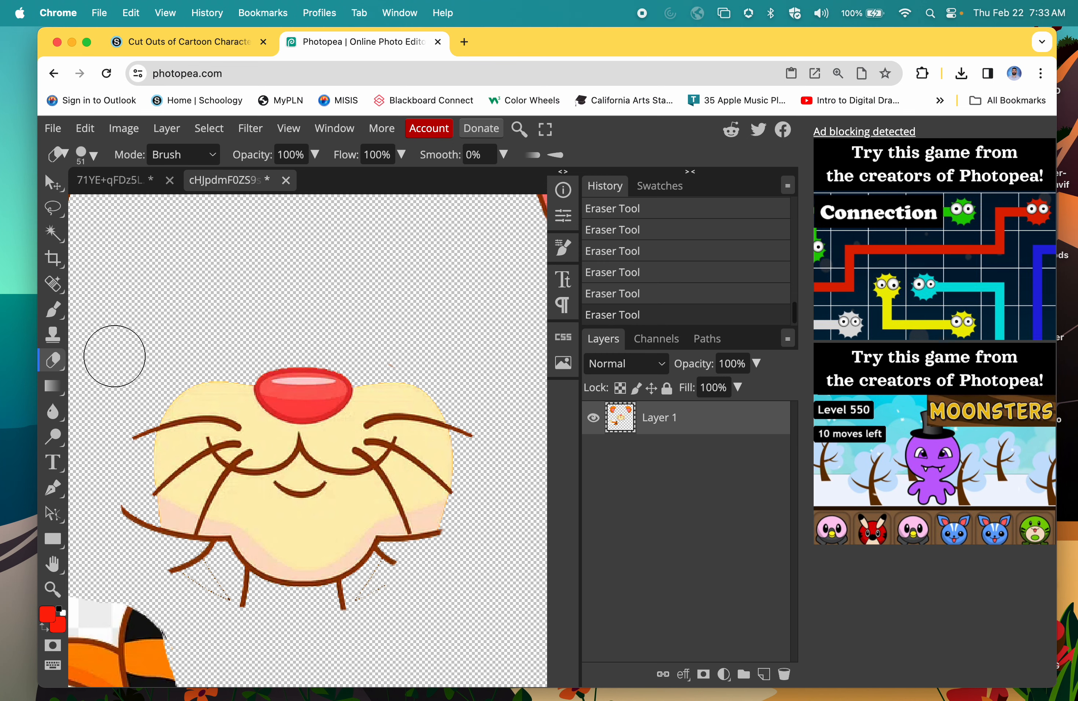
Shrink the eraser to about 14 px and erase scraps below and left of the face
{"action": "left_click", "coordinate": [94, 155]}
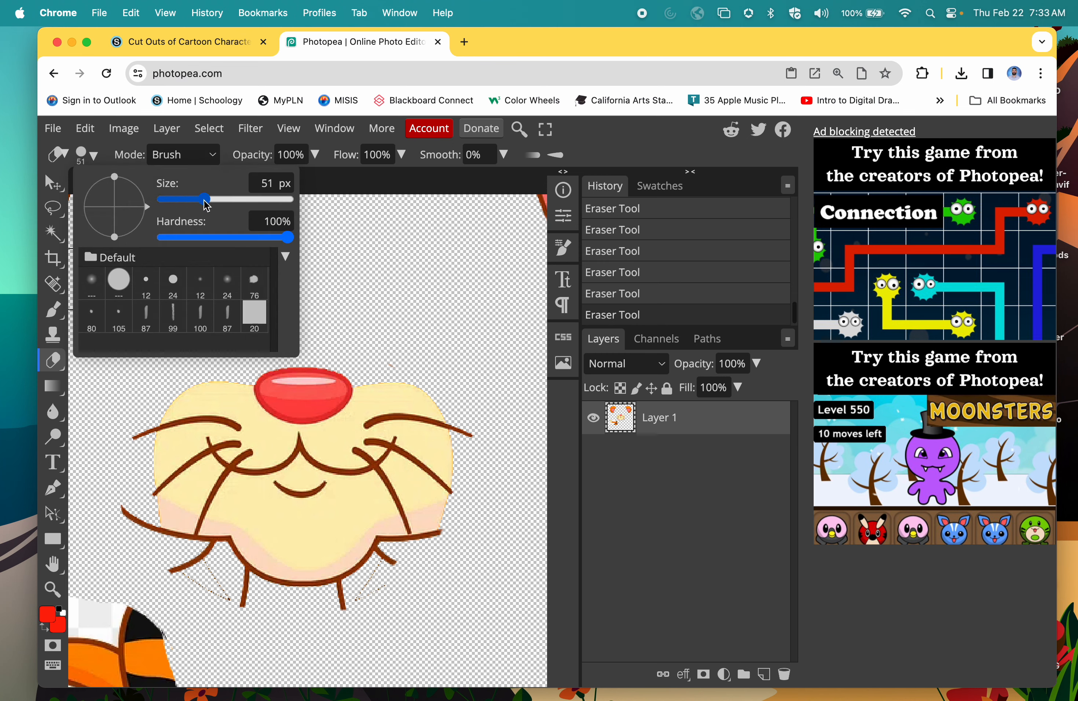
{"action": "left_click_drag", "start_coordinate": [216, 199], "coordinate": [183, 199]}
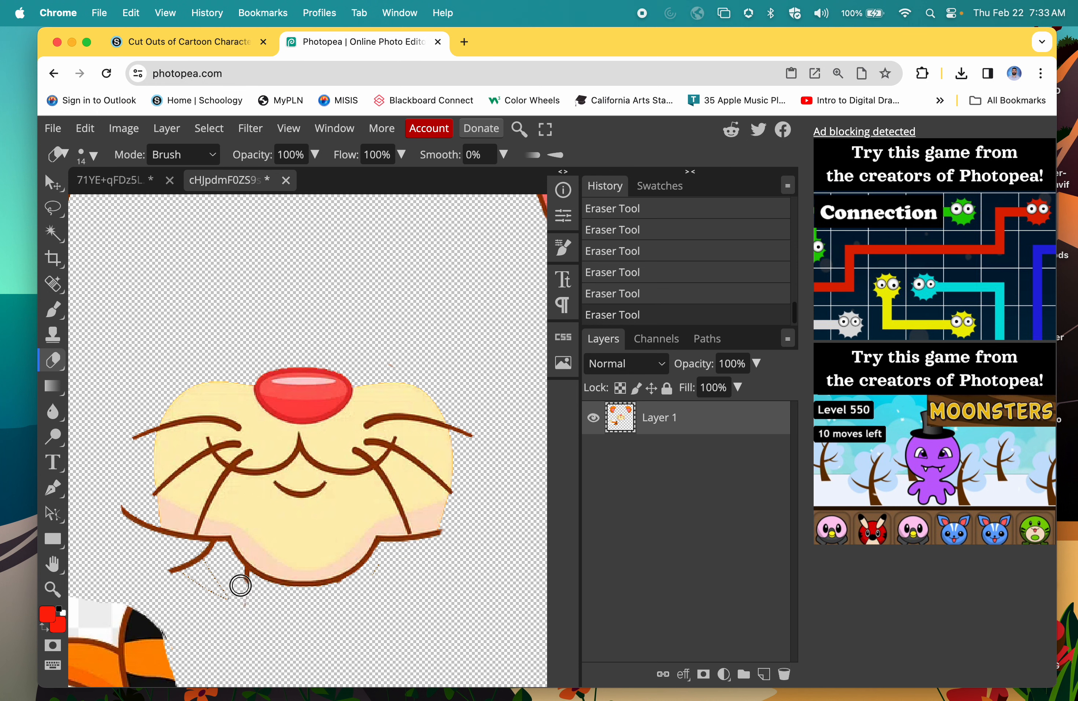
{"action": "left_click_drag", "start_coordinate": [241, 586], "coordinate": [195, 574]}
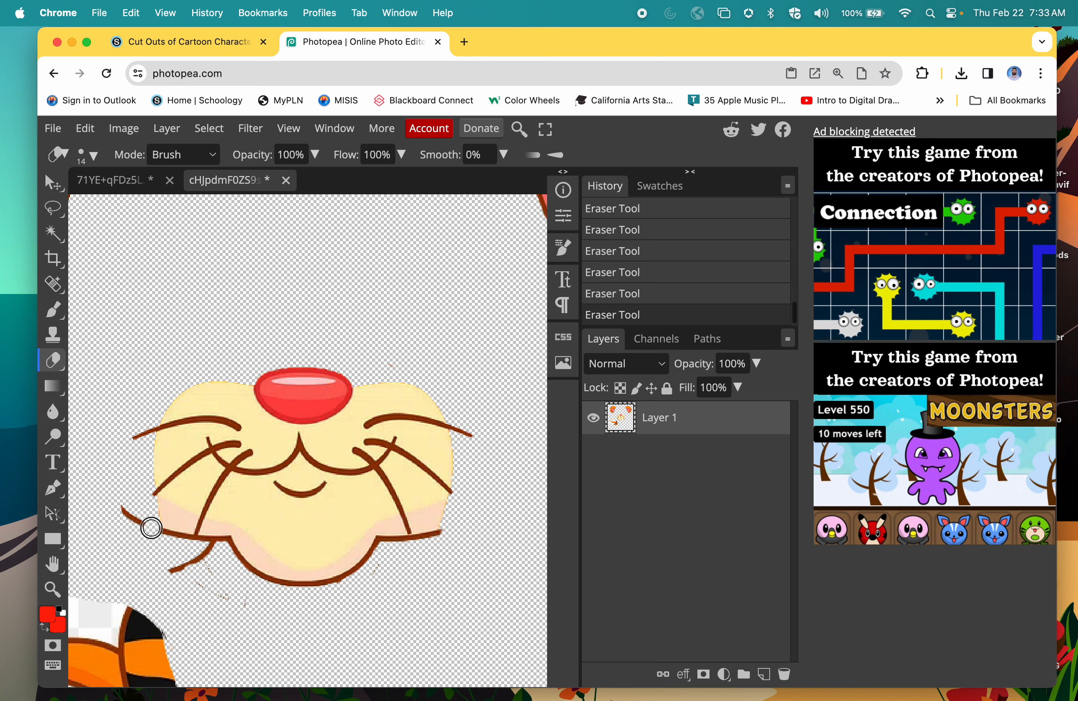
{"action": "left_click_drag", "start_coordinate": [150, 528], "coordinate": [208, 552]}
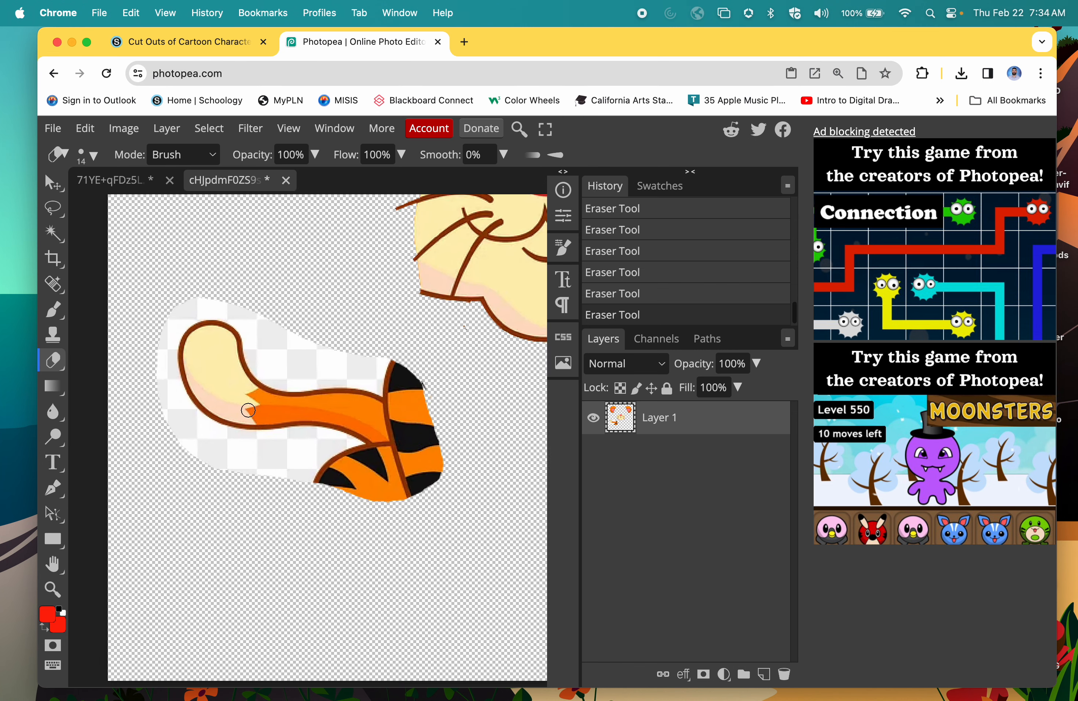
Clear the white around the tail by colour and erase the stray outline beside it
{"action": "left_click", "coordinate": [54, 233]}
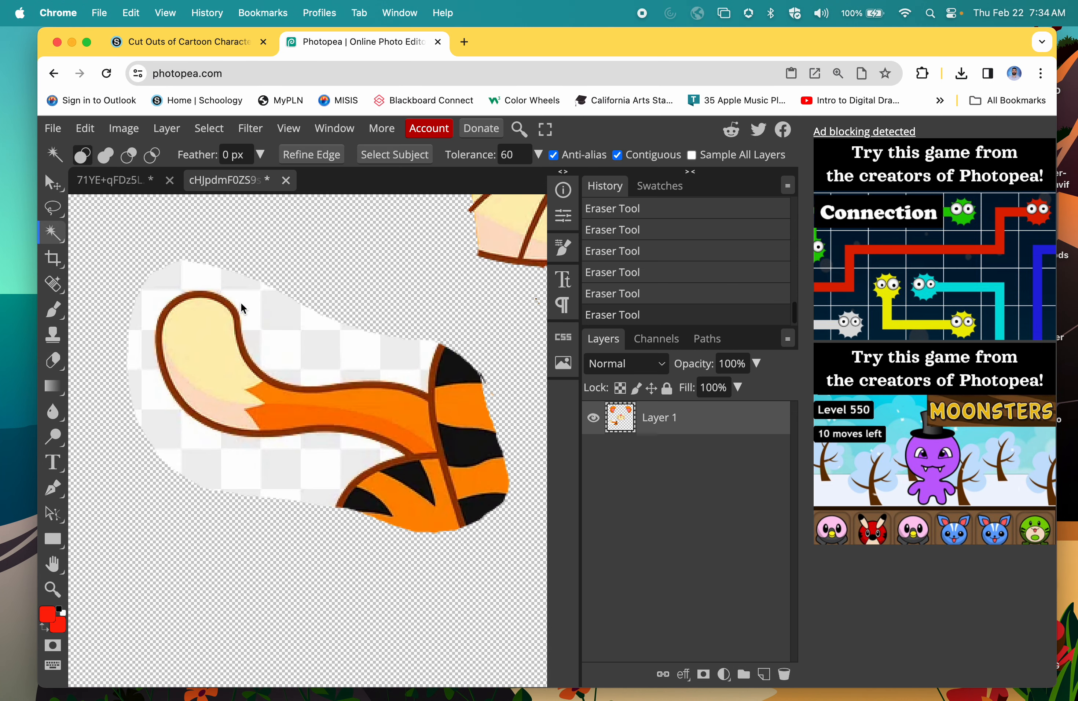
{"action": "left_click", "coordinate": [430, 532]}
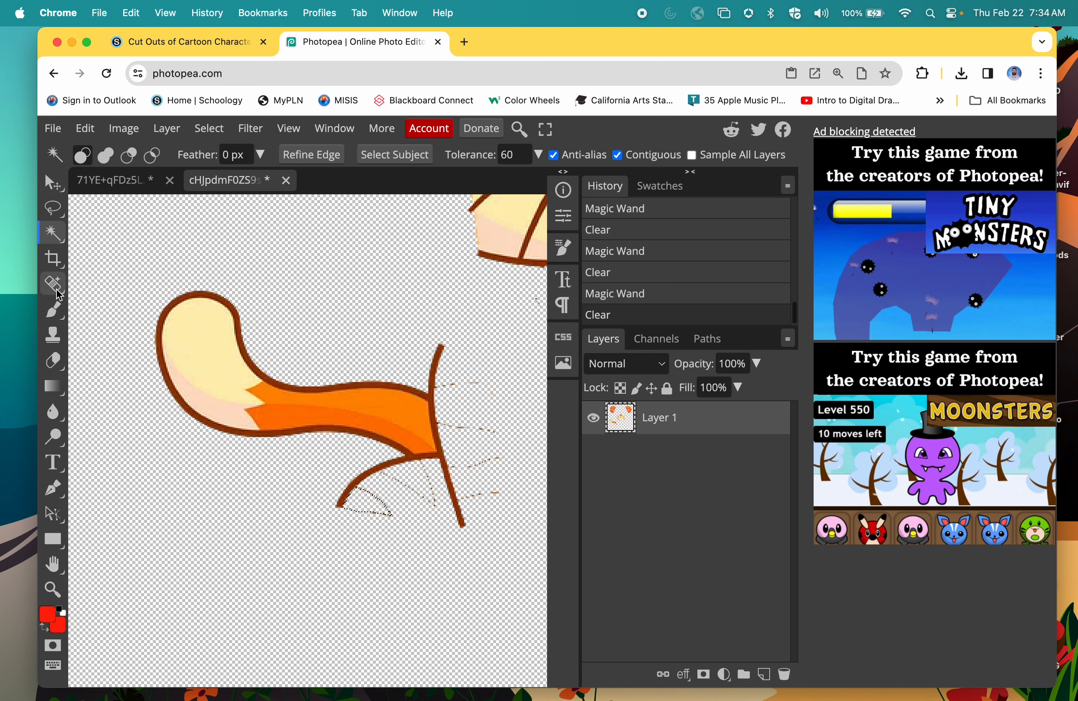
{"action": "left_click", "coordinate": [53, 360]}
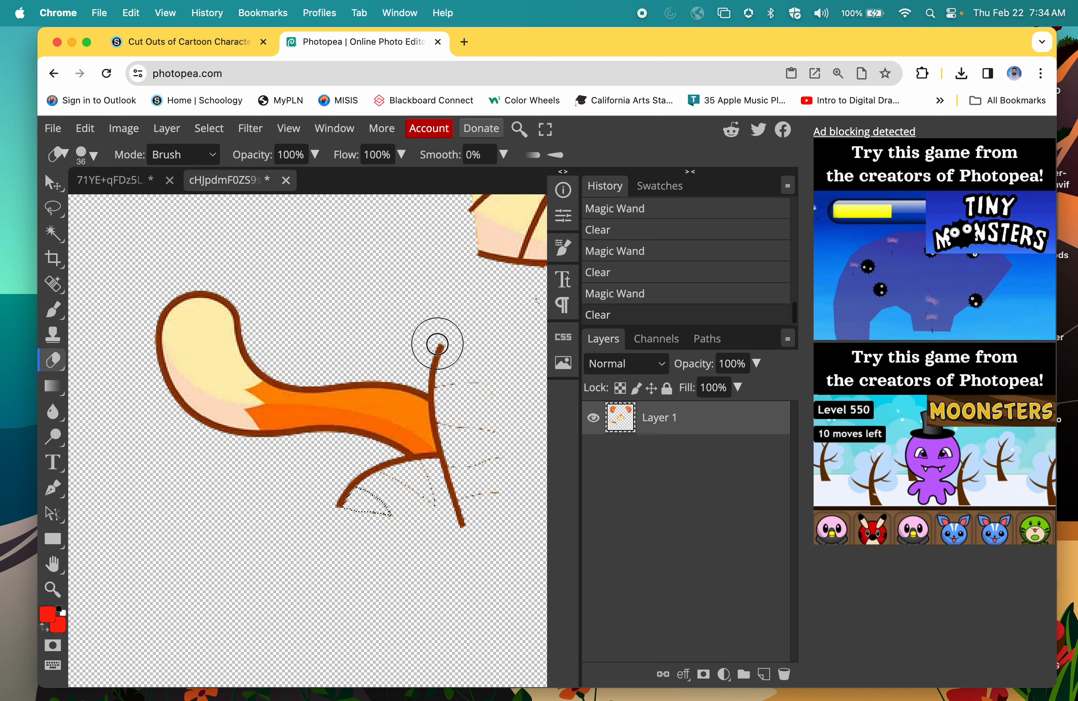
{"action": "left_click_drag", "start_coordinate": [437, 344], "coordinate": [325, 237]}
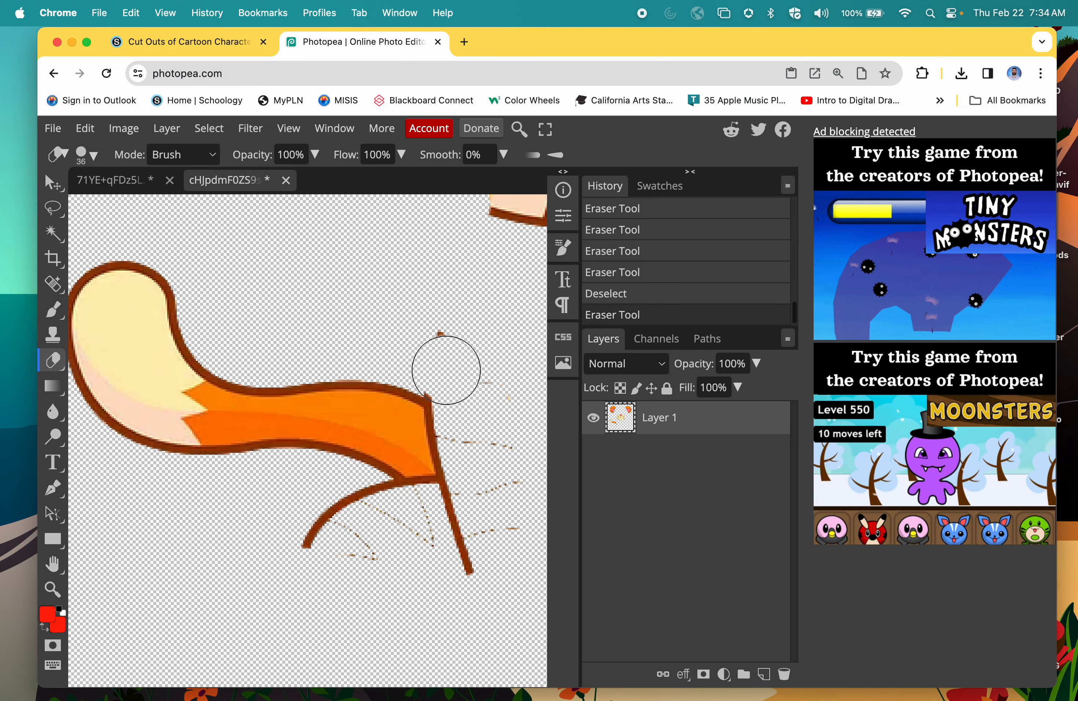
Erase the remaining outline fragments near the tail's end and below it
{"action": "left_click_drag", "start_coordinate": [446, 369], "coordinate": [455, 565]}
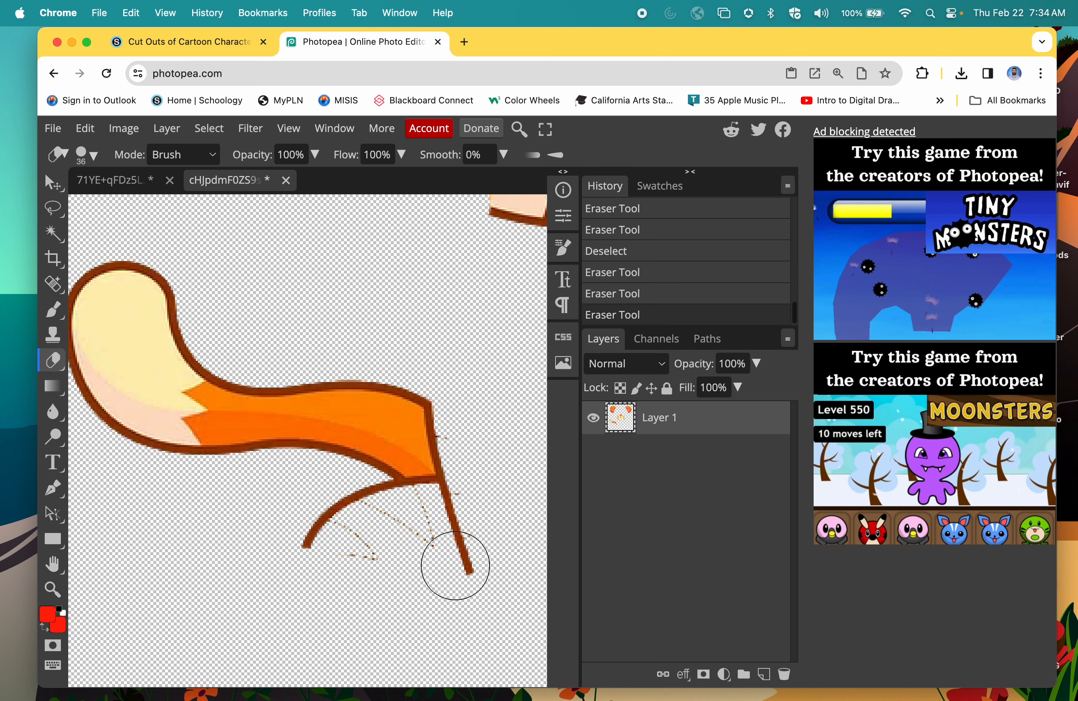
{"action": "left_click_drag", "start_coordinate": [456, 565], "coordinate": [448, 518]}
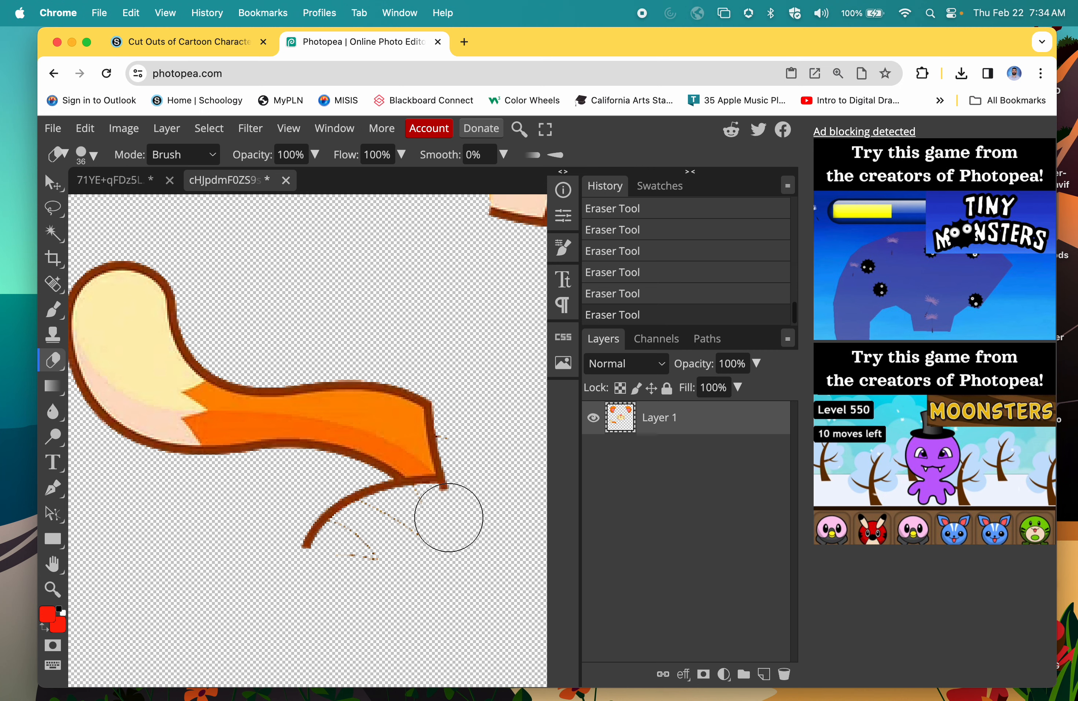
{"action": "left_click_drag", "start_coordinate": [447, 516], "coordinate": [363, 515]}
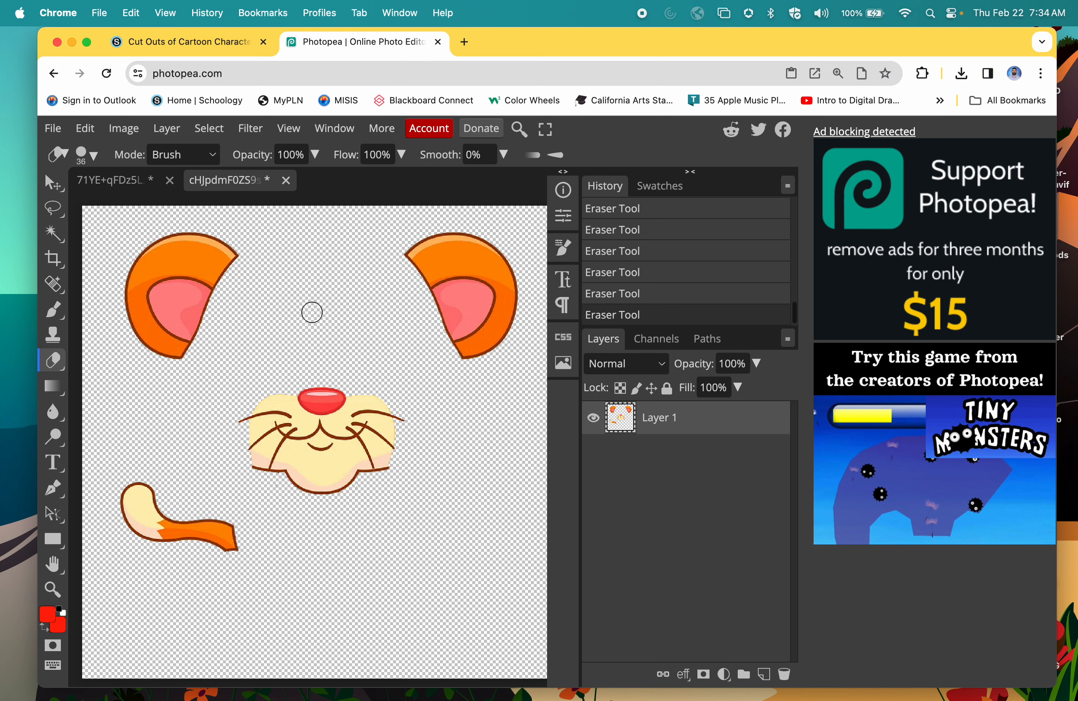
{"action": "mouse_move", "coordinate": [421, 664]}
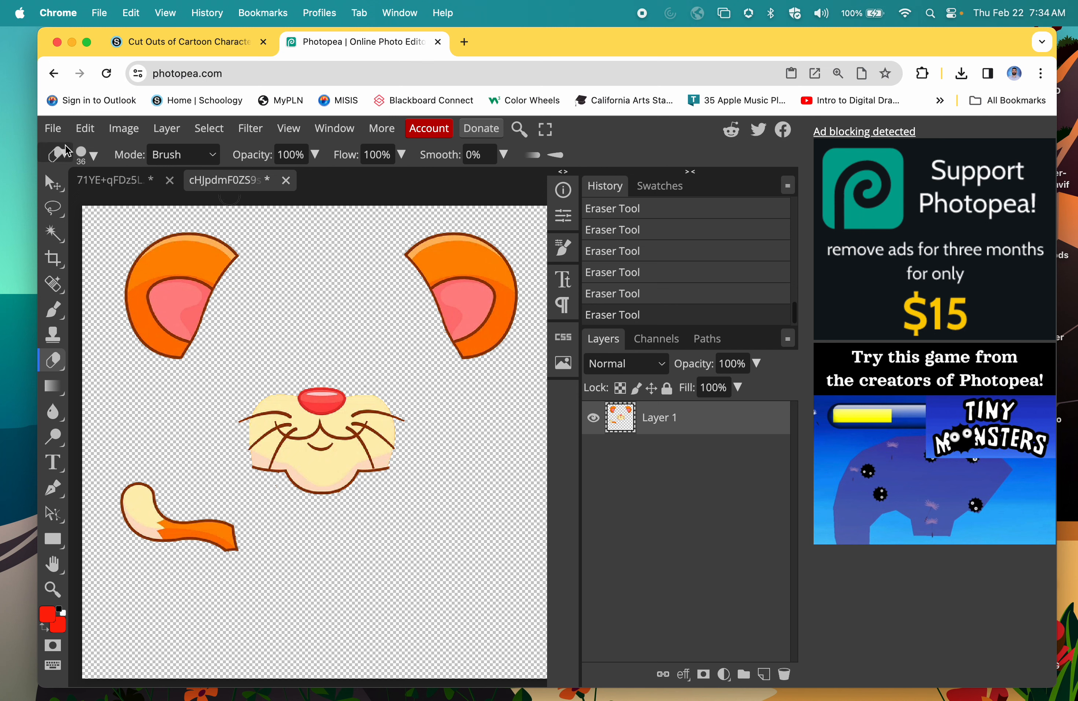
Export the tiger cut-out pieces as a PNG named 'tiger' and dismiss the ad notice
{"action": "left_click", "coordinate": [53, 127]}
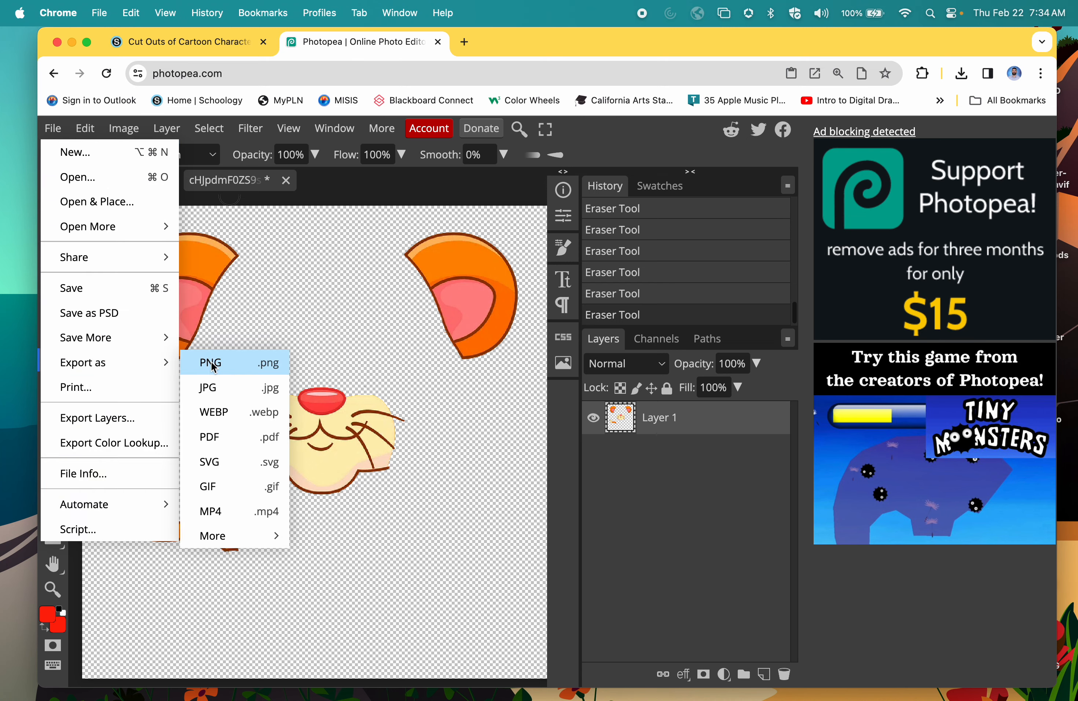
{"action": "left_click", "coordinate": [210, 362]}
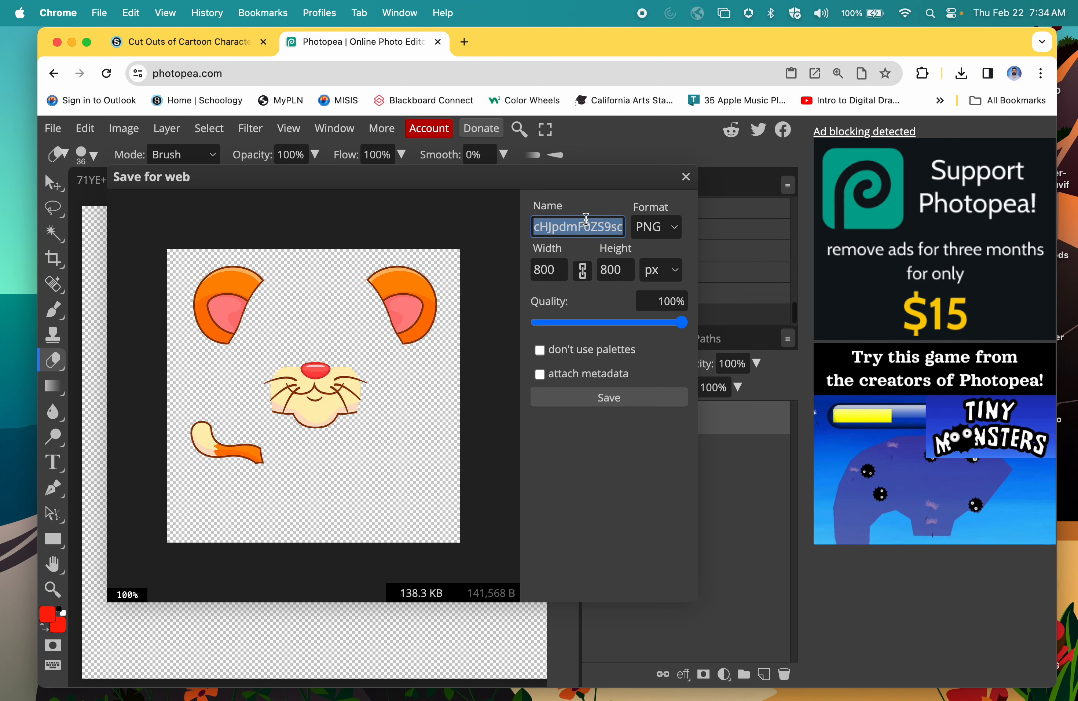
{"action": "type", "text": "tiger"}
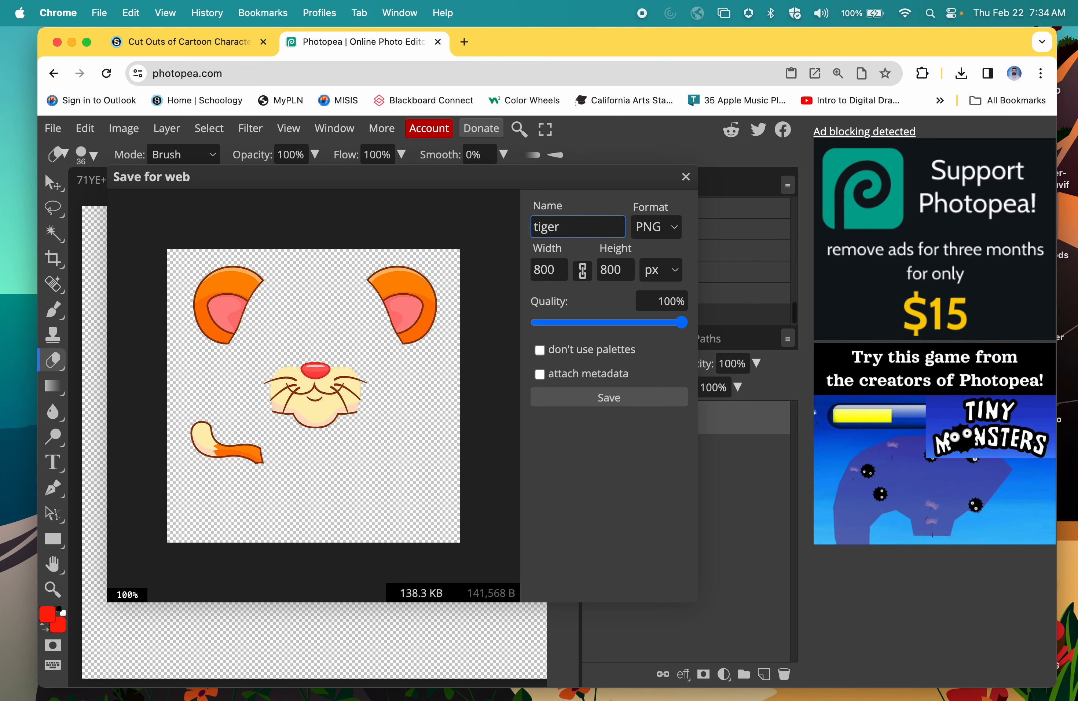
{"action": "left_click", "coordinate": [610, 397]}
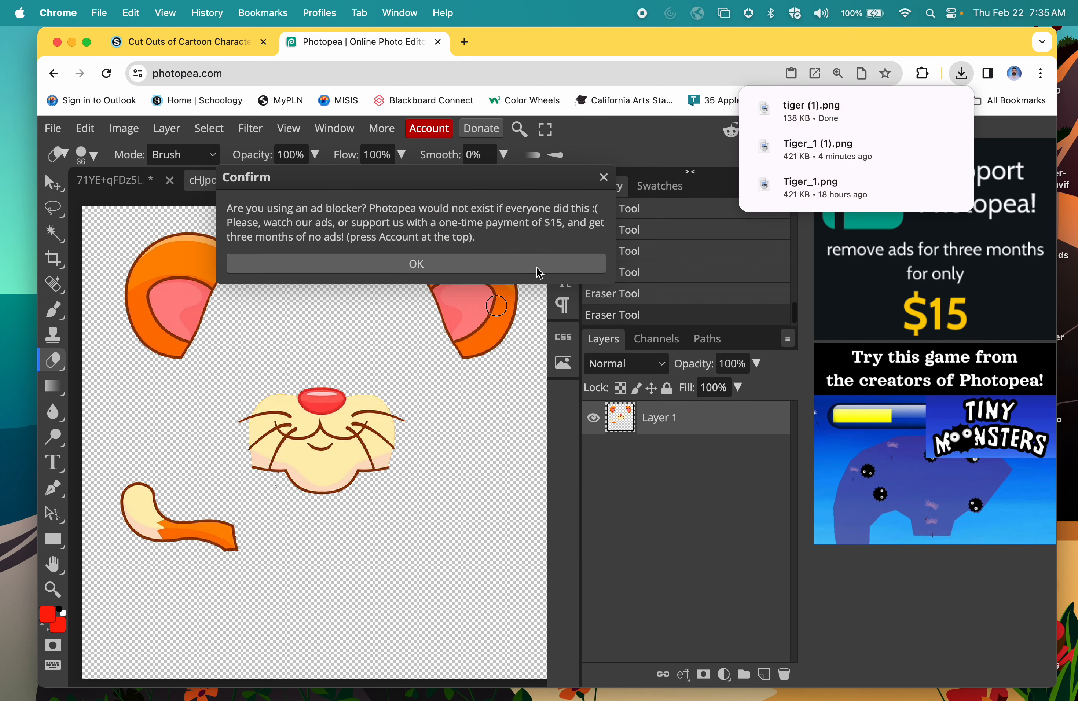
{"action": "left_click", "coordinate": [416, 263]}
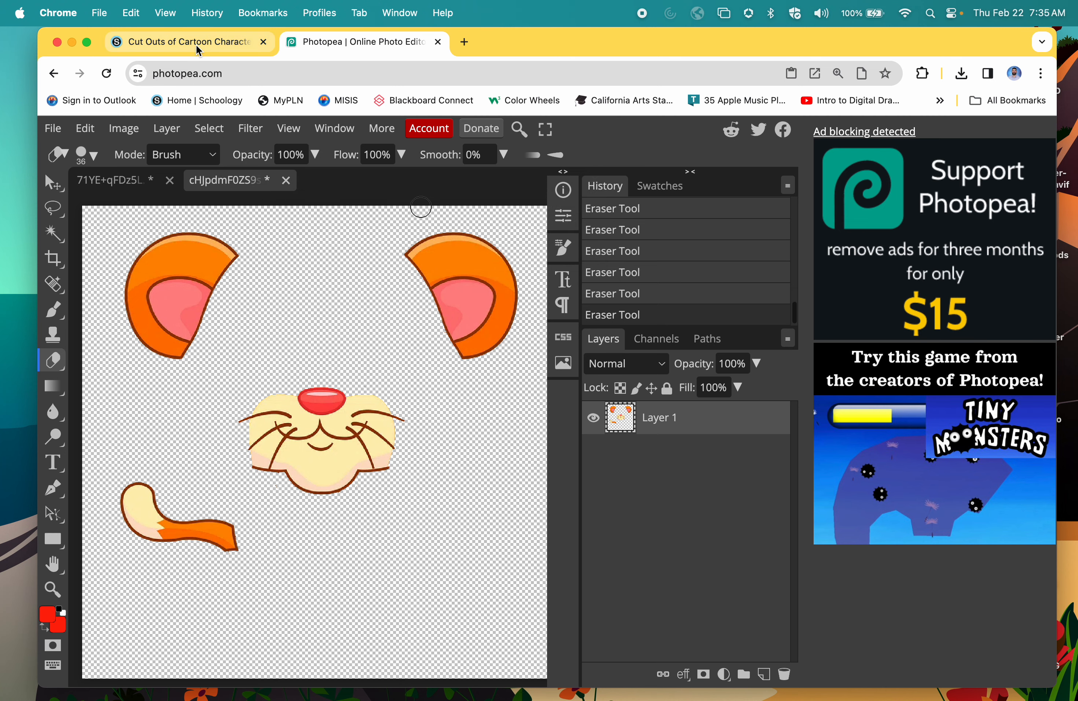
Switch to the Schoology Cut Outs of Cartoon Characters assignment tab
{"action": "left_click", "coordinate": [190, 41]}
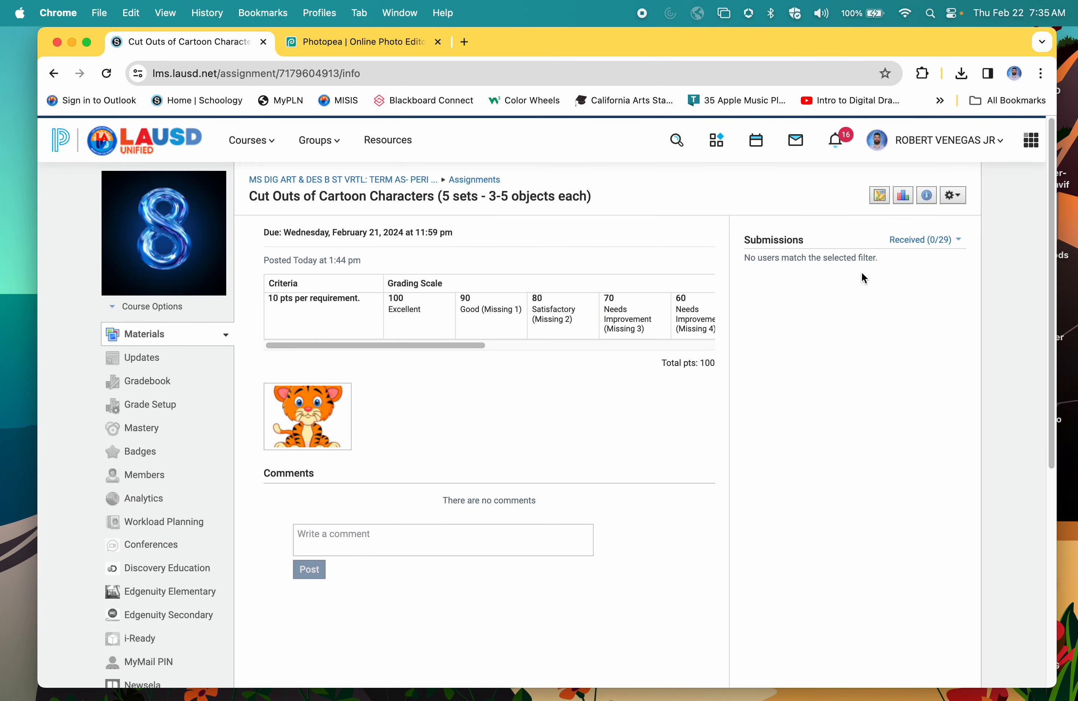
{"action": "mouse_move", "coordinate": [813, 309]}
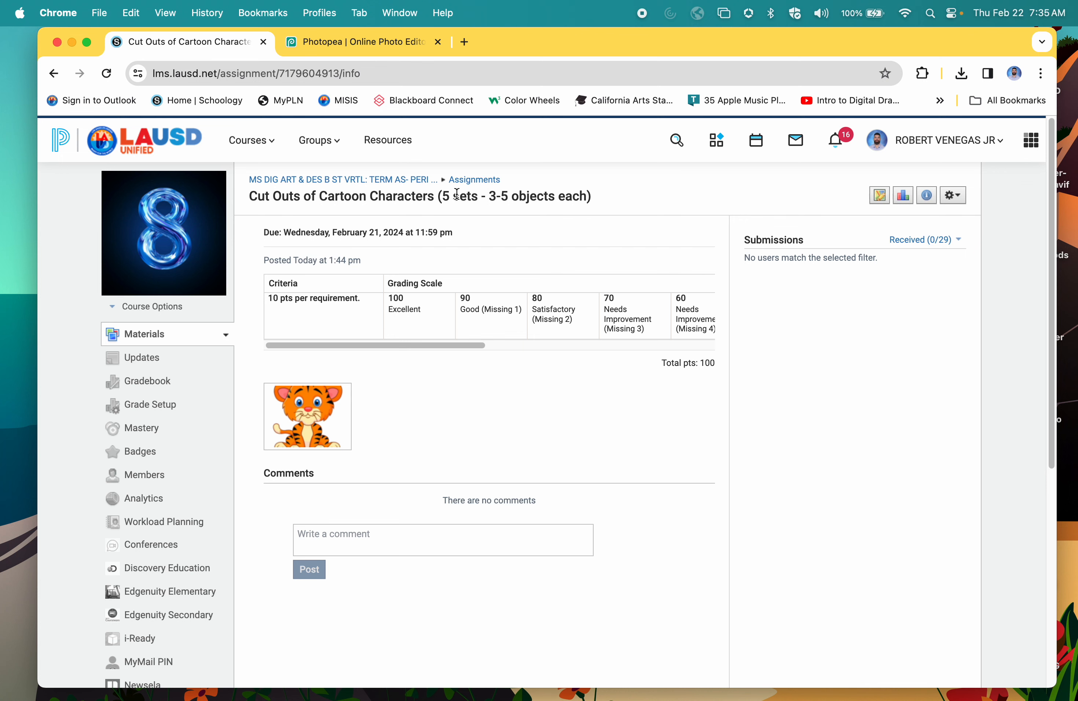
{"action": "mouse_move", "coordinate": [345, 424]}
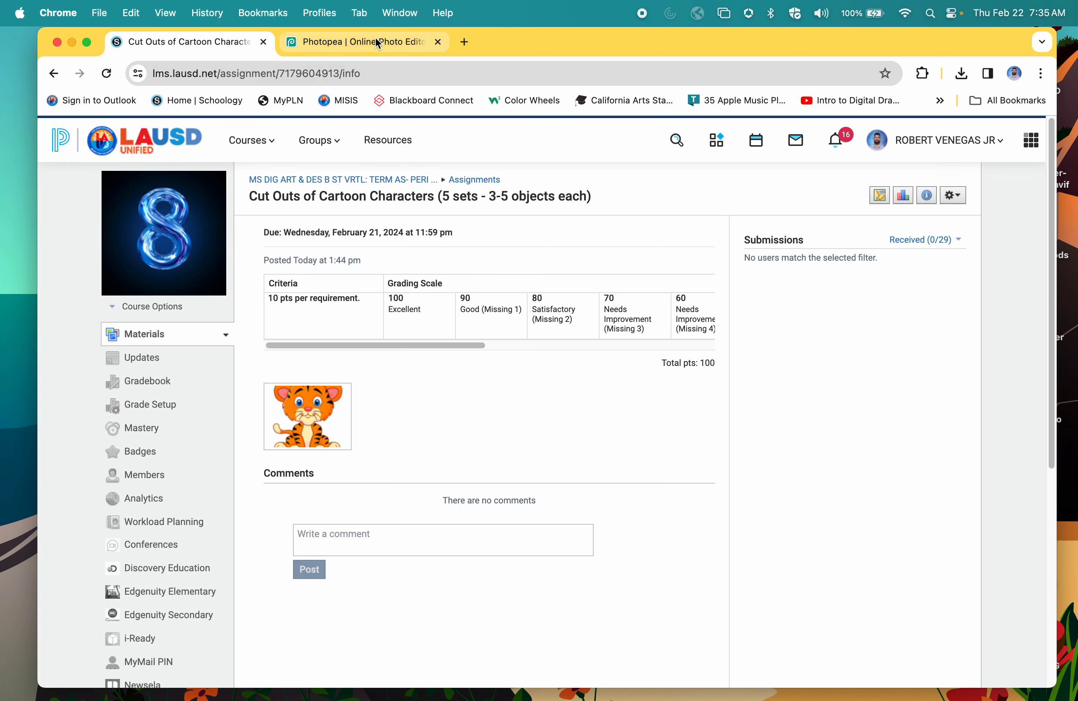
Return to the Photopea tiger document and show the eraser's size and hardness options
{"action": "left_click", "coordinate": [359, 42]}
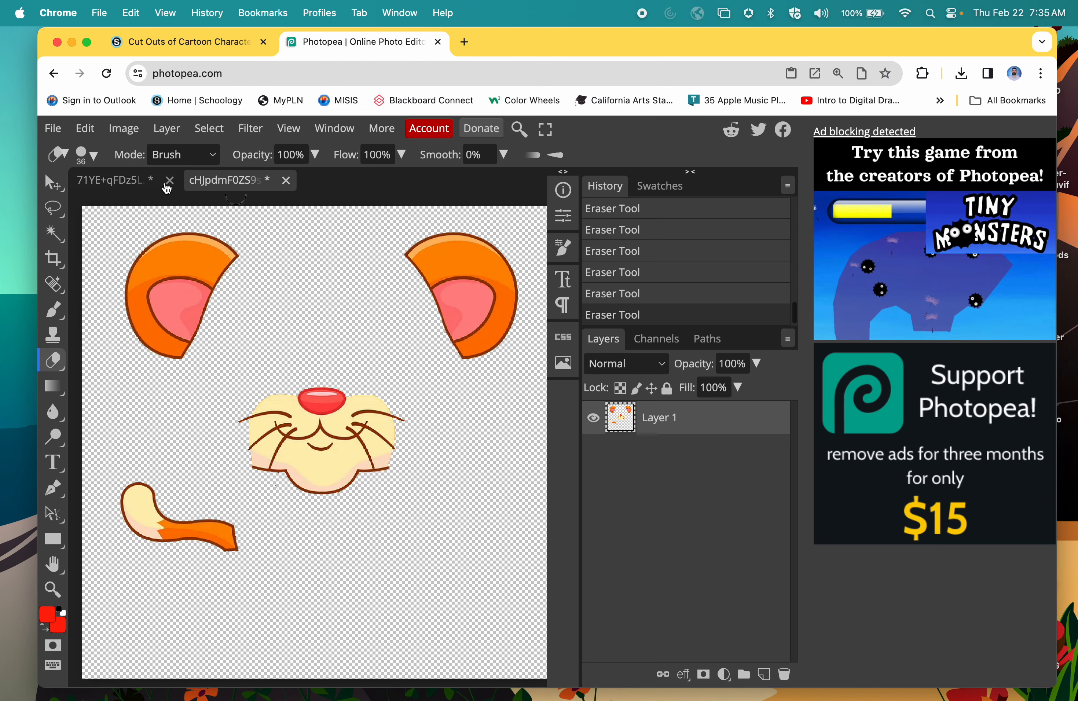
{"action": "left_click", "coordinate": [94, 155]}
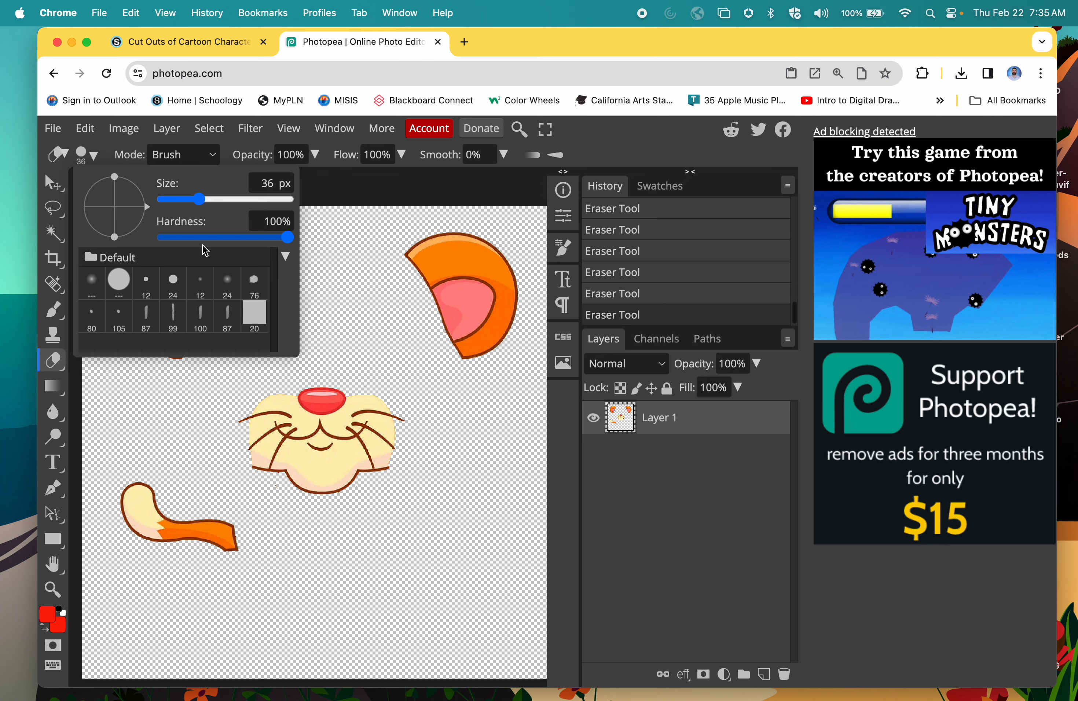
{"action": "mouse_move", "coordinate": [237, 252]}
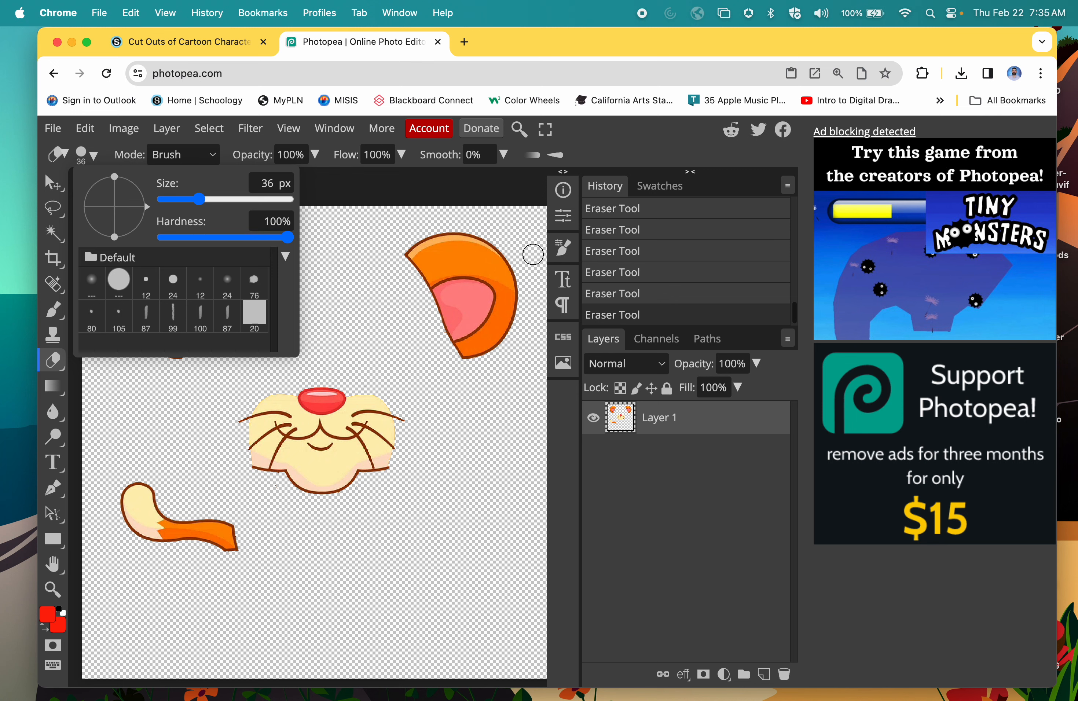
{"action": "mouse_move", "coordinate": [486, 404]}
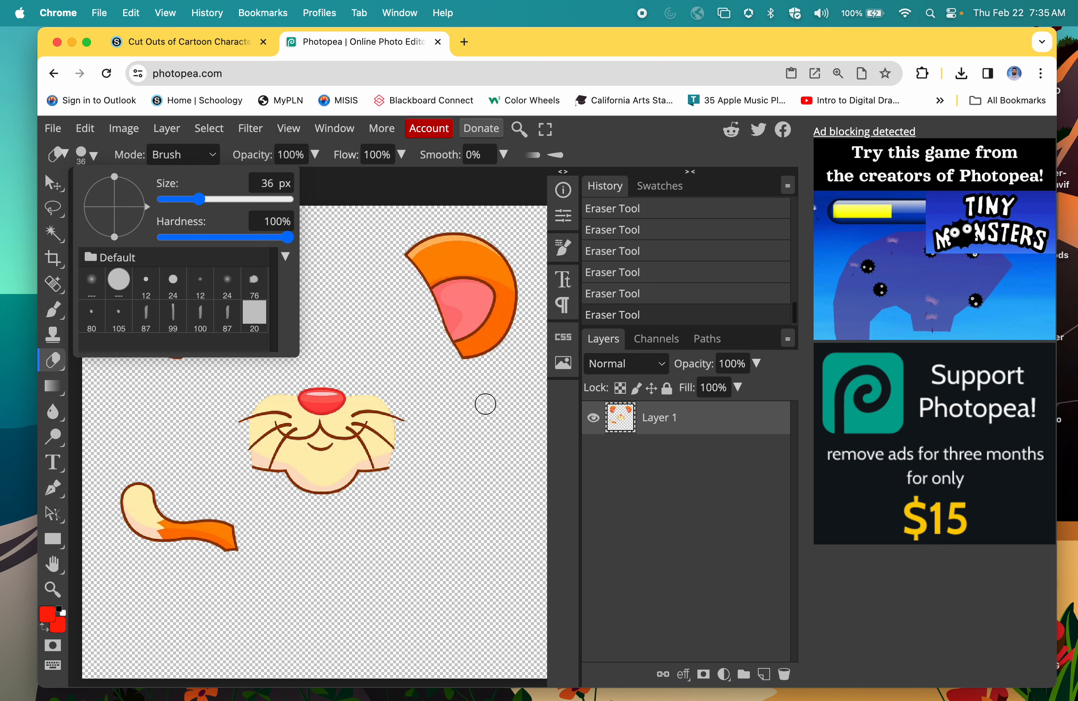